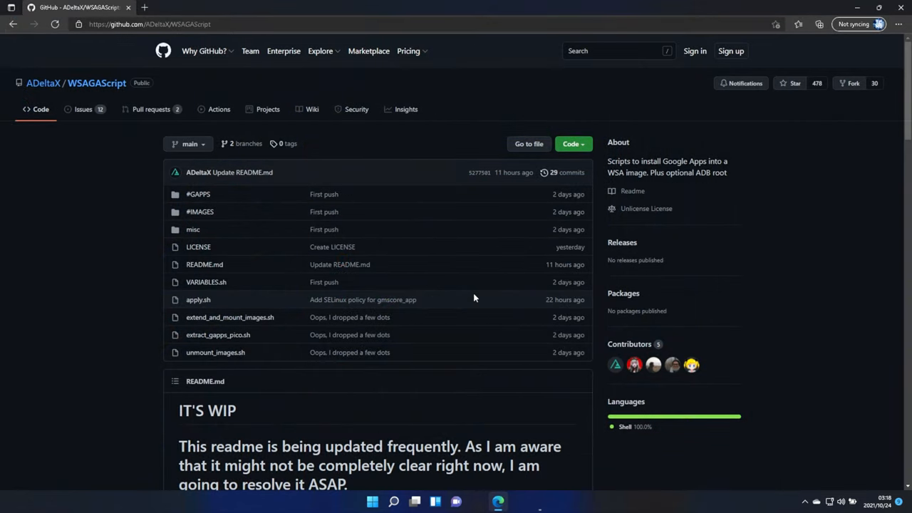
mouse_move(456, 308)
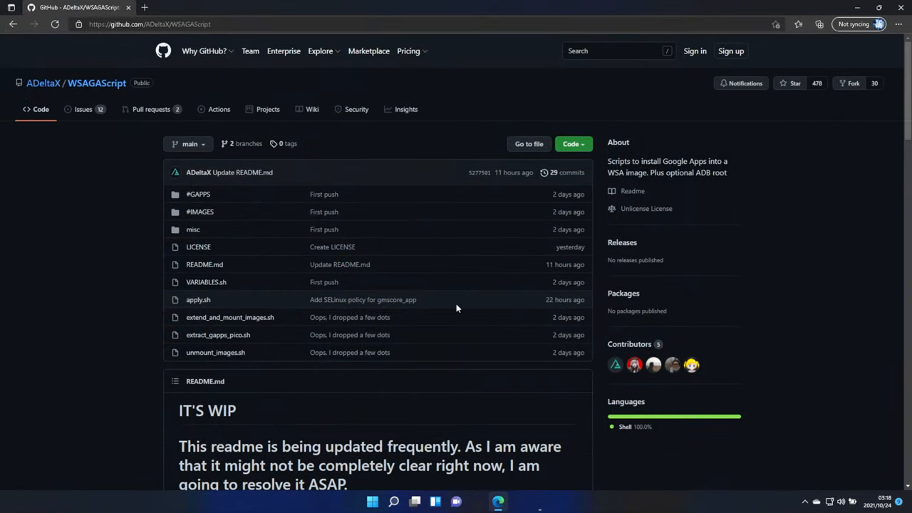
Scroll the WSAGAScript README down to the 'Download msixbundle' instructions.
scroll("down", 3)
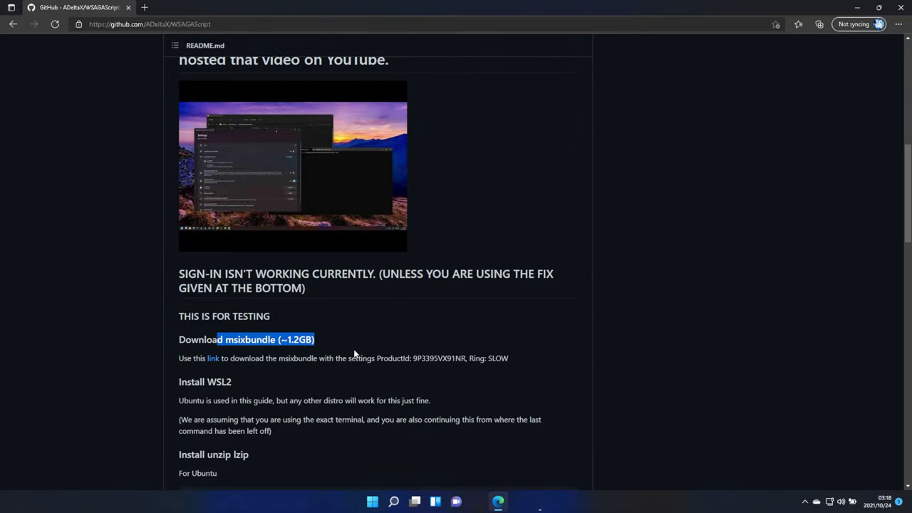
scroll("up", 3)
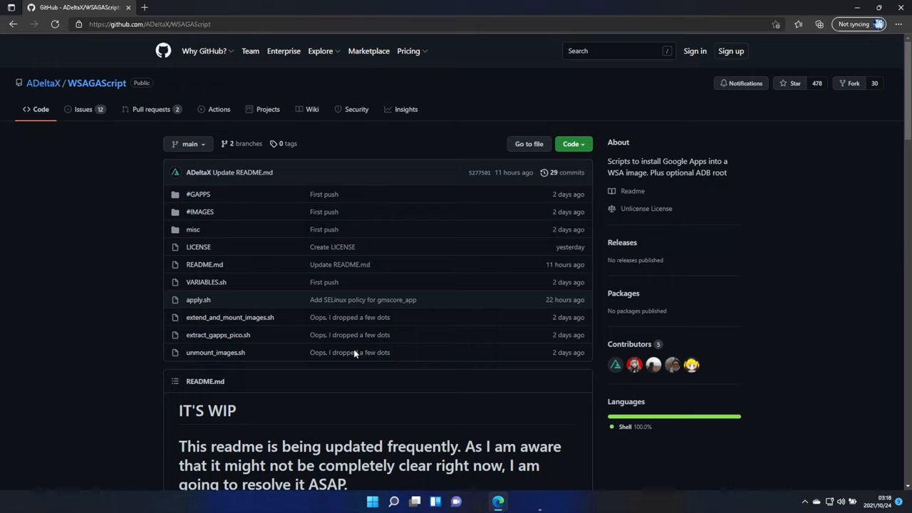
mouse_move(434, 303)
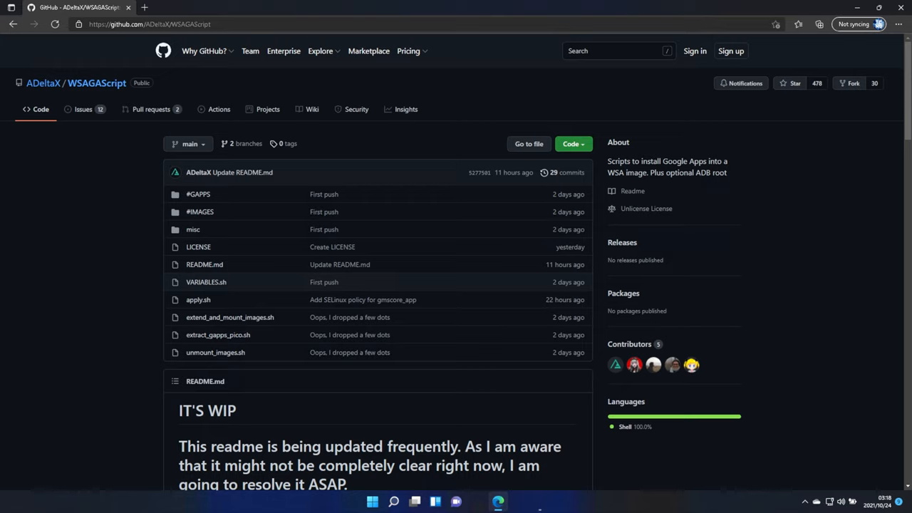
scroll("down", 3)
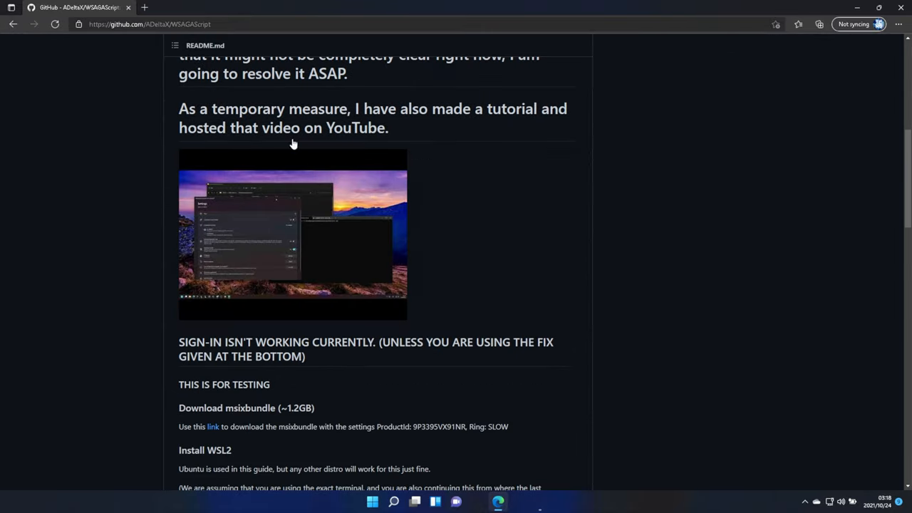
scroll("down", 3)
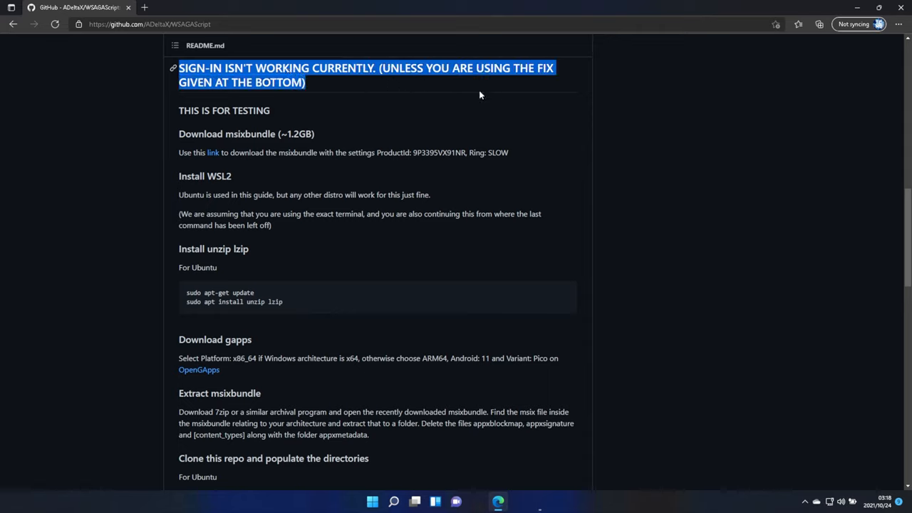
mouse_move(337, 109)
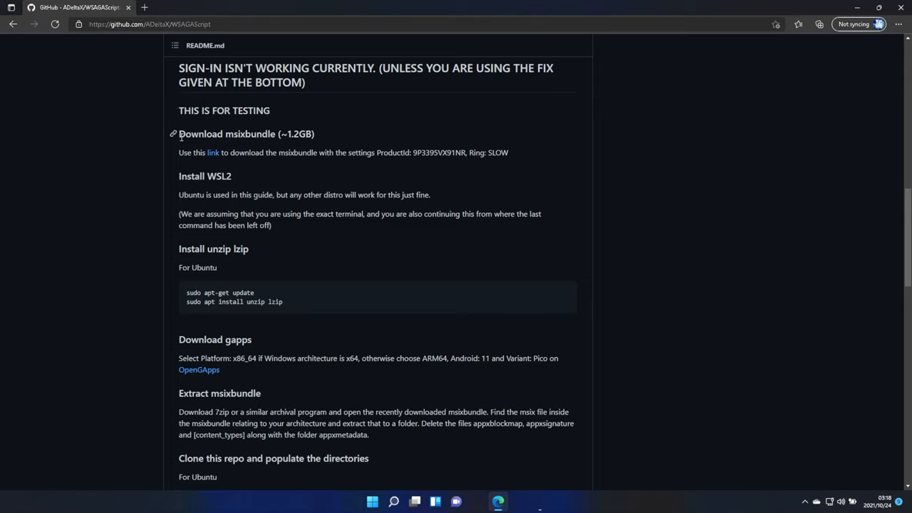
Open the README's download 'link' (store.rg-adguard.net) in a new tab and switch to it.
right_click(214, 153)
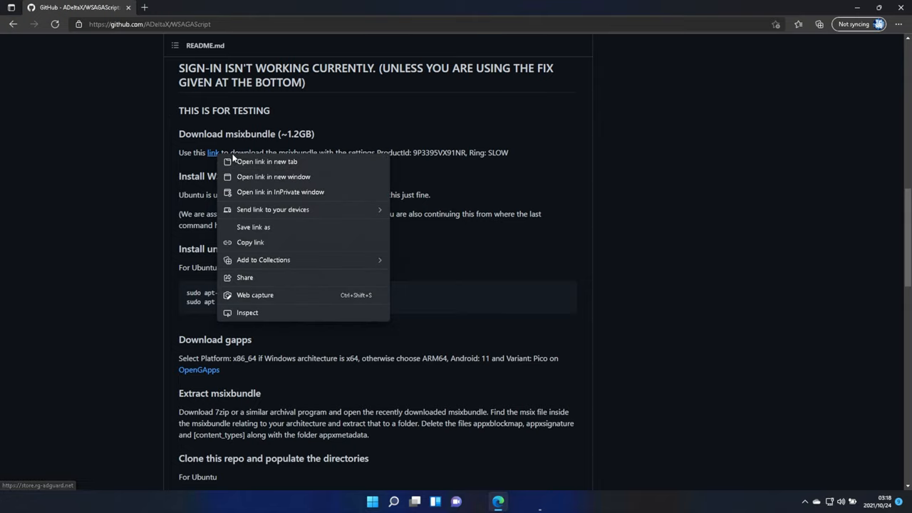
left_click(267, 161)
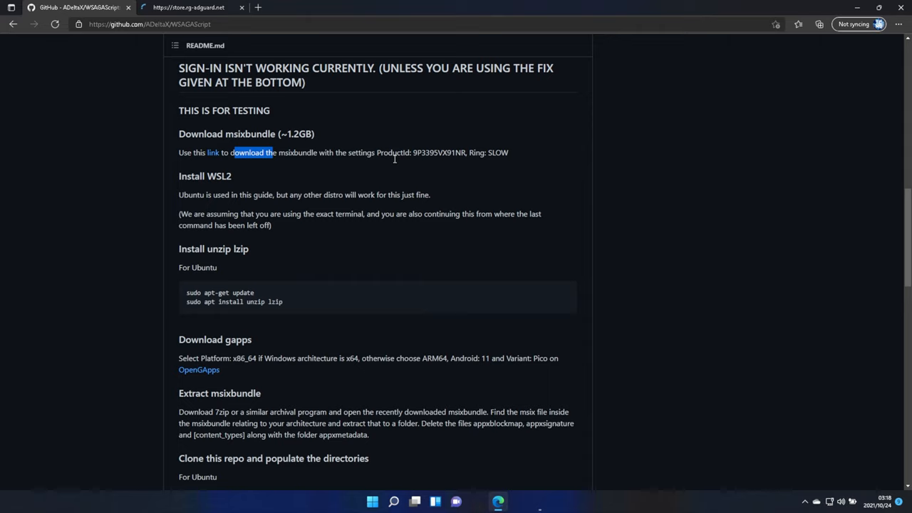
left_click(192, 7)
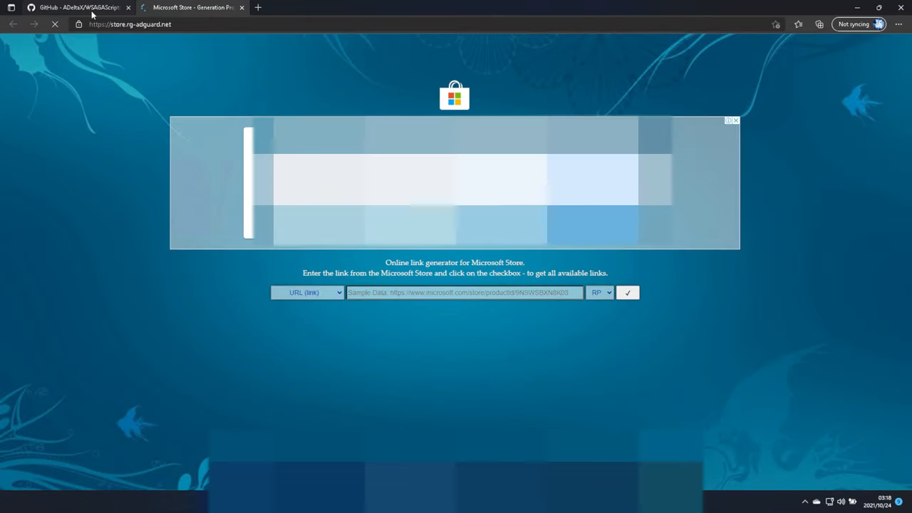
Generate Store links for ProductId 9P3395VX91NR on the Slow ring.
left_click(79, 7)
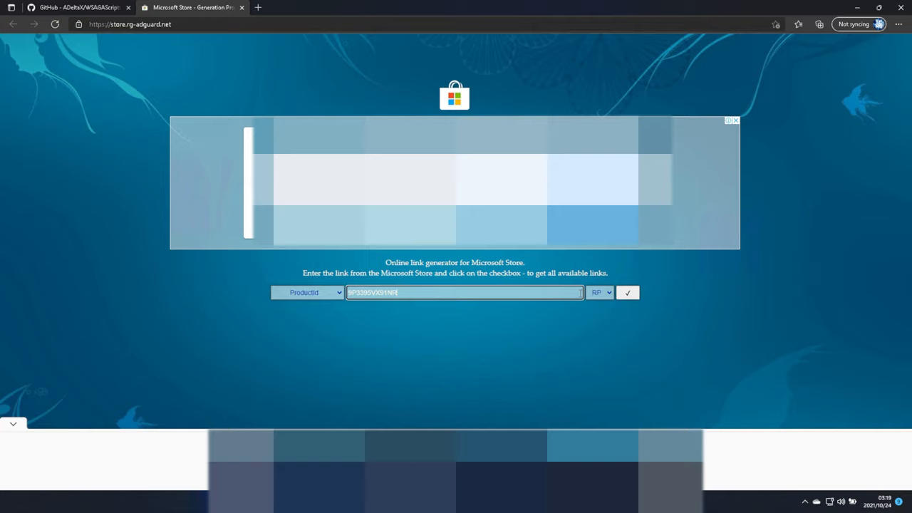
left_click(627, 293)
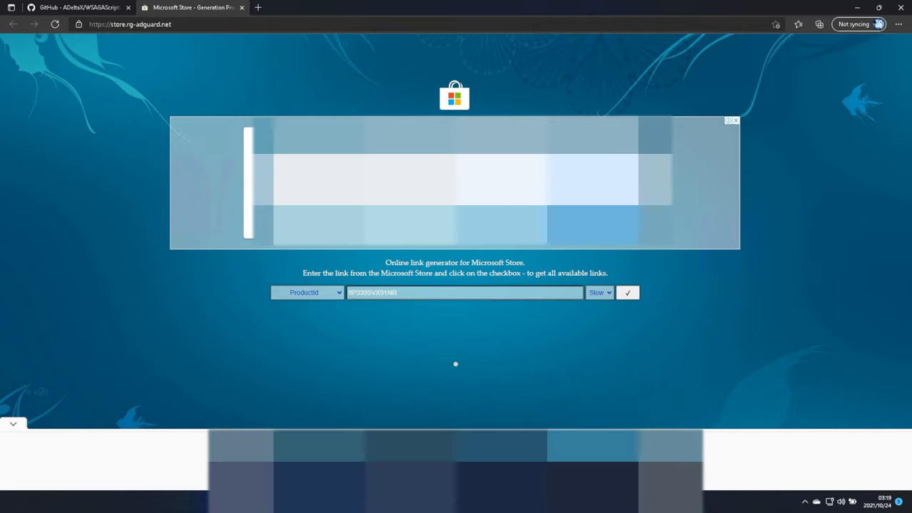
left_click(628, 292)
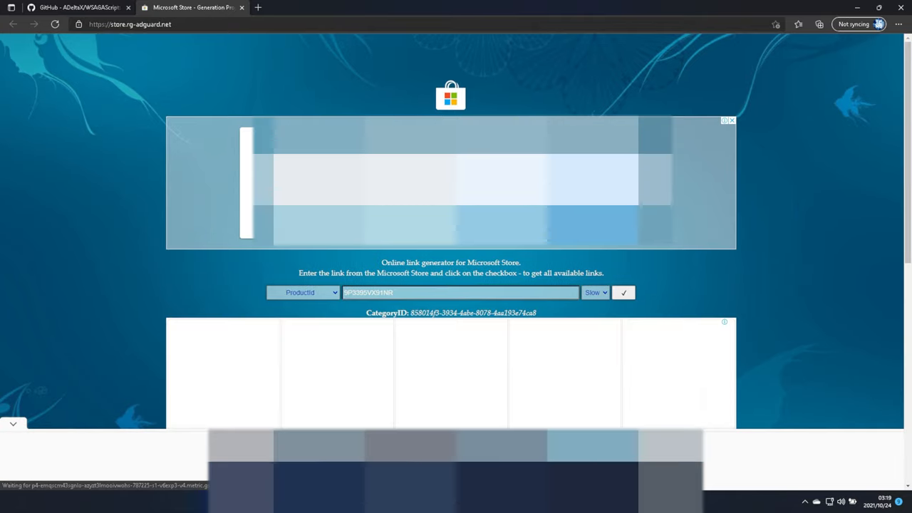
left_click(623, 292)
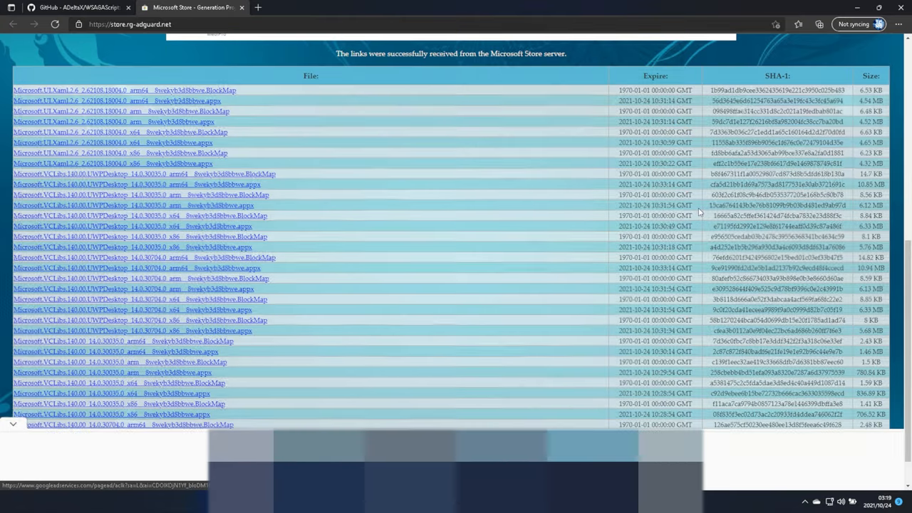
Locate the Windows Subsystem for Android msixbundle in the link list, then return to the GitHub README.
scroll("down", 3)
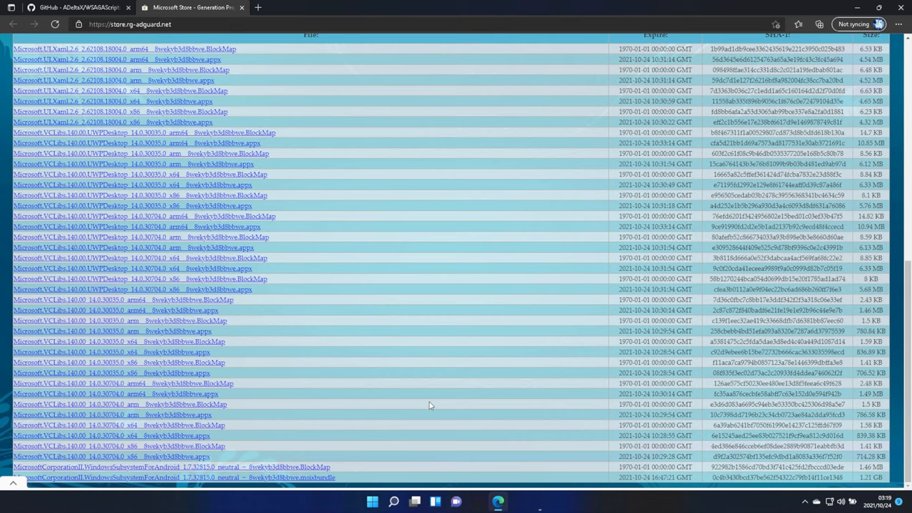
mouse_move(77, 476)
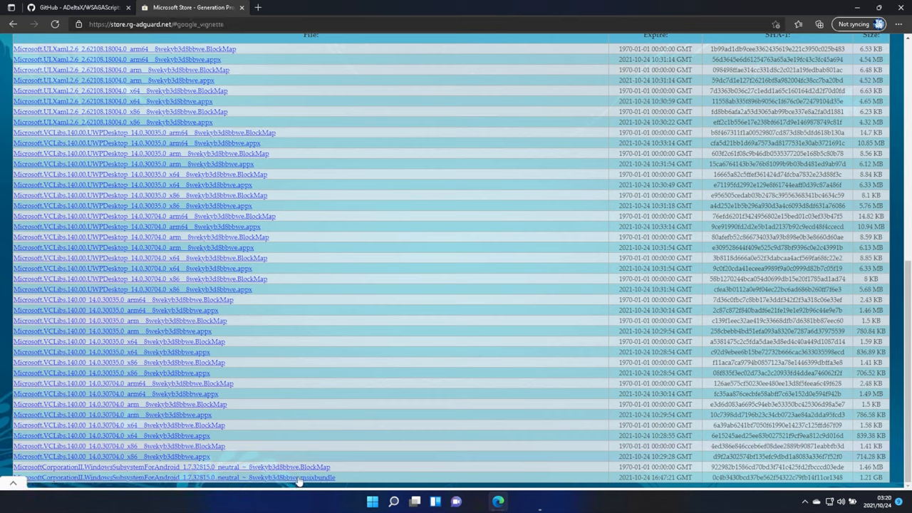
mouse_move(359, 325)
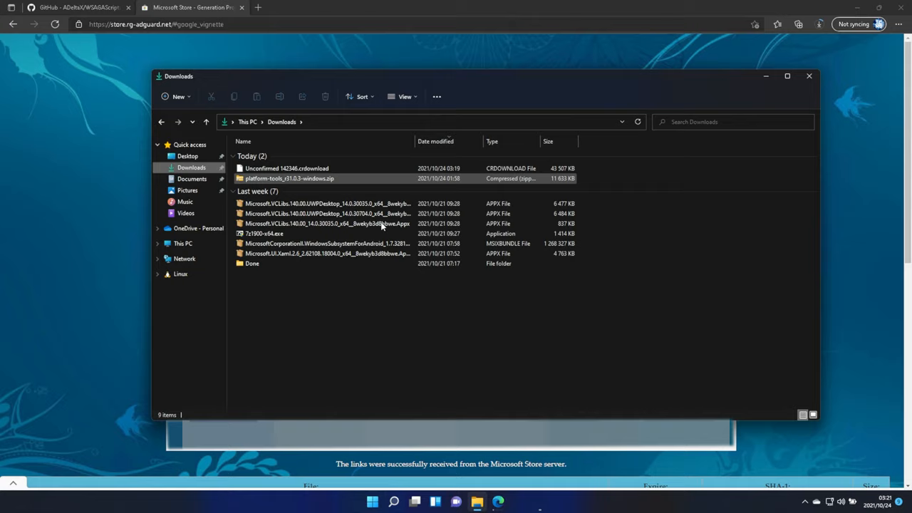
left_click(74, 7)
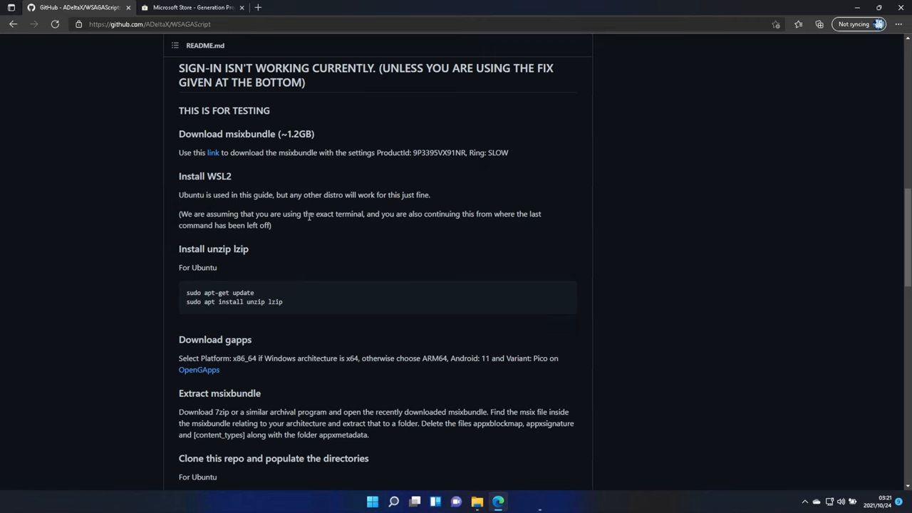
Highlight the WSL2/Ubuntu note in the README and bring up Windows search.
double_click(205, 177)
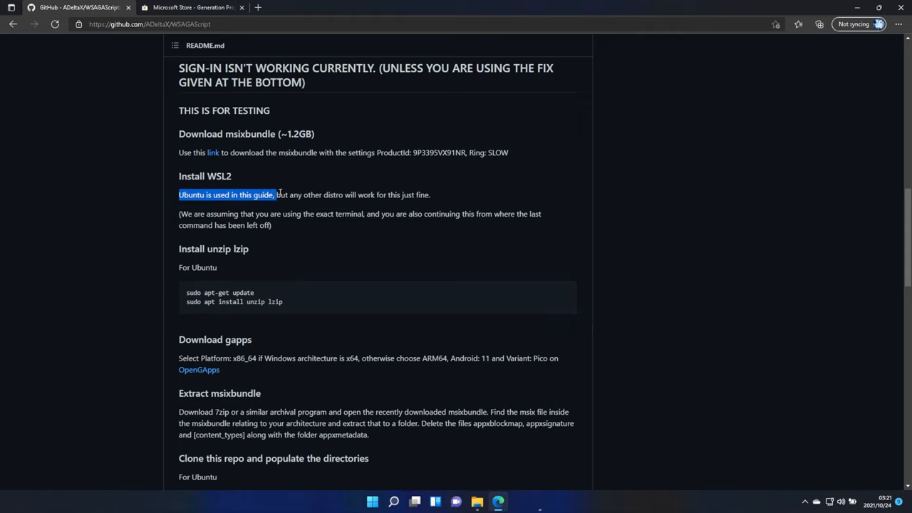
left_click_drag(274, 194, 430, 194)
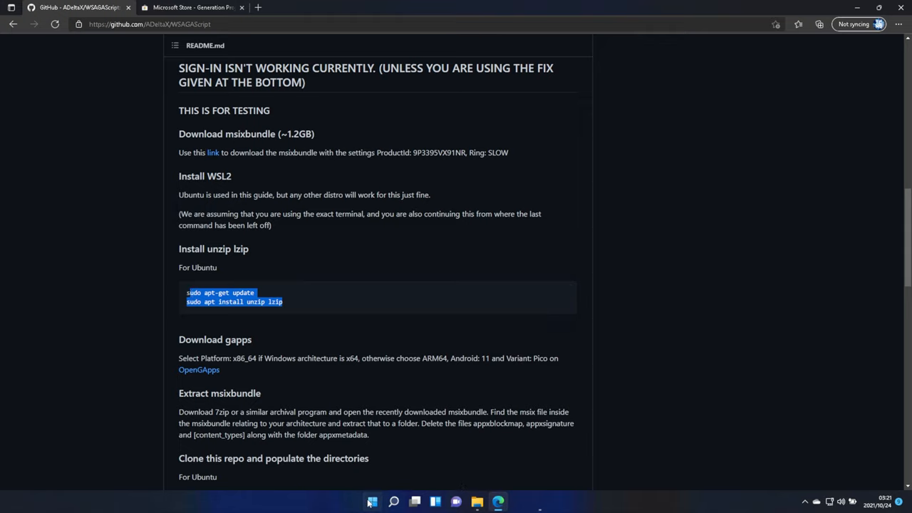
left_click(371, 501)
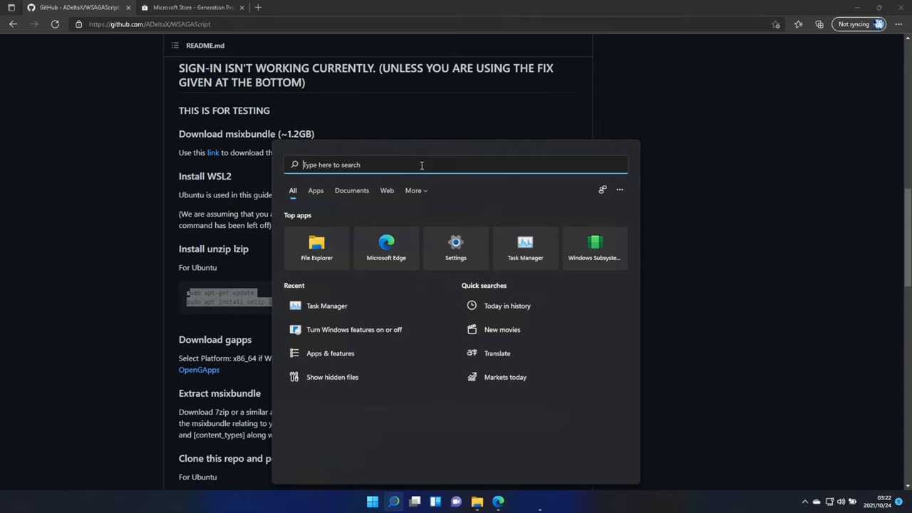
Search 'features', review Turn Windows features on or off and confirm with OK.
type("features")
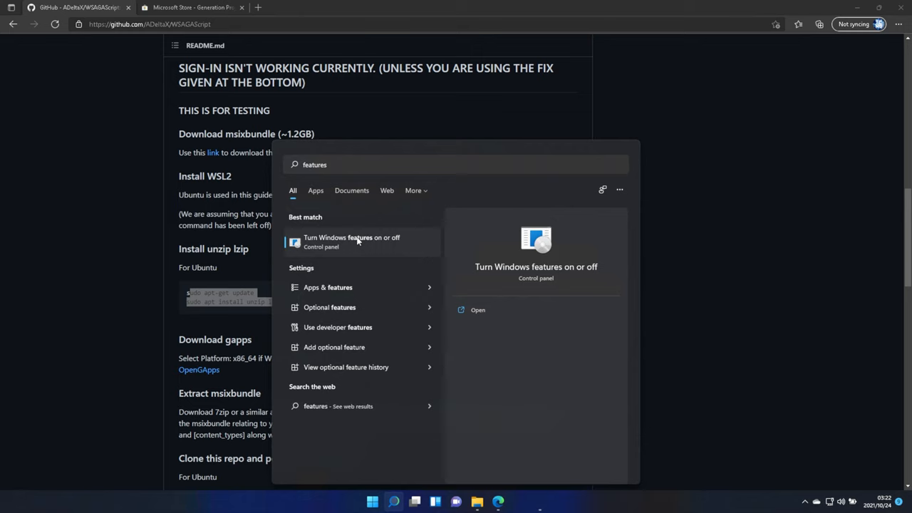
left_click(350, 243)
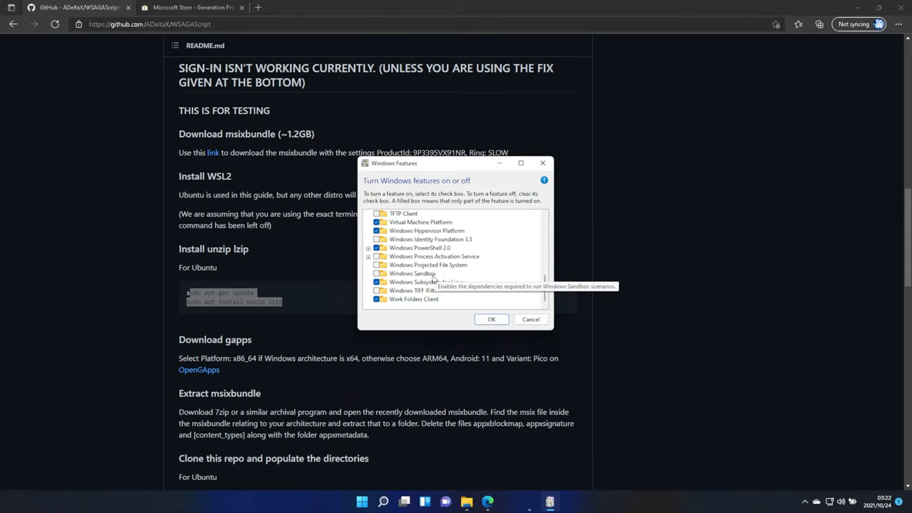
left_click(427, 283)
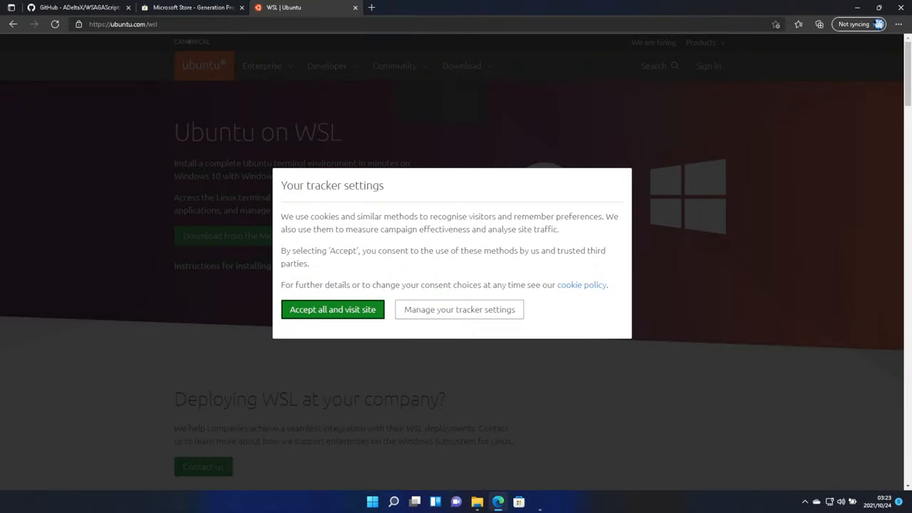
Accept ubuntu.com cookies and open Ubuntu's listing in the Microsoft Store app.
left_click(332, 310)
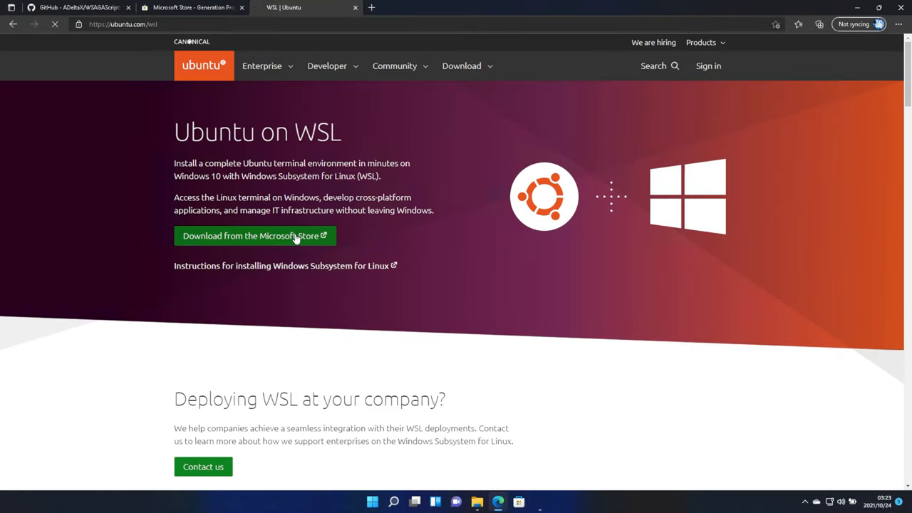
left_click(255, 236)
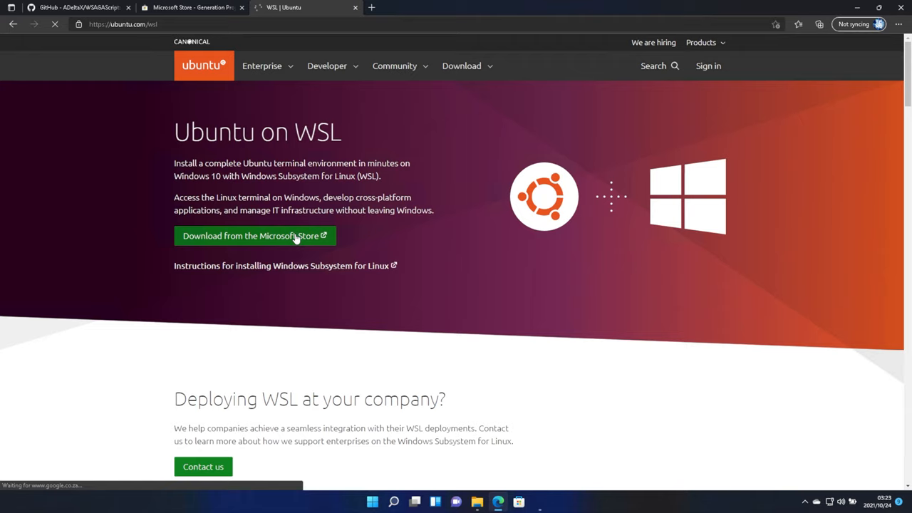
left_click(249, 237)
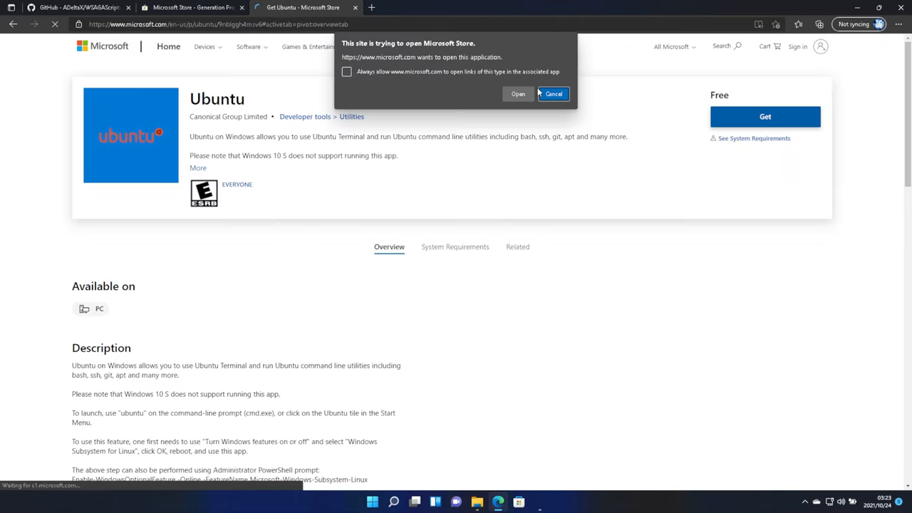
left_click(518, 94)
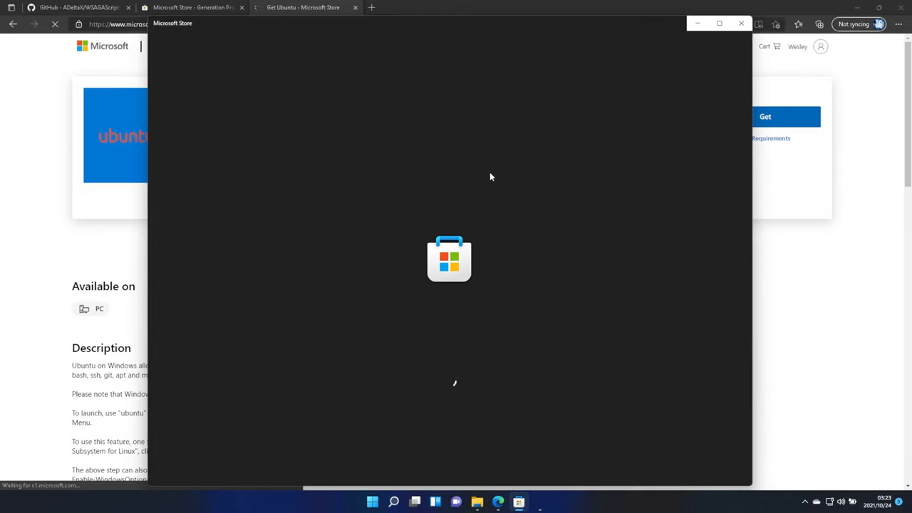
mouse_move(684, 316)
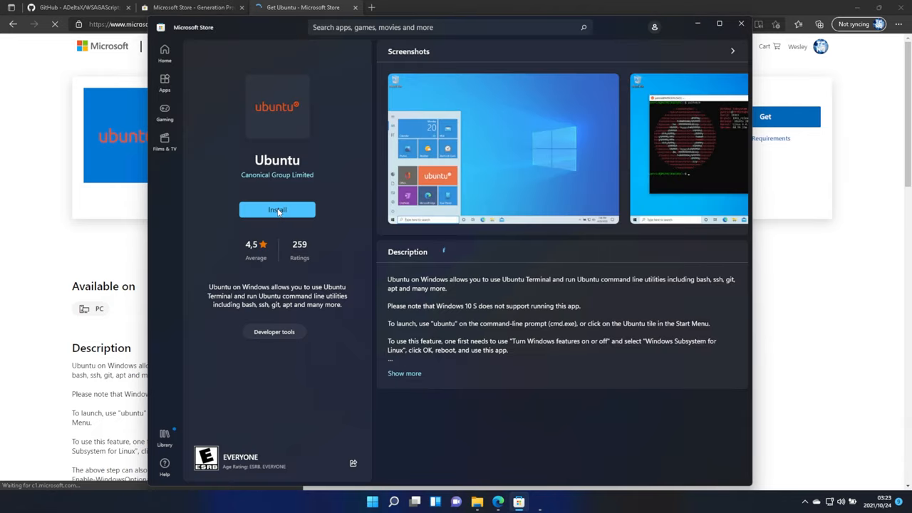
Start installing Ubuntu from the Microsoft Store and minimize the Store window.
left_click(276, 210)
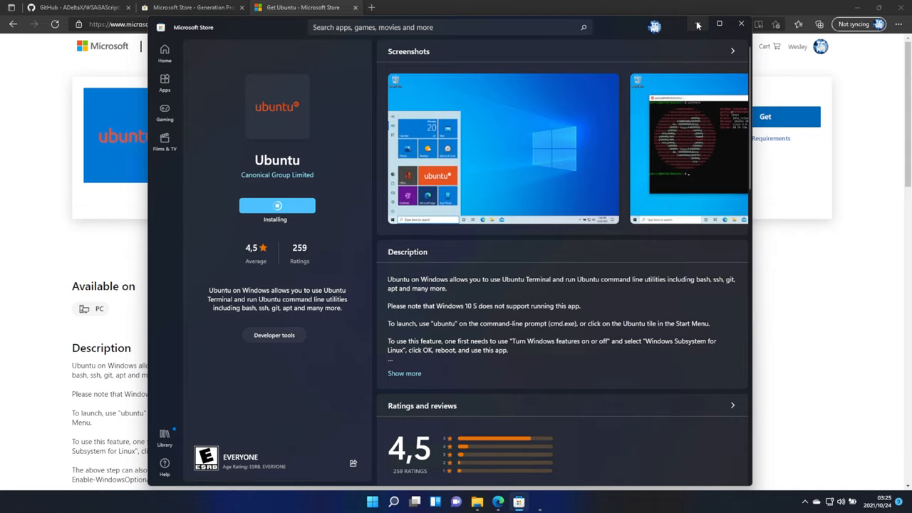
left_click(742, 23)
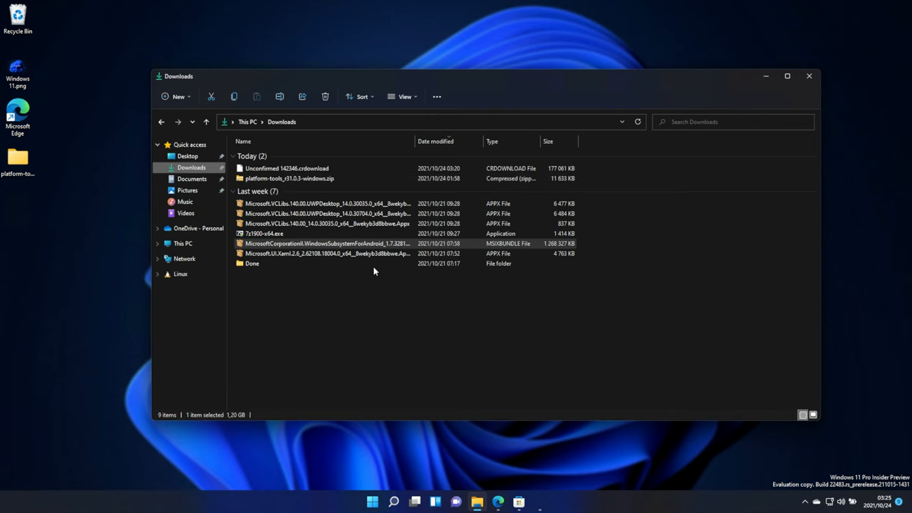
Open the WSA msixbundle in 7-Zip and enter its x64 Release-Nightly msix package.
left_click(328, 242)
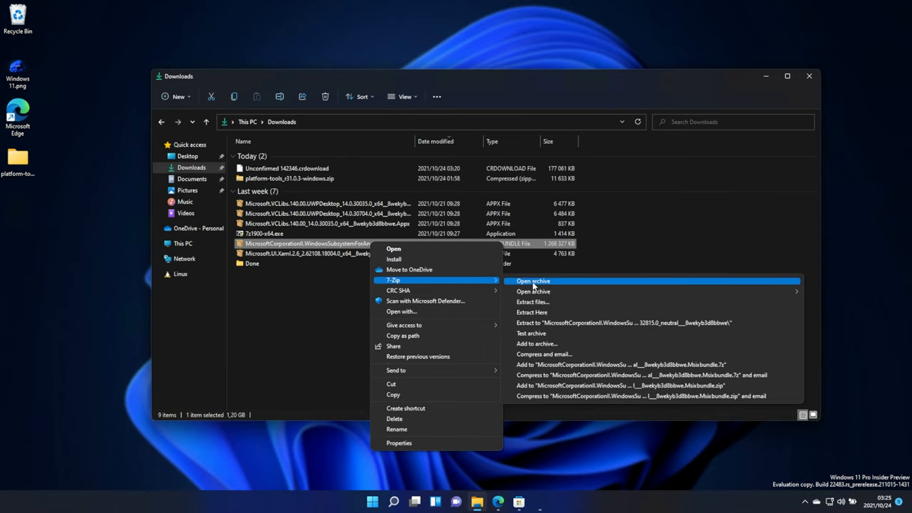
left_click(533, 280)
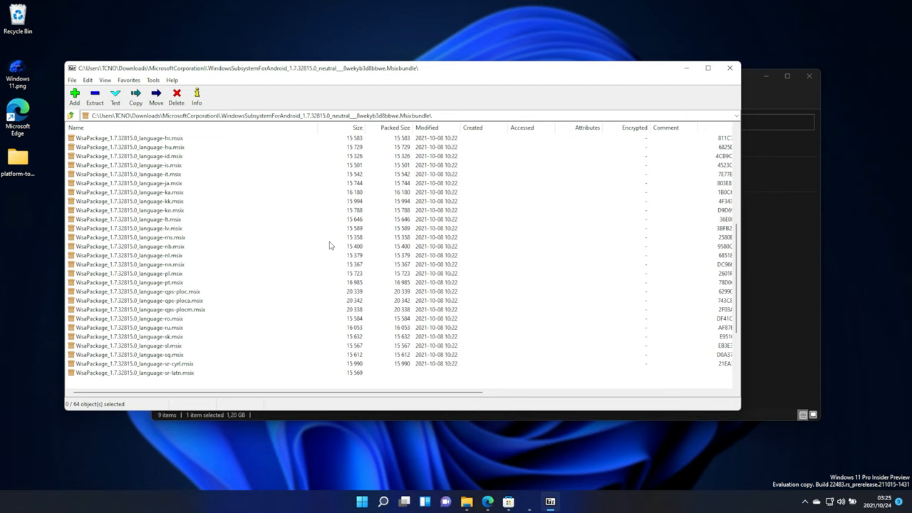
left_click(140, 374)
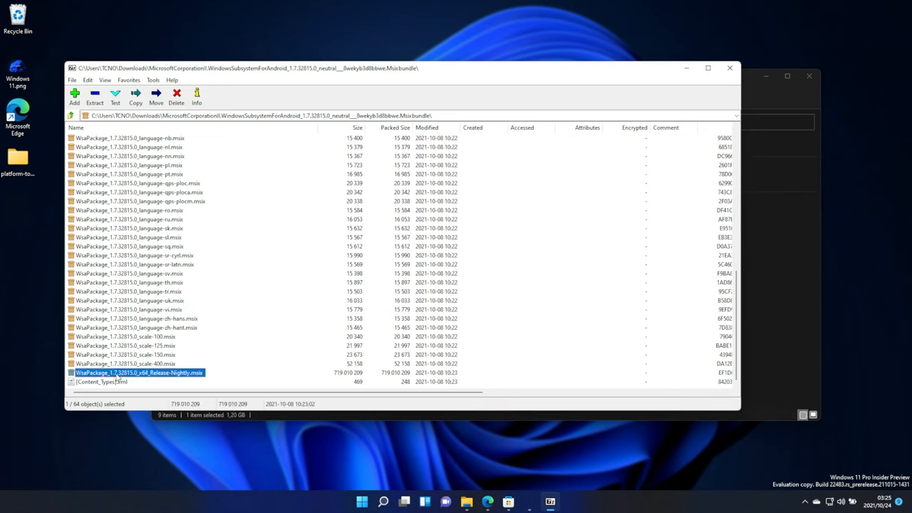
left_click(135, 97)
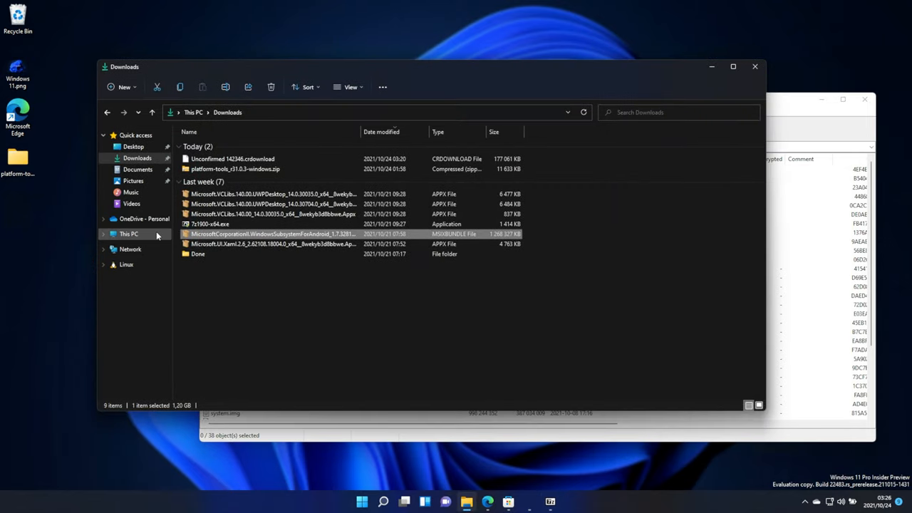
Create a WindowsSubsystemAndroid folder at the root of drive C:.
left_click(128, 233)
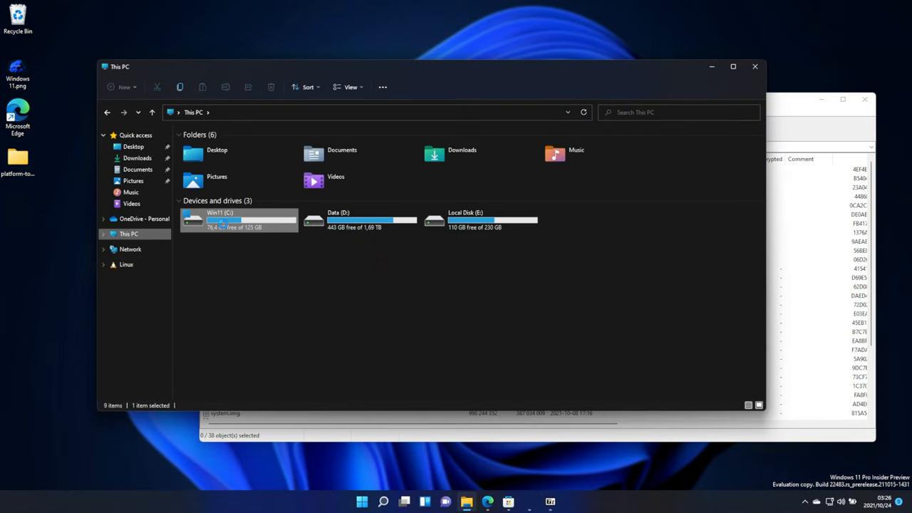
double_click(240, 220)
type("W")
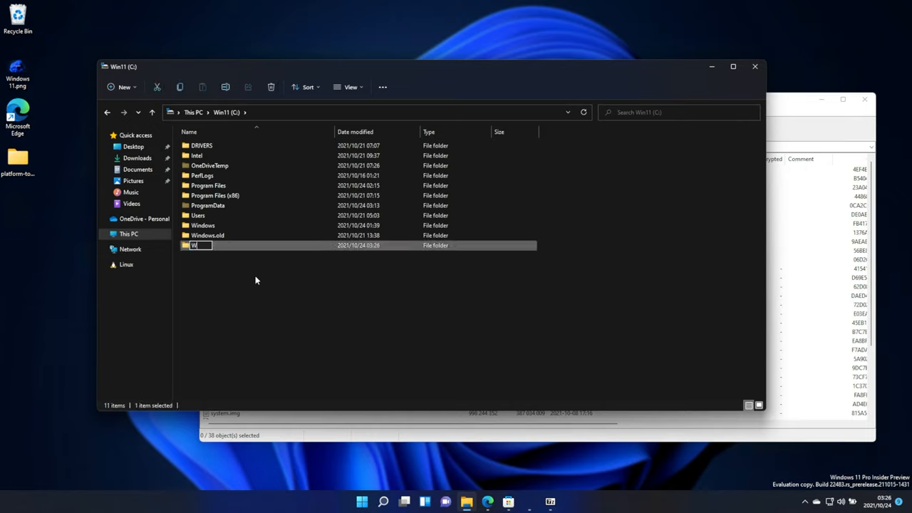
type("indowsSubsystemAnd")
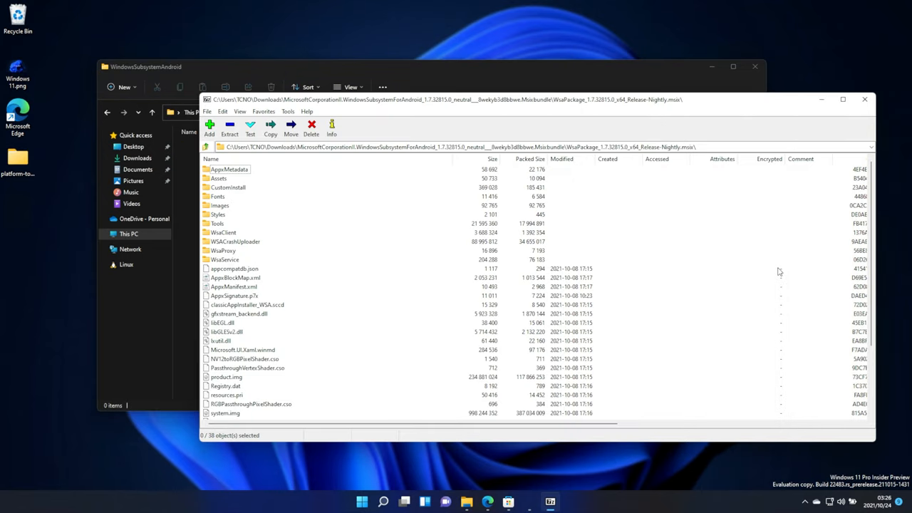
Select all x64 package files, deselecting the AppxBlockMap and AppxSignature files.
key("ctrl+a")
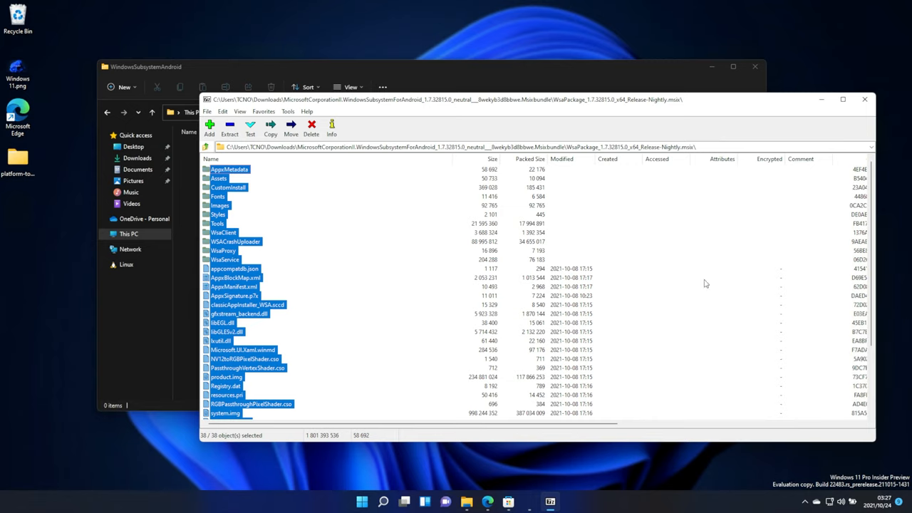
mouse_move(330, 103)
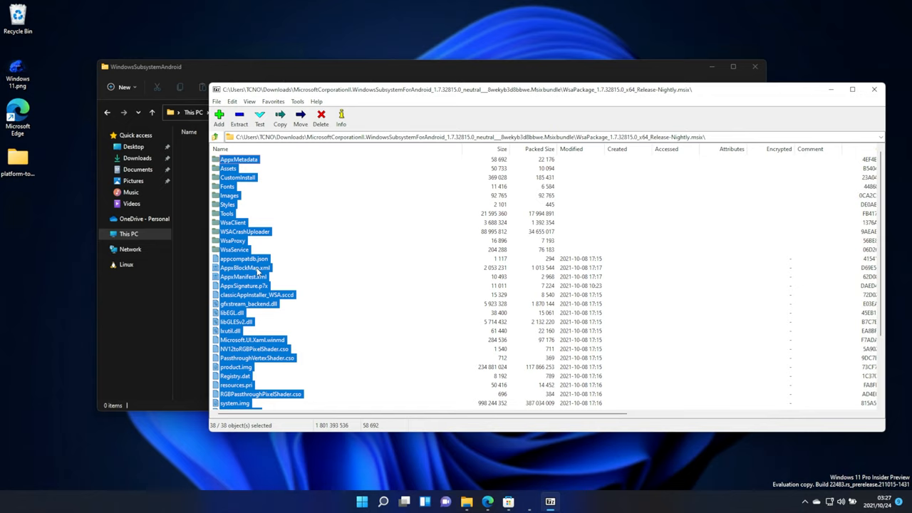
left_click(245, 268)
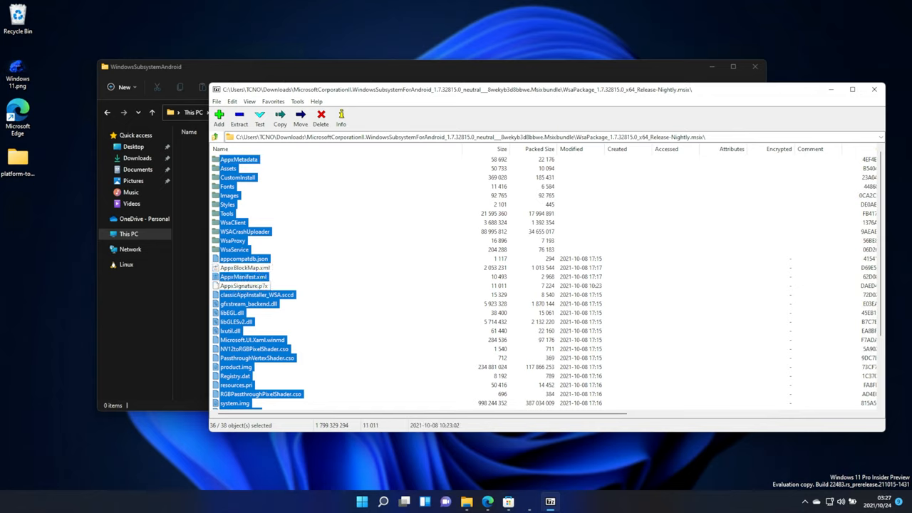
scroll("down", 3)
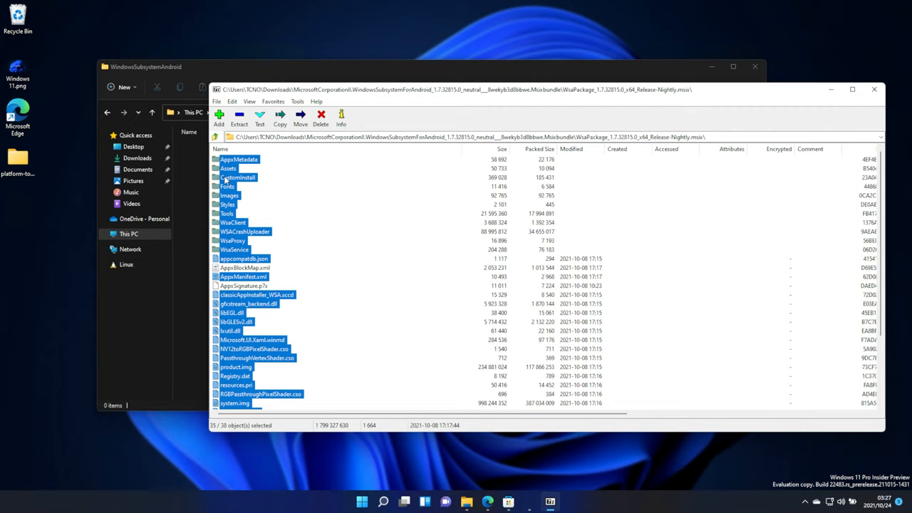
left_click(240, 119)
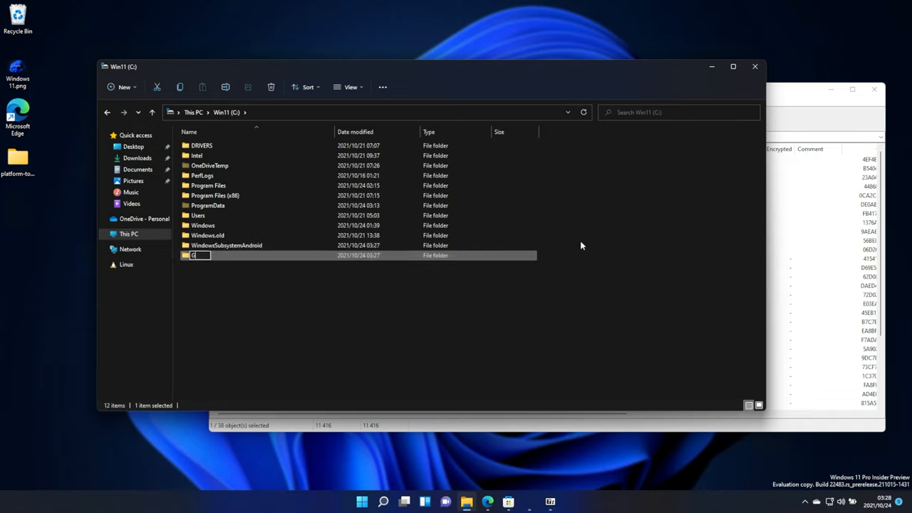
Name the new folder on drive C 'GAppsWSA'.
type("GAppsW")
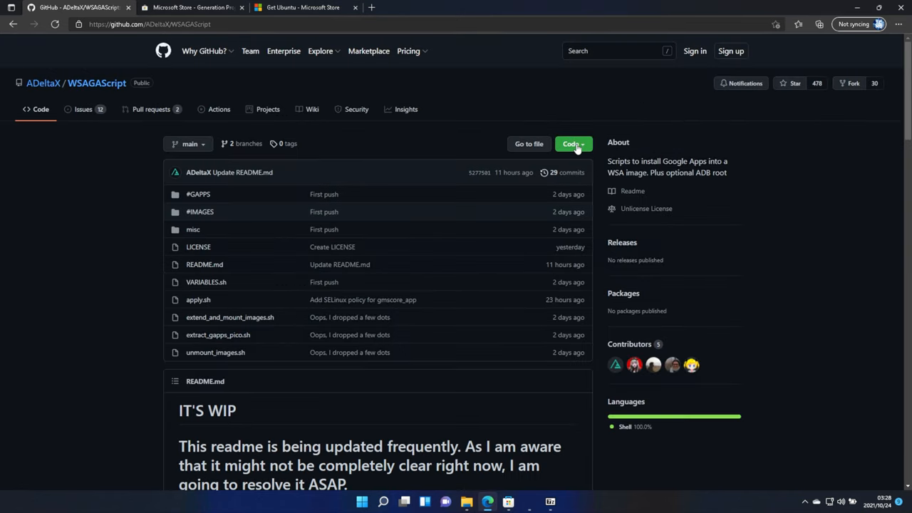
Download WSAGAScript as a ZIP and open its WSAGAScript-main folder.
left_click(571, 142)
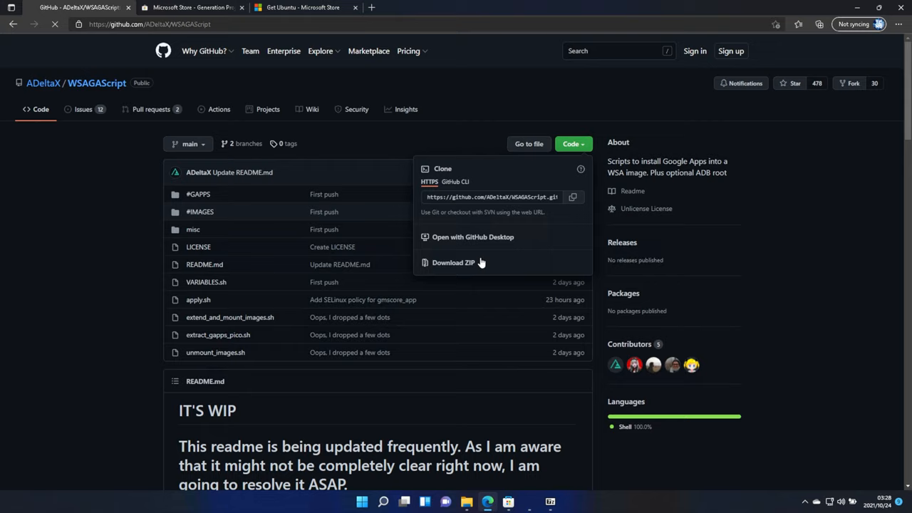
left_click(454, 262)
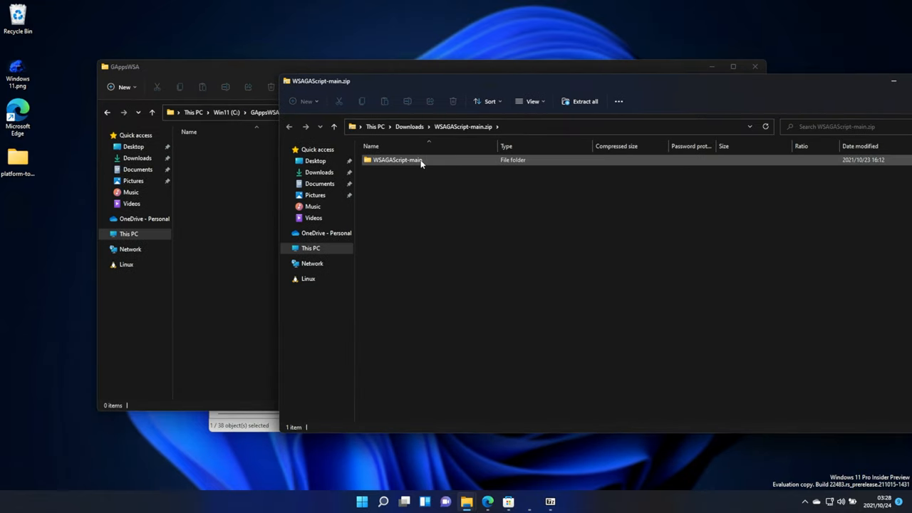
double_click(397, 160)
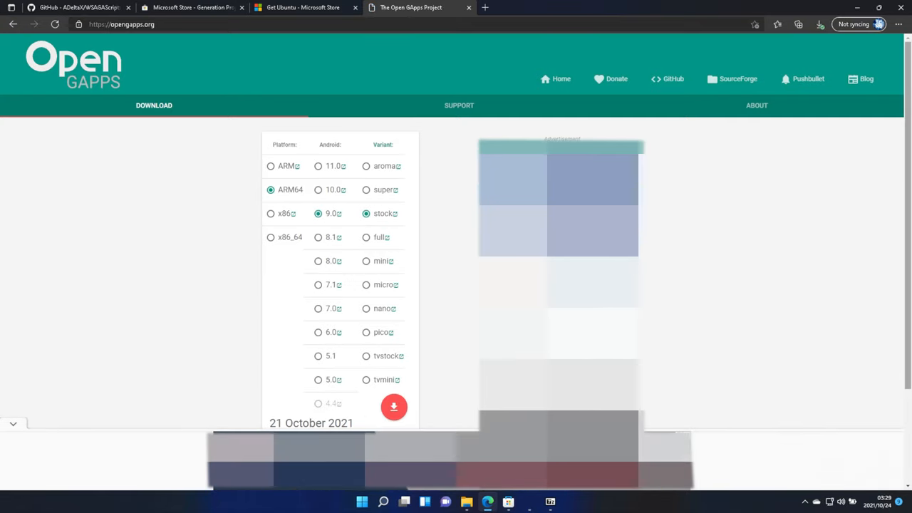
mouse_move(278, 239)
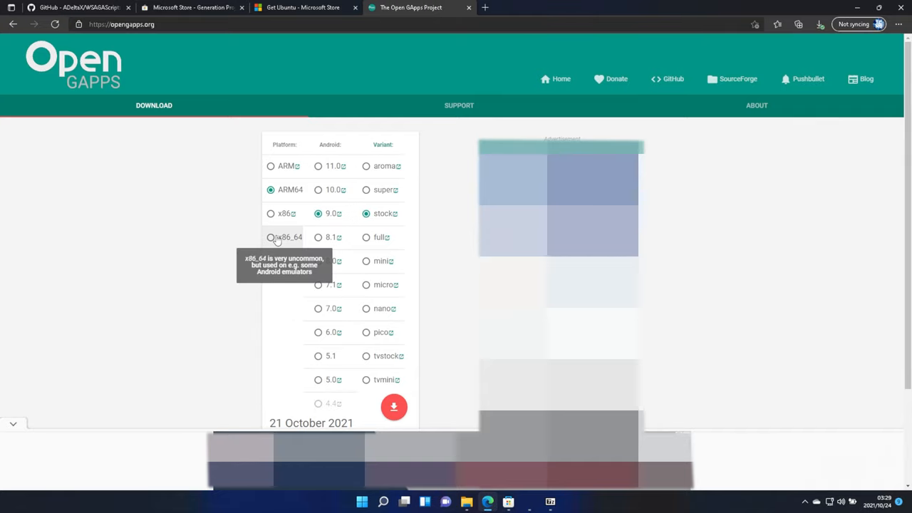
Download the Open GApps pico package for x86_64 and Android 11.0.
left_click(271, 237)
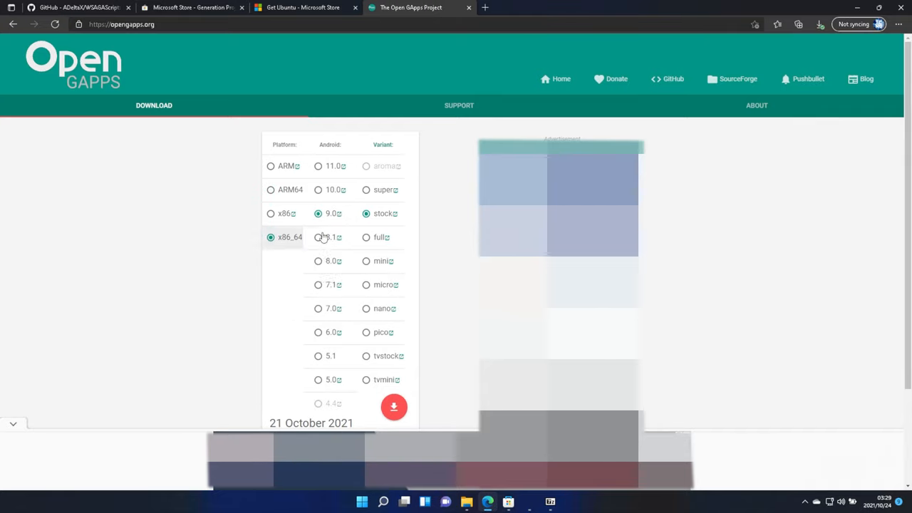
left_click(318, 165)
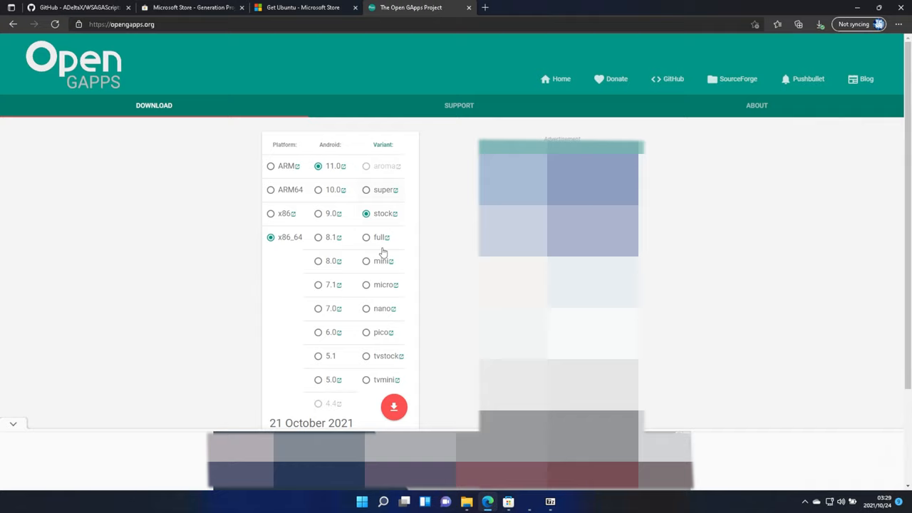
left_click(365, 332)
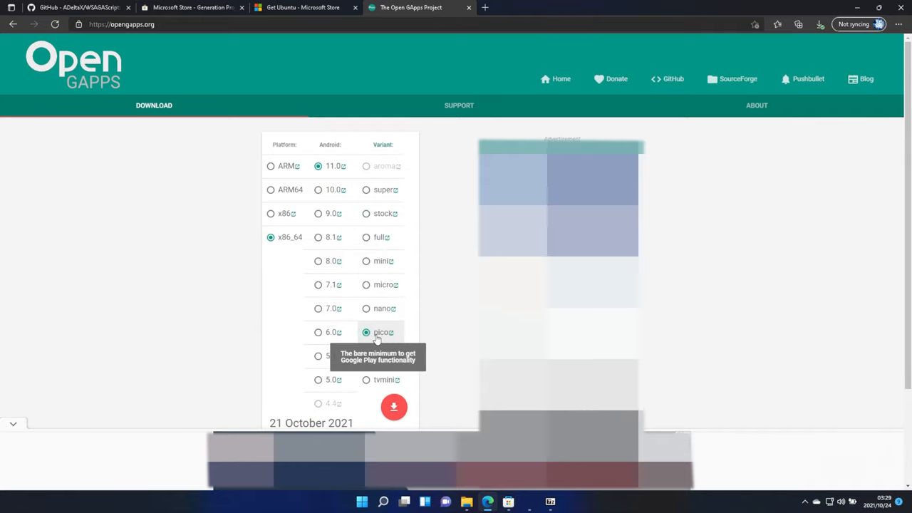
scroll("down", 3)
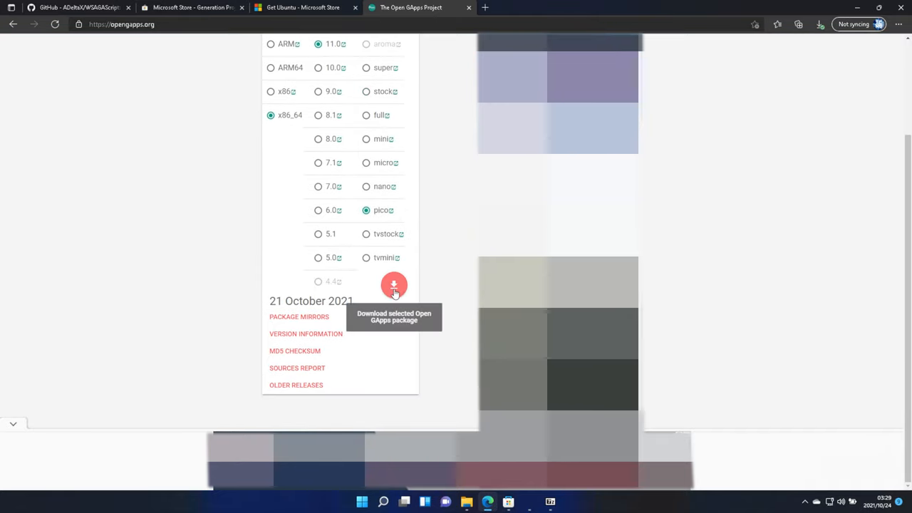
left_click(394, 286)
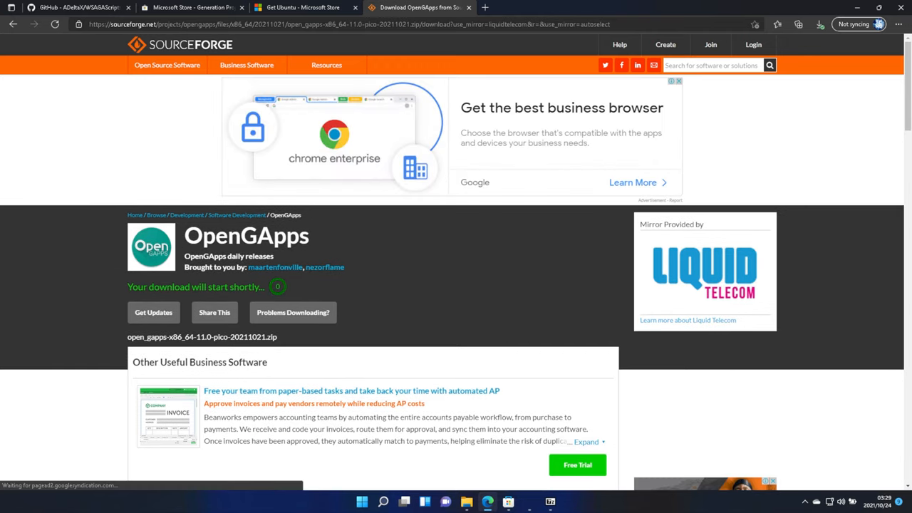
left_click(818, 24)
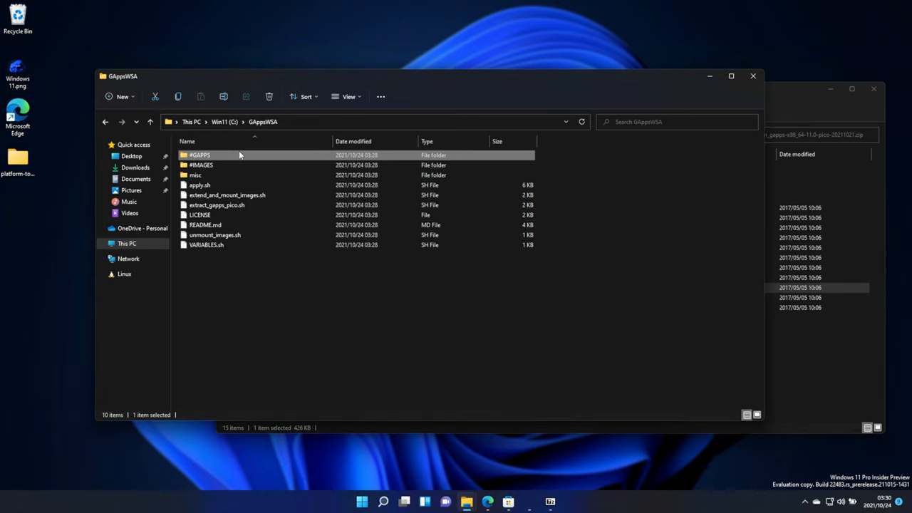
Copy the product, system, system_ext and vendor .img files from WindowsSubsystemAndroid into GAppsWSA.
double_click(199, 154)
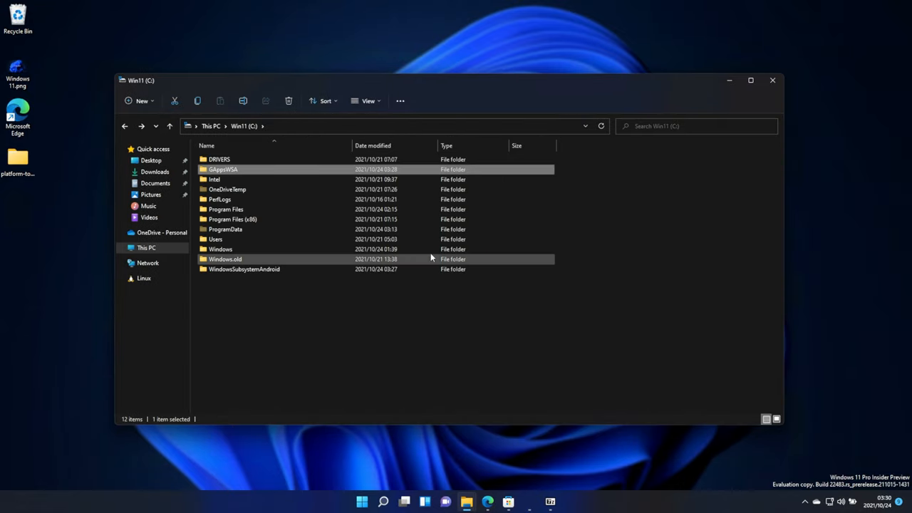
double_click(243, 268)
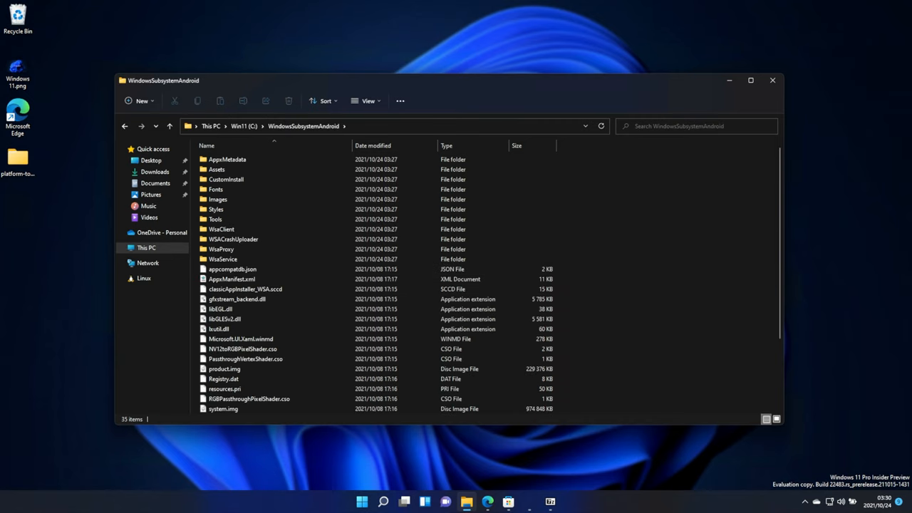
scroll("down", 3)
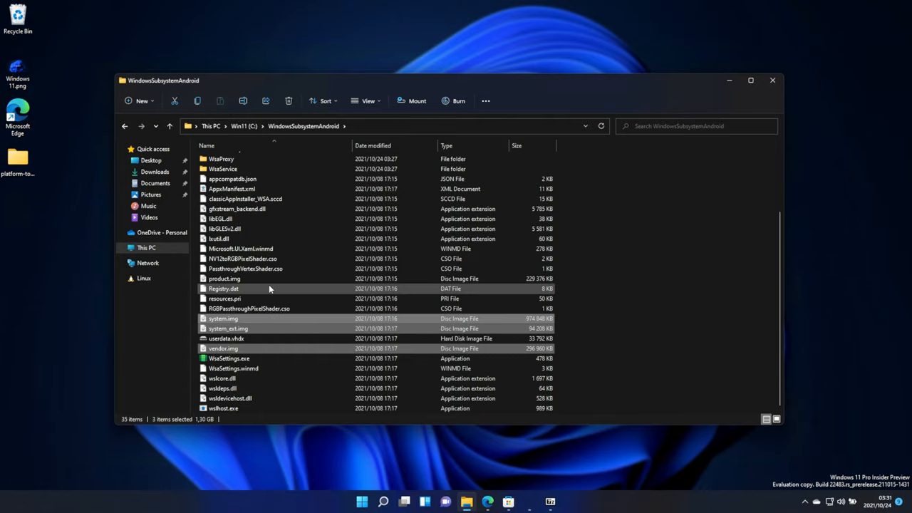
left_click(225, 278)
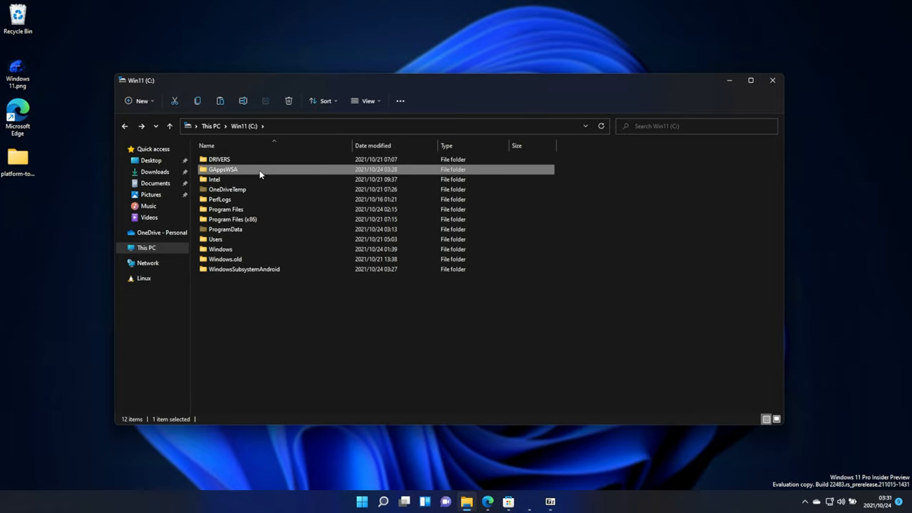
double_click(222, 169)
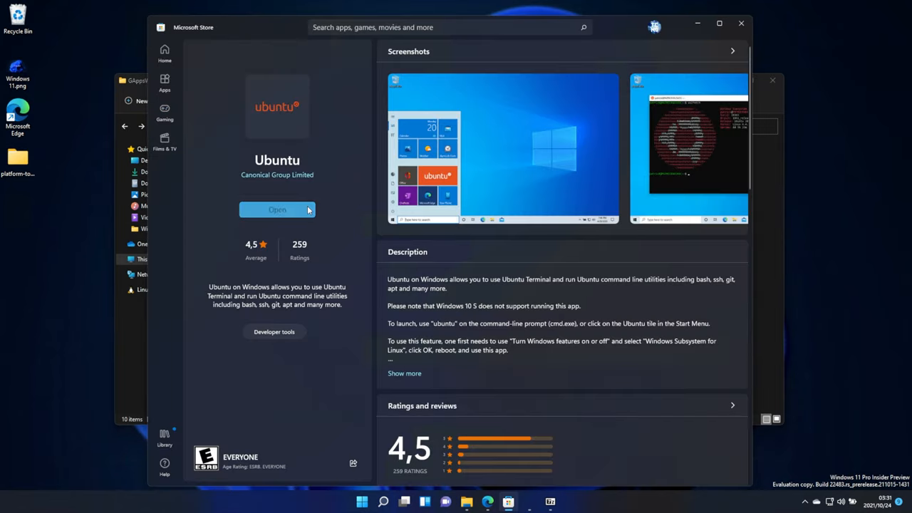
Launch Ubuntu, hit the WSL 2 kernel error and follow the aka.ms/wsl2kernel link.
left_click(277, 210)
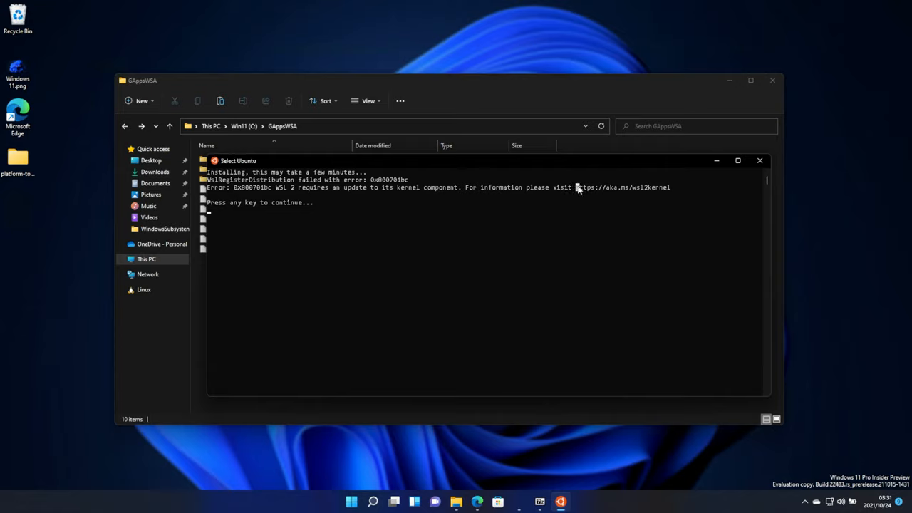
left_click_drag(576, 189, 670, 188)
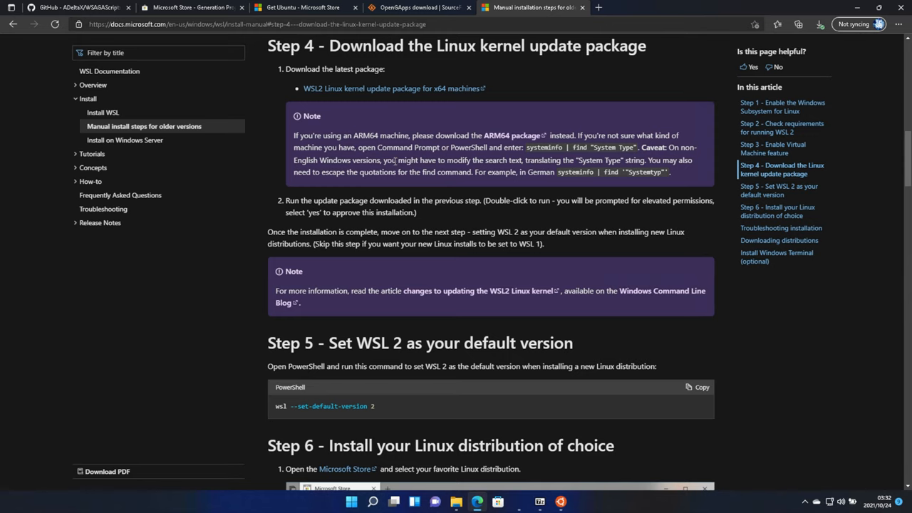
mouse_move(359, 88)
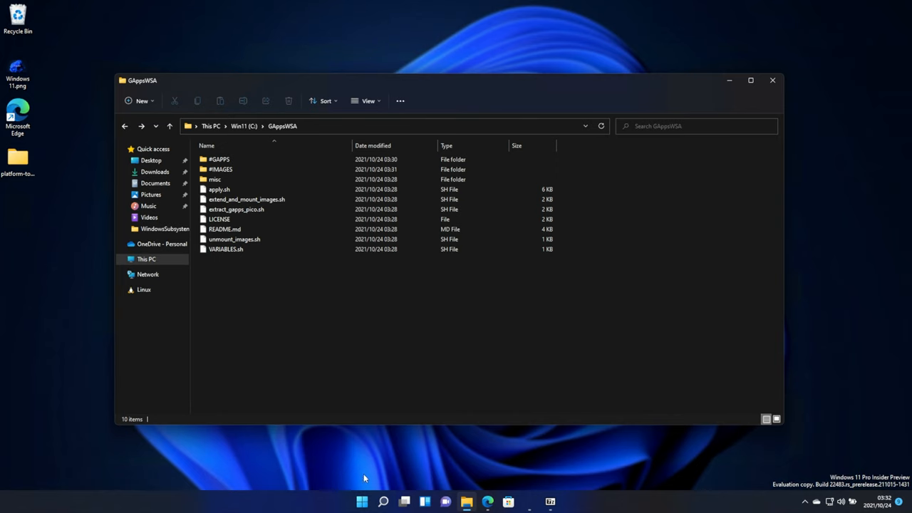
Relaunch Ubuntu from Windows Terminal and confirm the new UNIX account password.
type("termin")
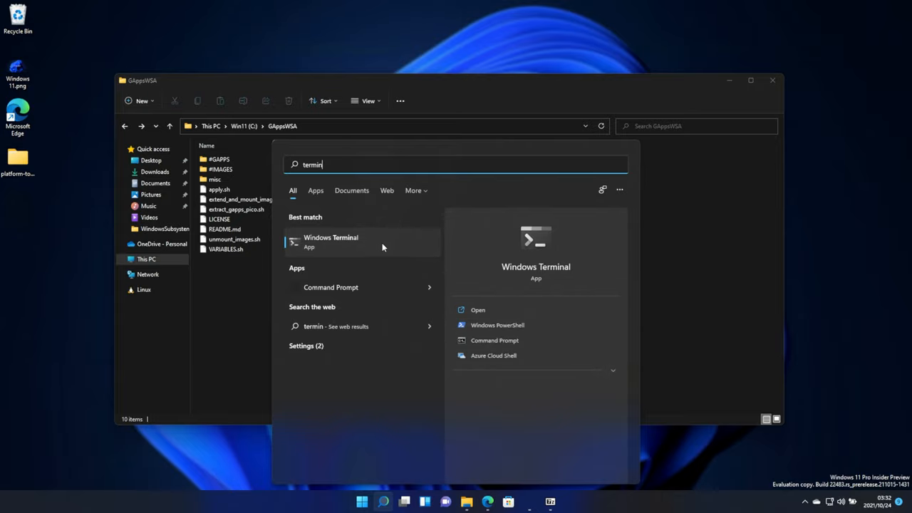
left_click(331, 243)
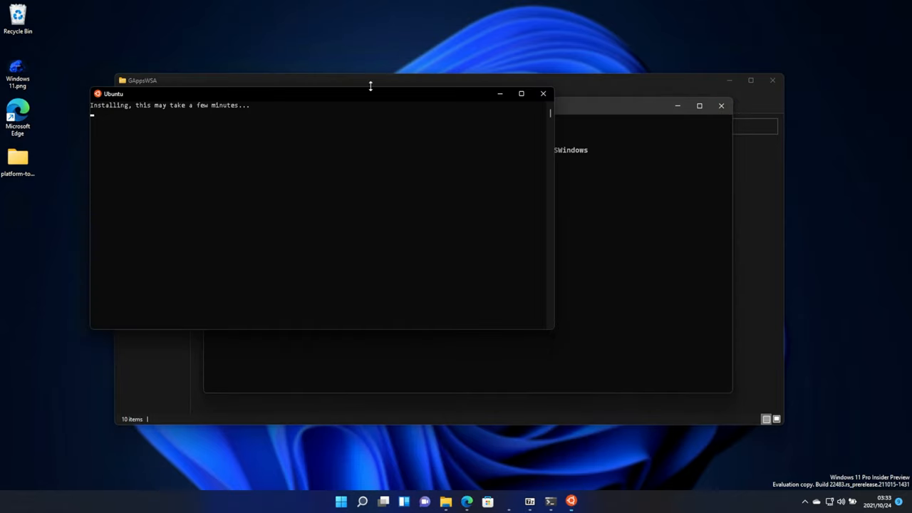
left_click(570, 502)
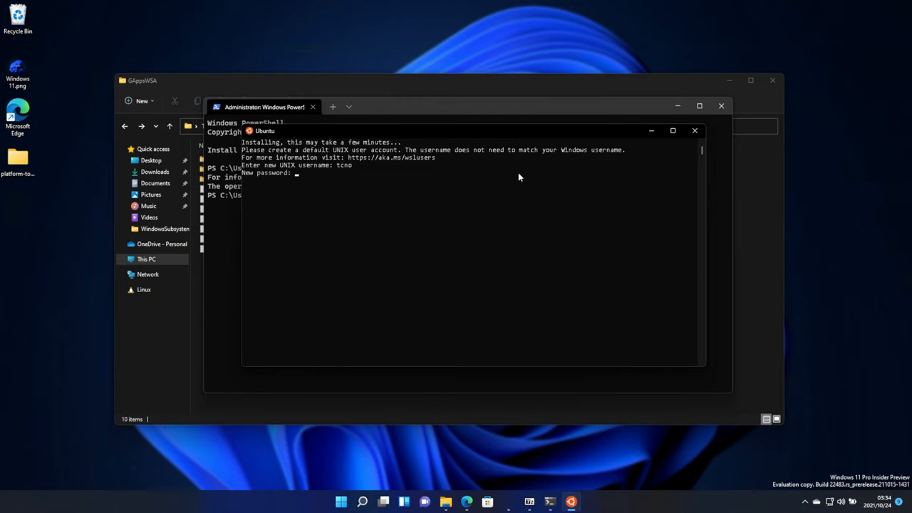
key("Enter")
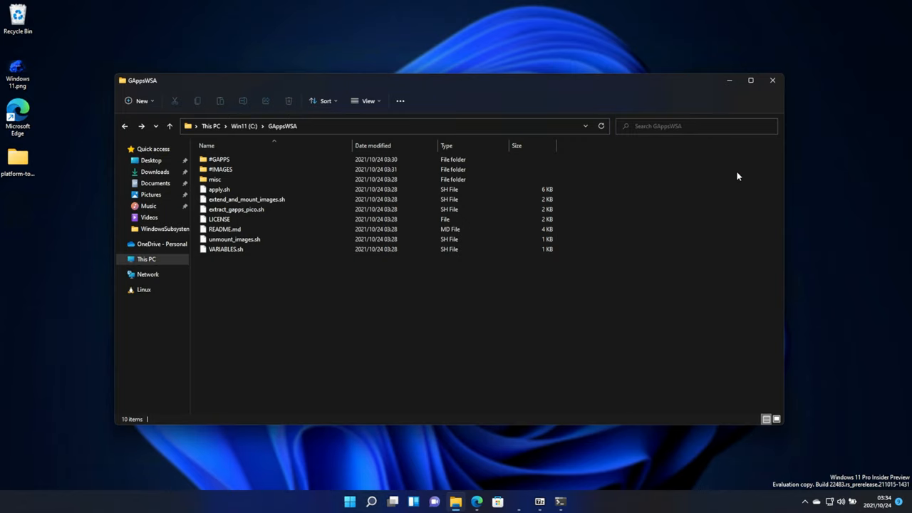
Open a root WSL shell inside the GAppsWSA folder via wsl and sudo su.
right_click(389, 295)
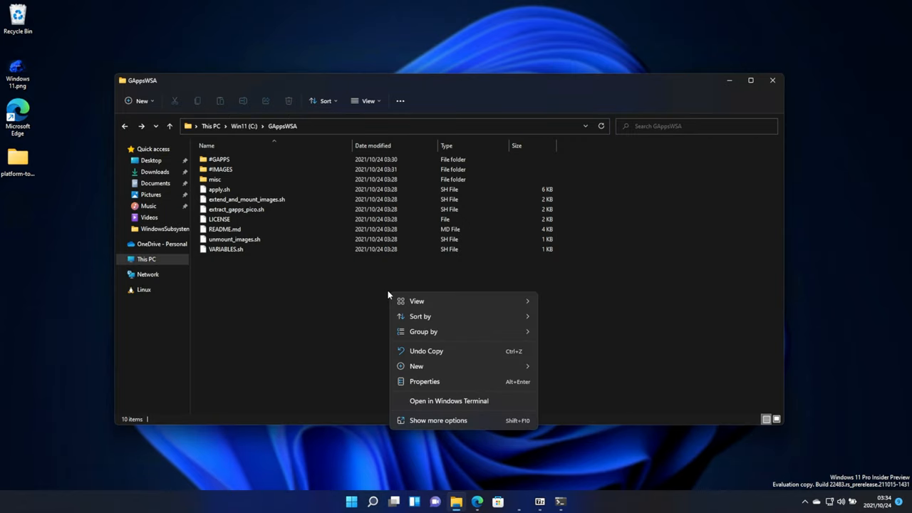
left_click(435, 402)
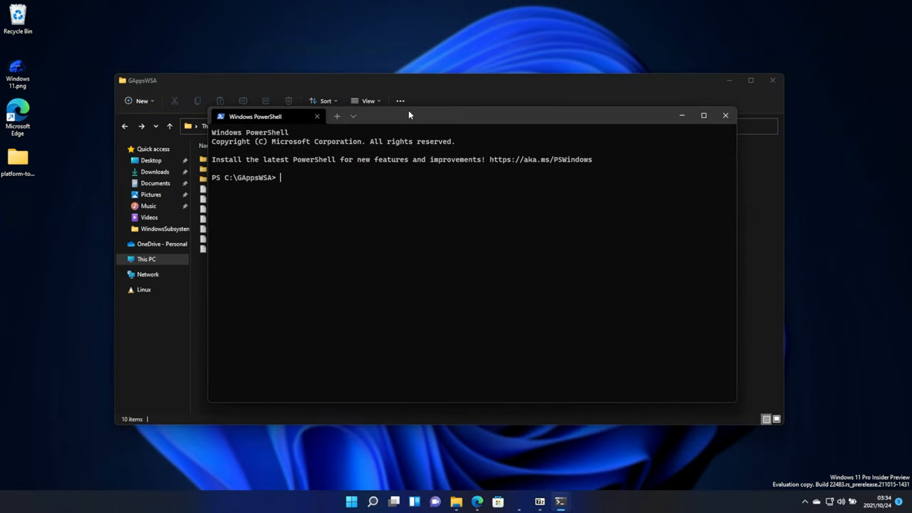
type("wsl")
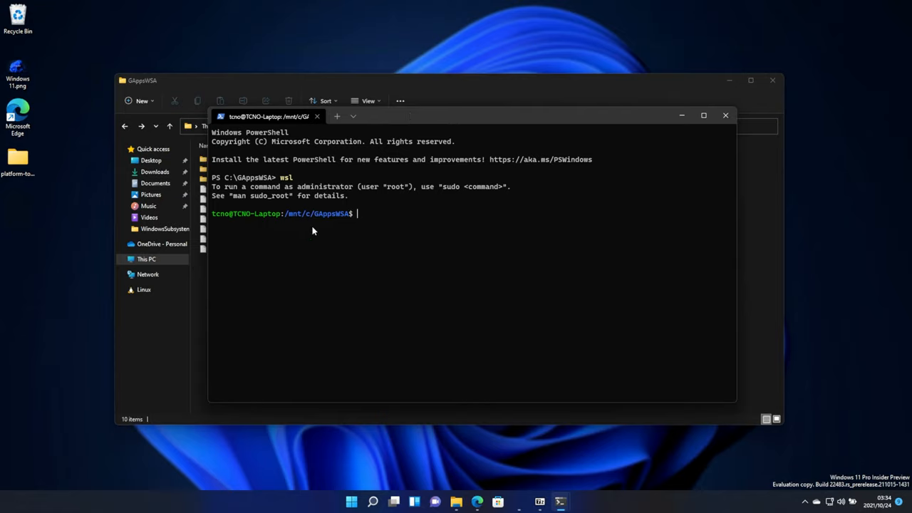
mouse_move(584, 320)
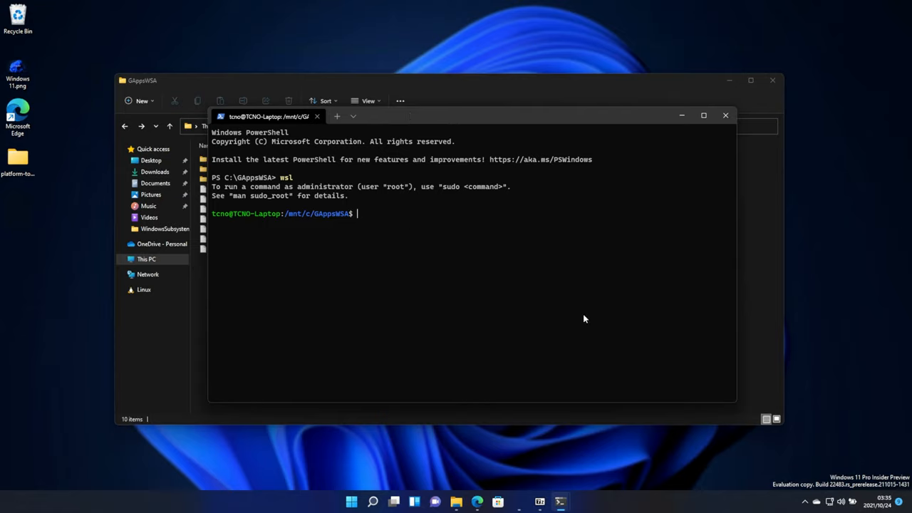
type("sudo su")
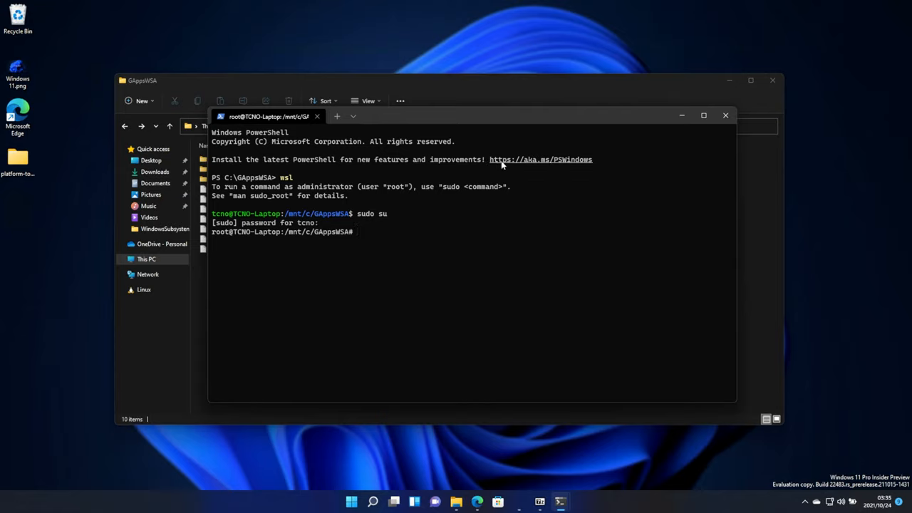
Try apt install lzip unzip, then run sudo apt-get update.
type("apt install lzip unzip")
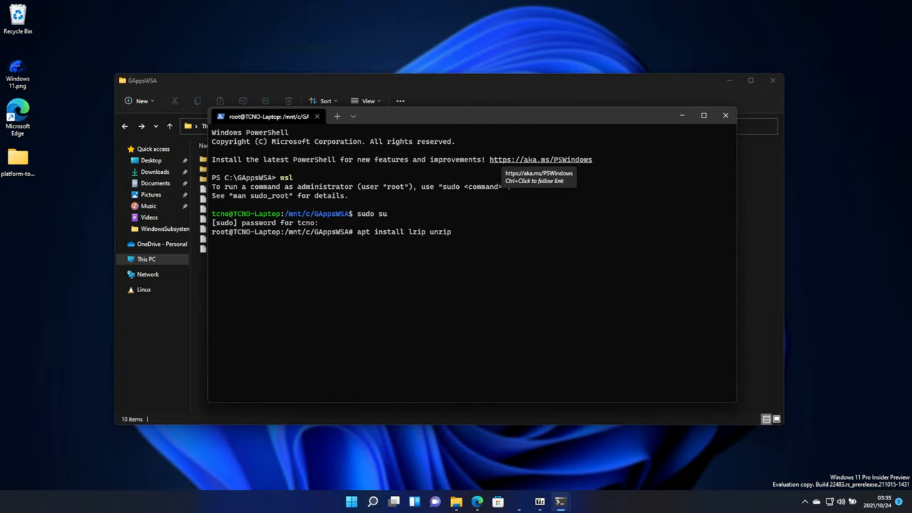
mouse_move(450, 234)
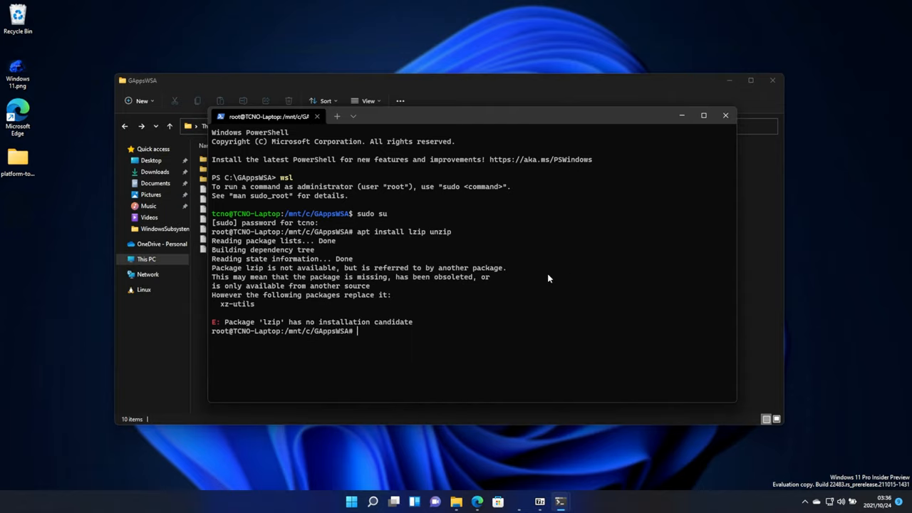
type("sudo")
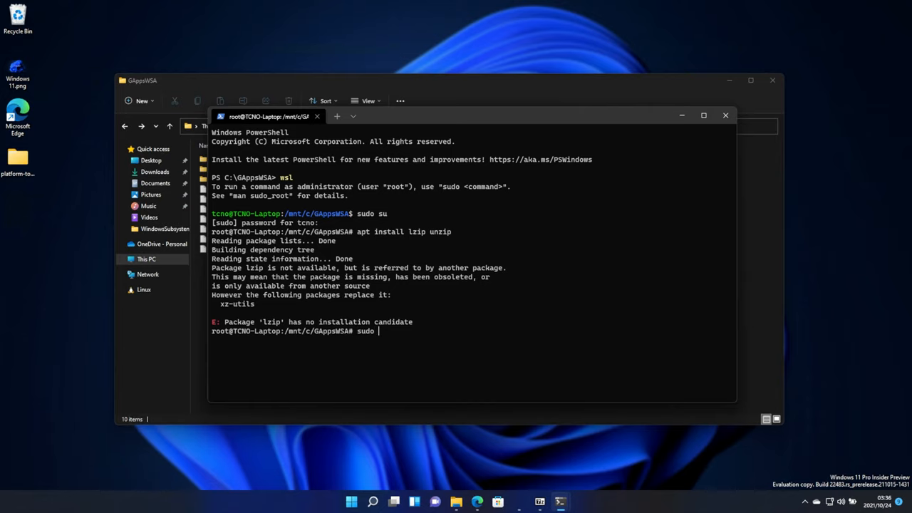
type("apt-get update")
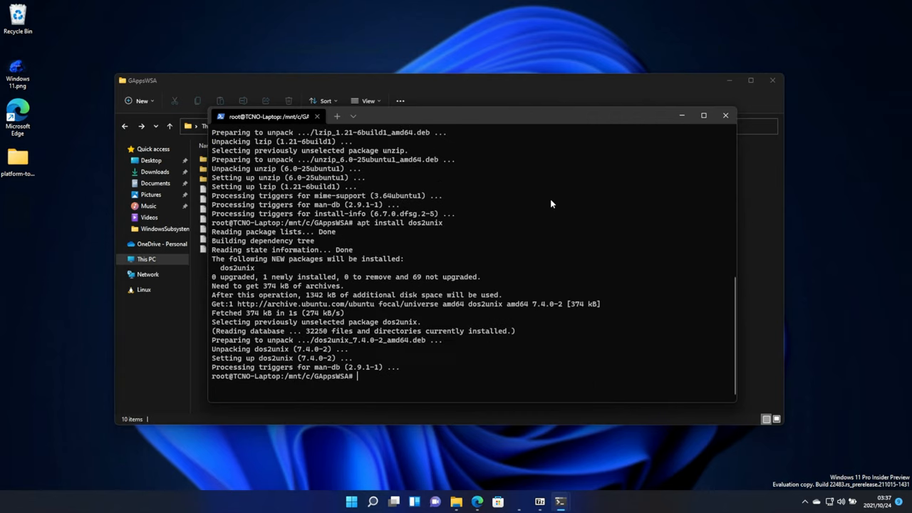
Convert apply.sh and extend_and_mount_images.sh to Unix format with dos2unix.
type("dos")
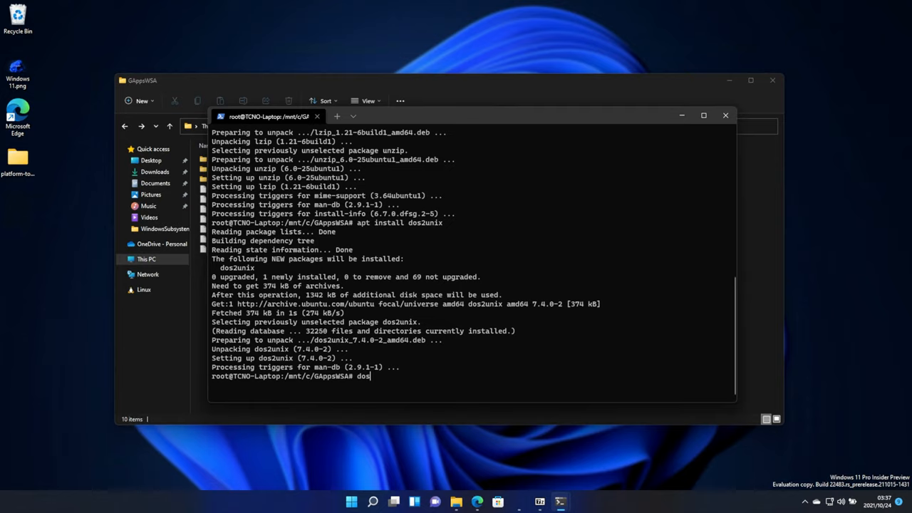
type("2unix")
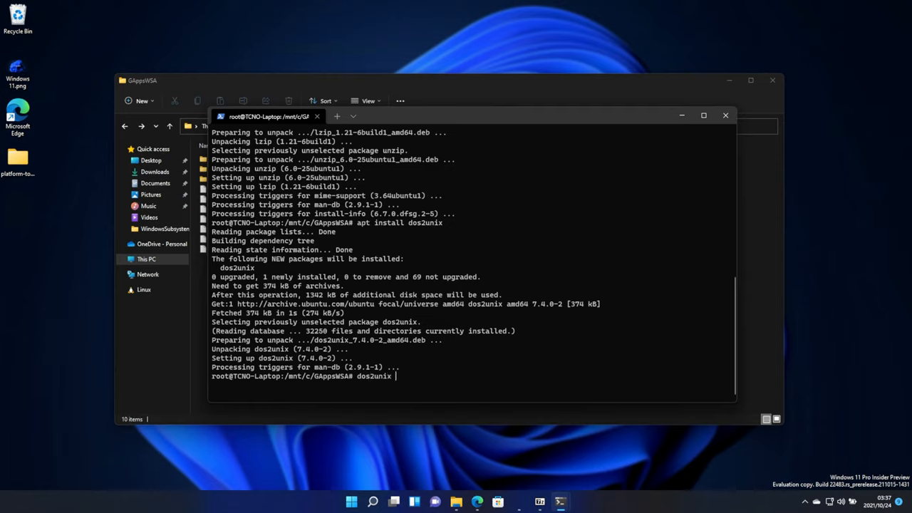
type("./apply.sh")
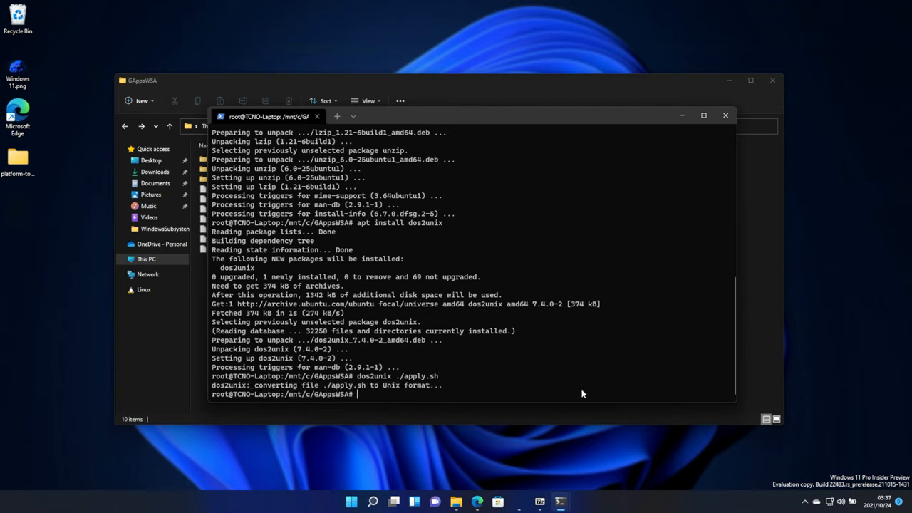
type("dos2unix")
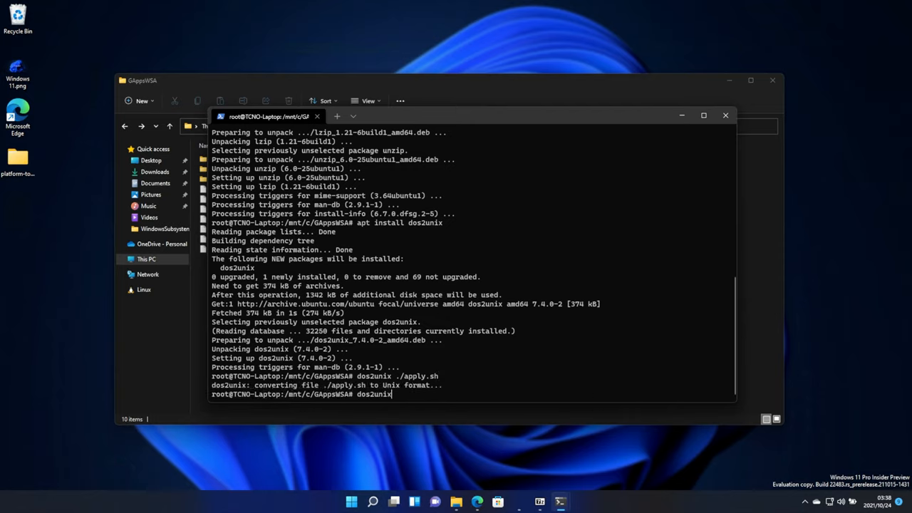
type("./extend")
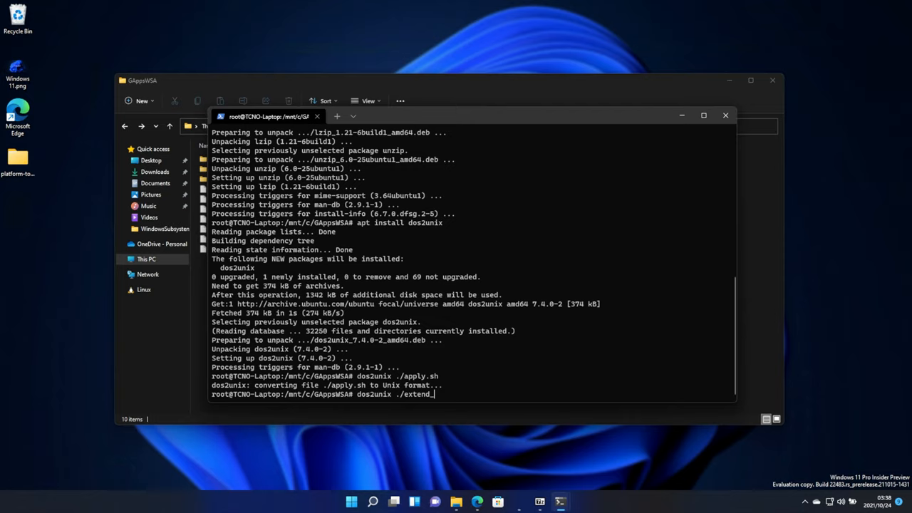
type("and_moun")
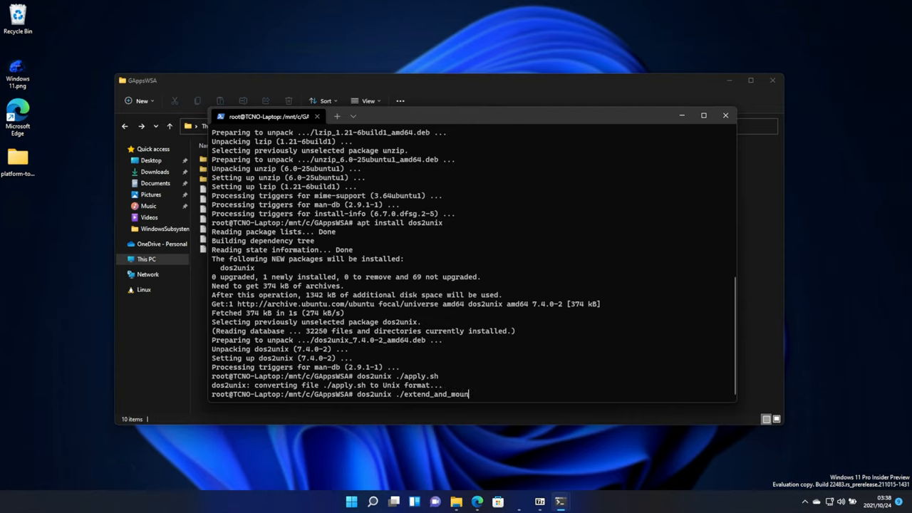
type("t_images.sh")
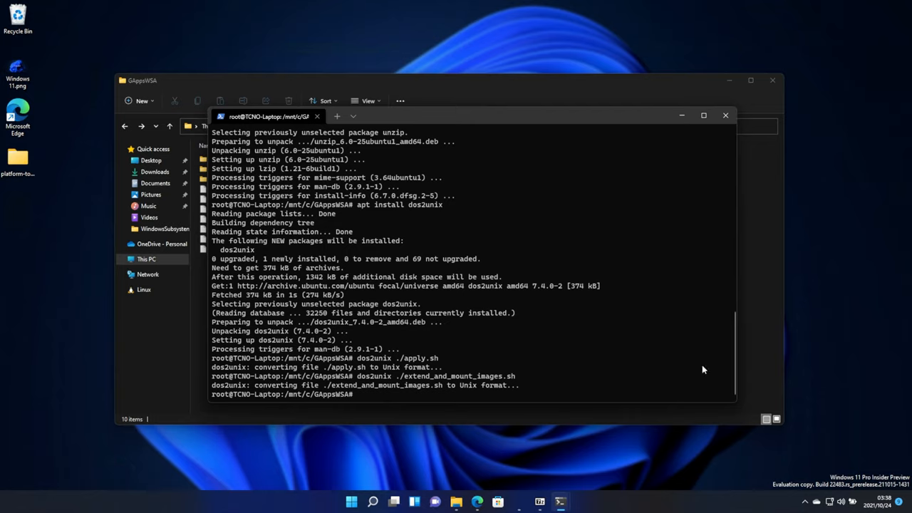
Convert extract_gapps_pico.sh, unmount_images.sh and variables.sh with dos2unix.
type("dos2unix")
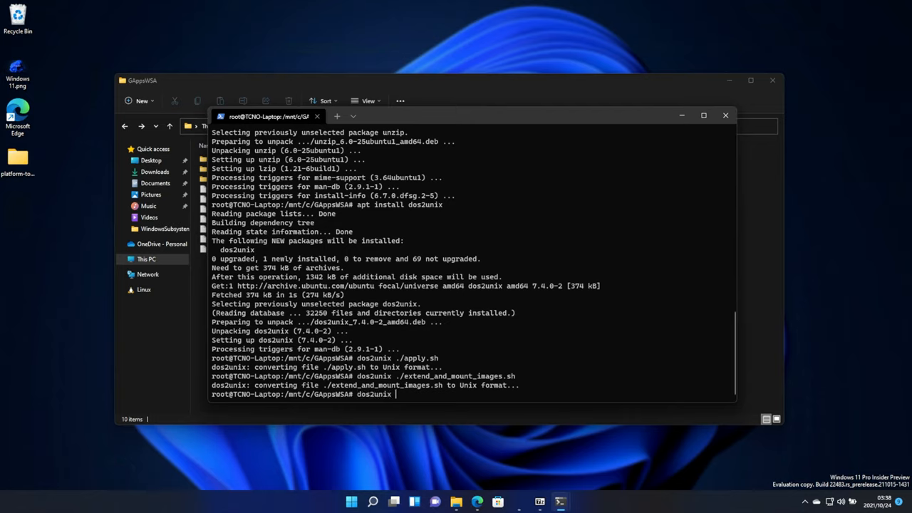
type("./extrac")
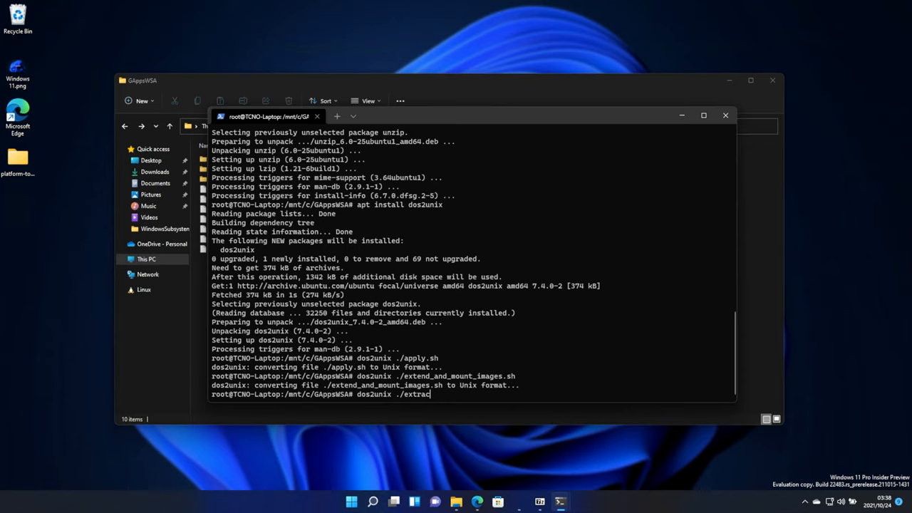
type("t_gapps_pico.sh")
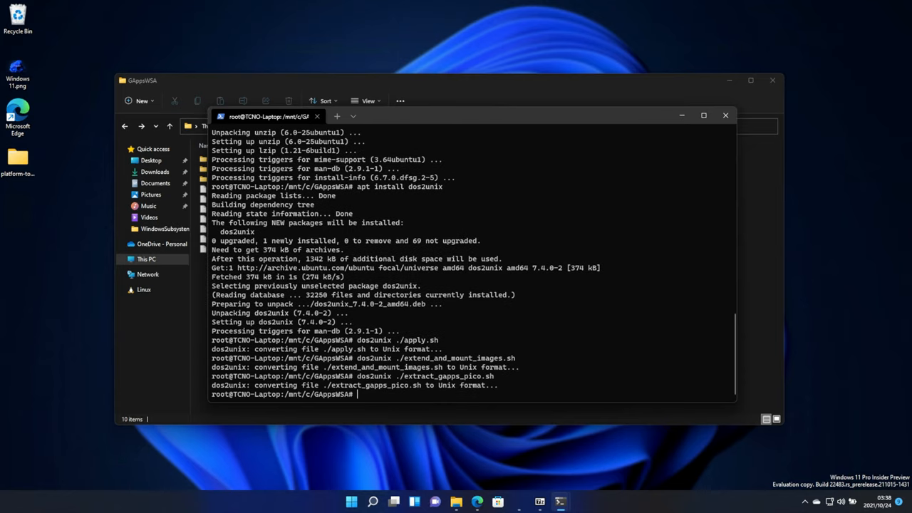
type("dos")
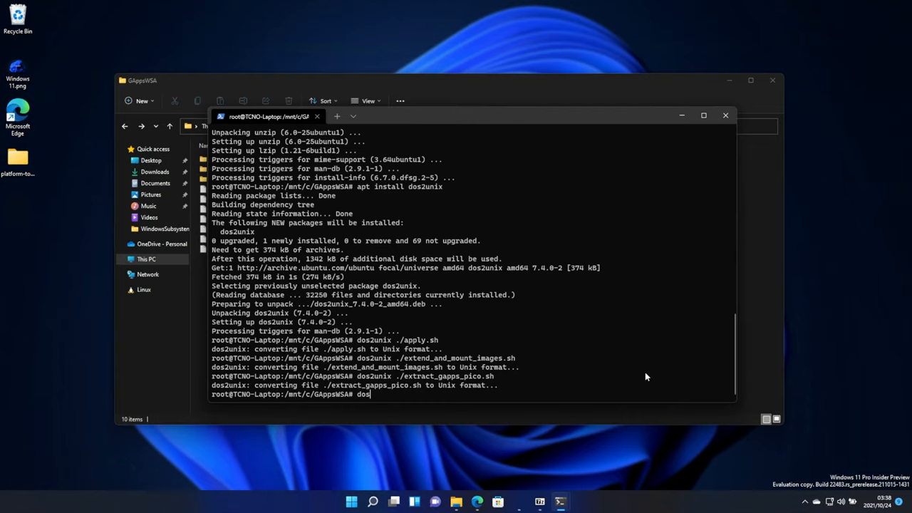
type("2unix ./unmount_images.sh")
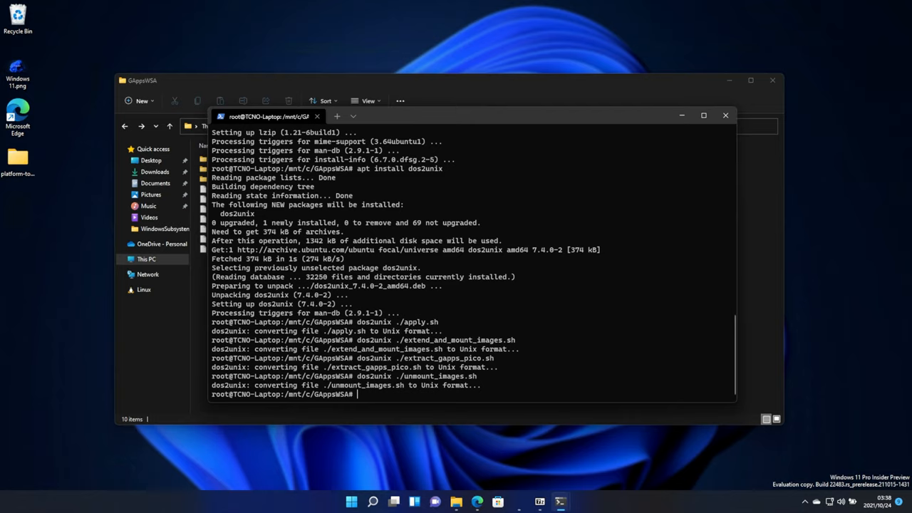
type("dos")
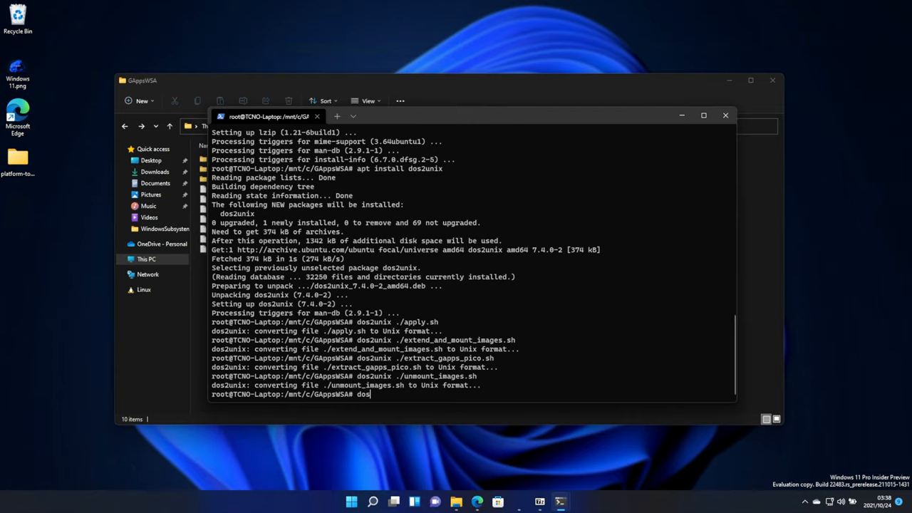
type("2unix ./")
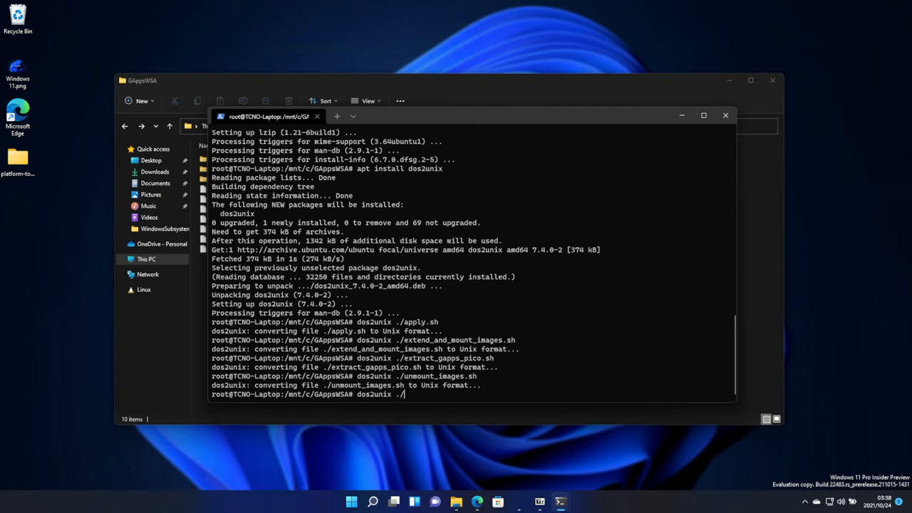
type("variables.")
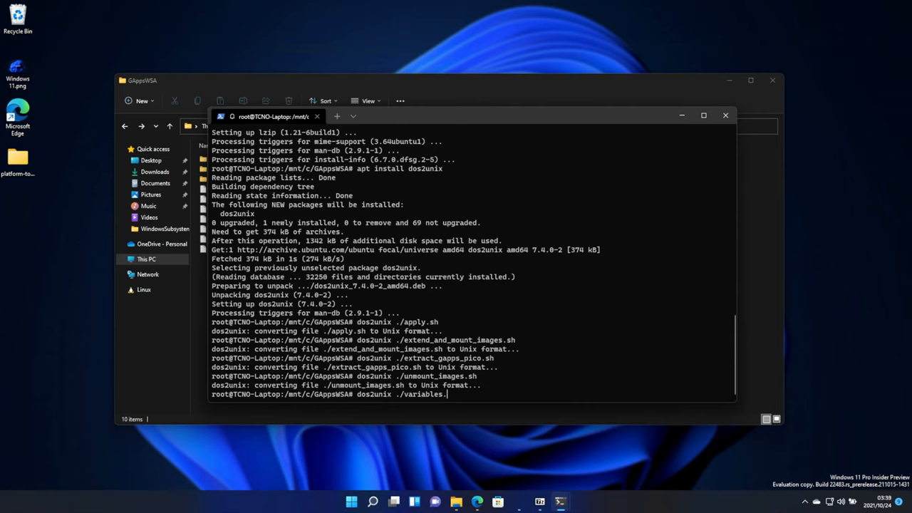
key("Return")
type("./extract_gapps_pico.sh")
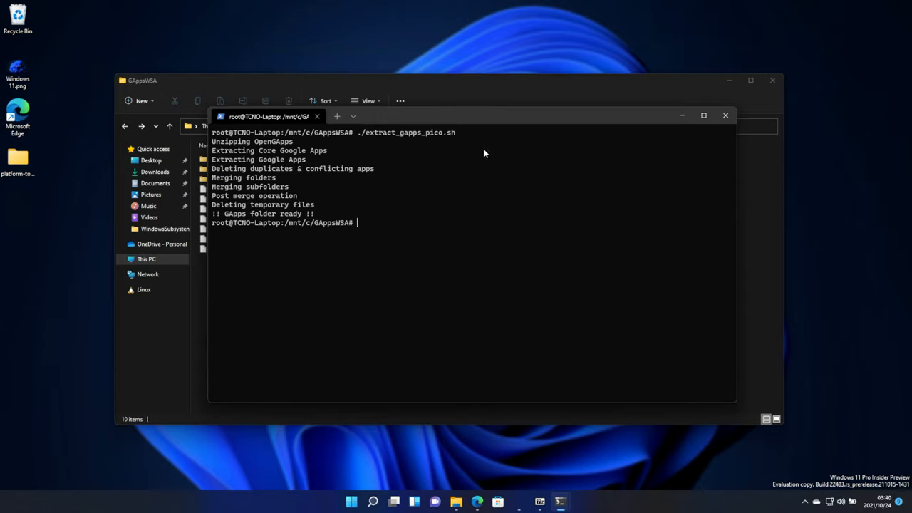
Run extend_and_mount_images.sh and unmount_images.sh, then return to File Explorer.
type("./extend_and_mount_images.sh")
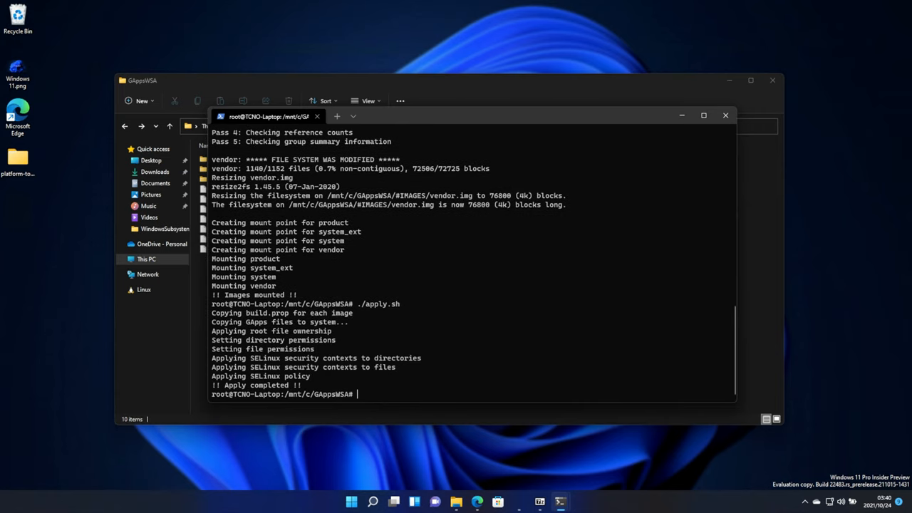
type("./unmount_images.sh")
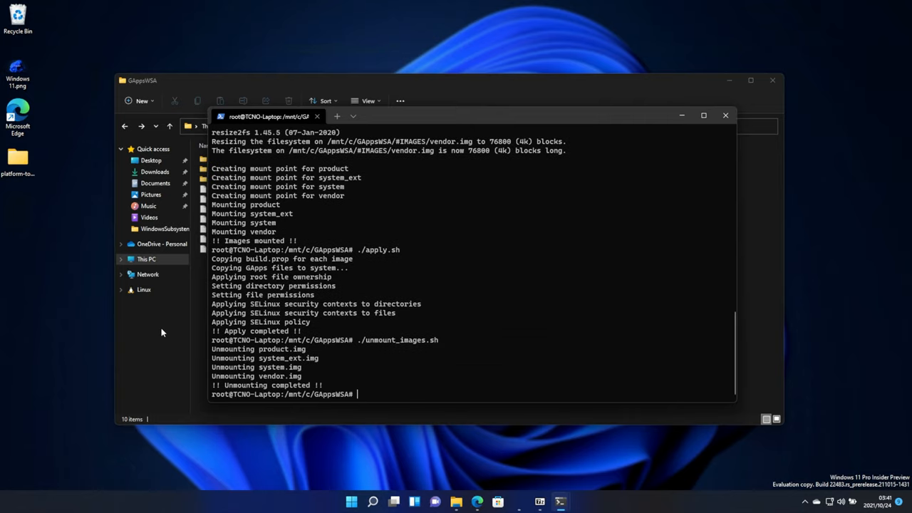
left_click(725, 114)
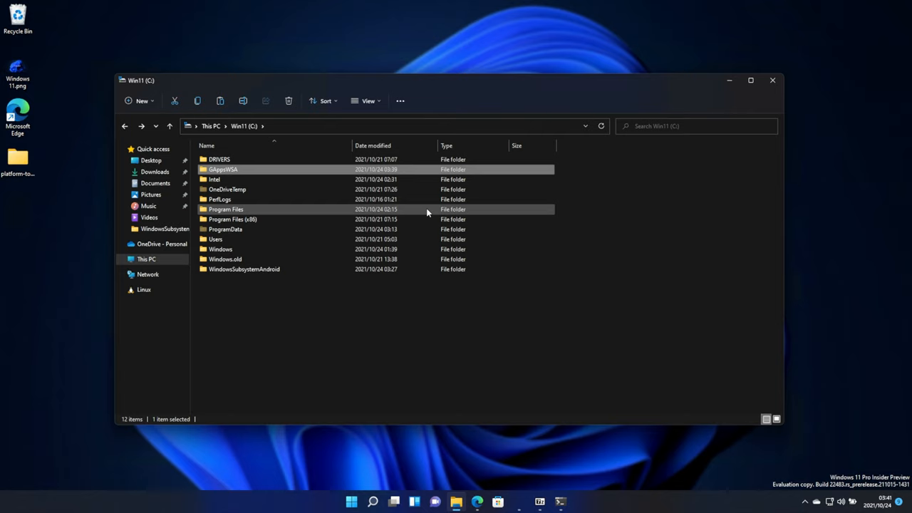
Overwrite the WindowsSubsystemAndroid images with the GApps-patched ones.
double_click(244, 268)
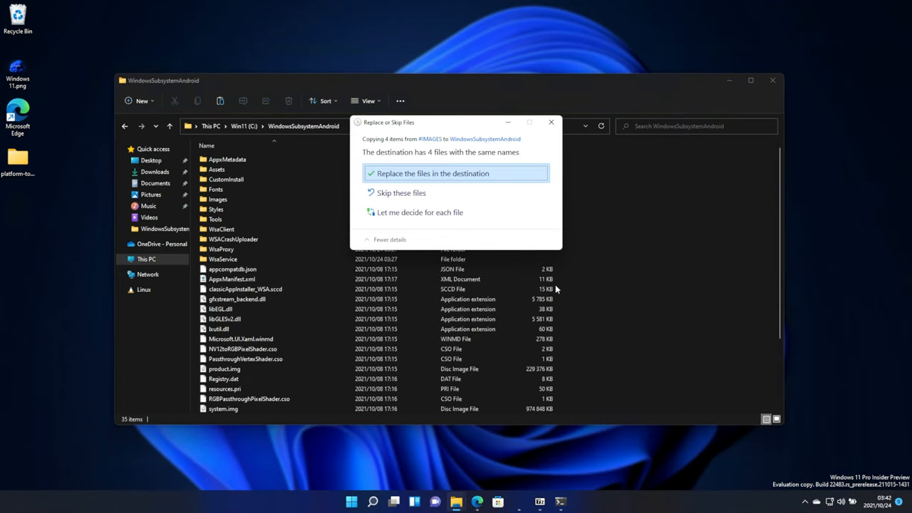
left_click(432, 174)
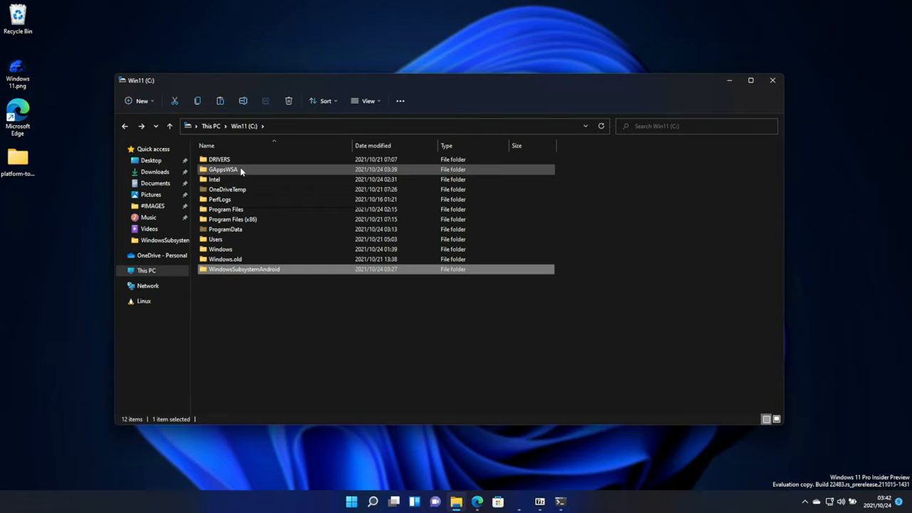
Check GAppsWSA's misc folder, then go to WindowsSubsystemAndroid's Tools folder.
double_click(222, 170)
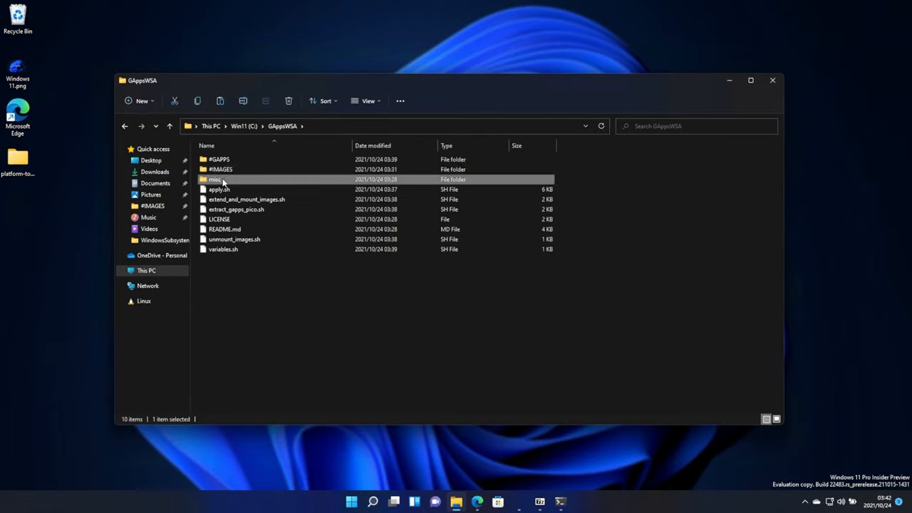
double_click(216, 179)
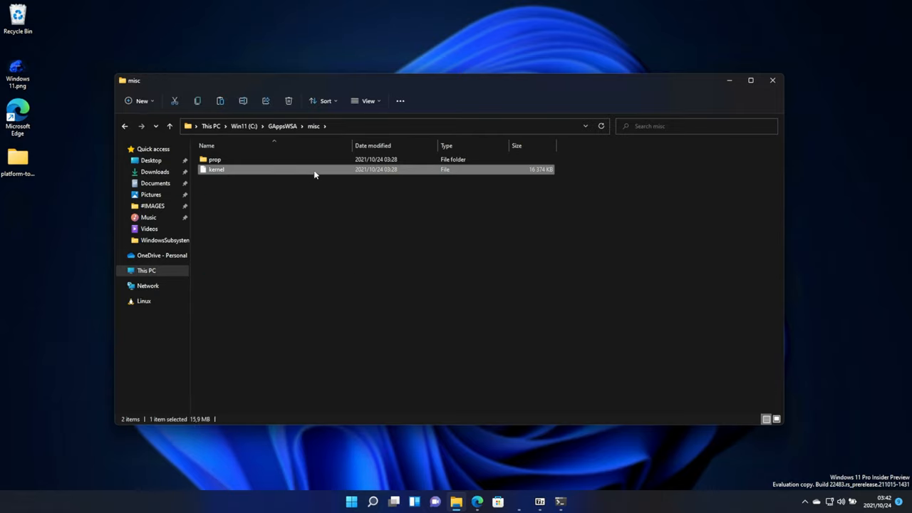
left_click(125, 125)
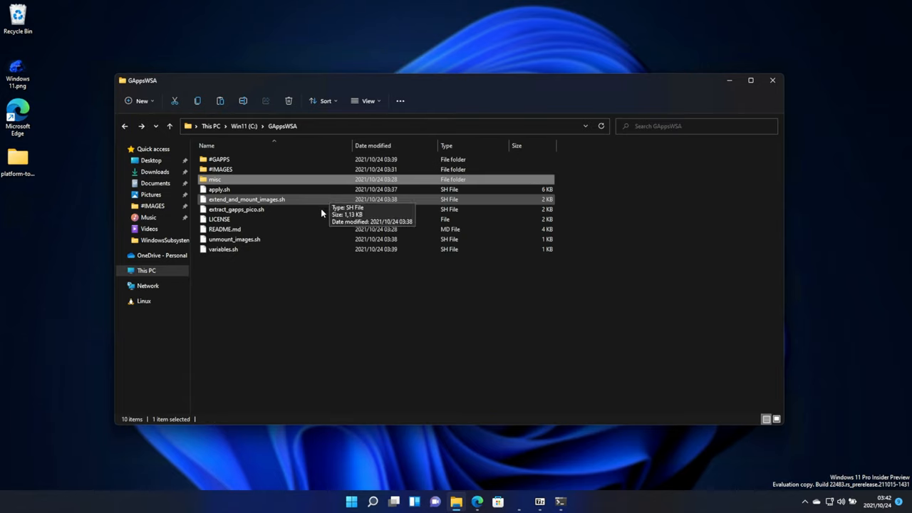
left_click(166, 239)
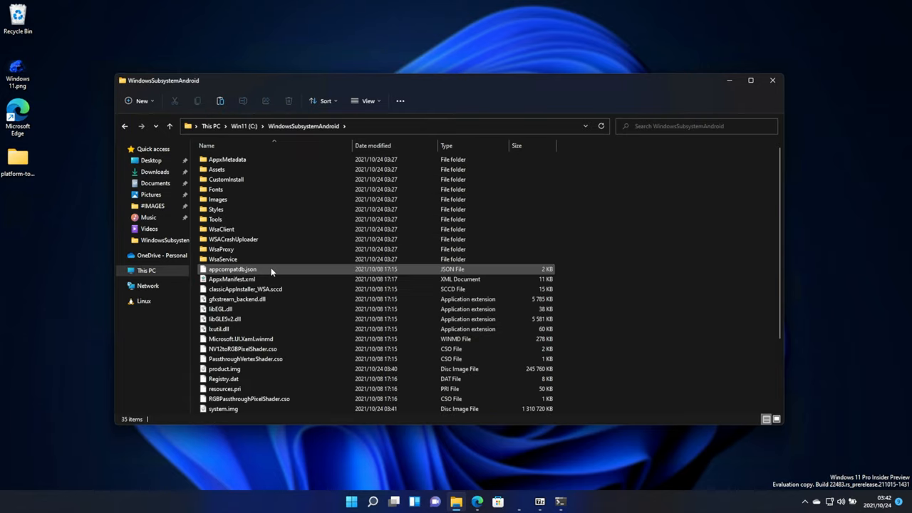
double_click(214, 220)
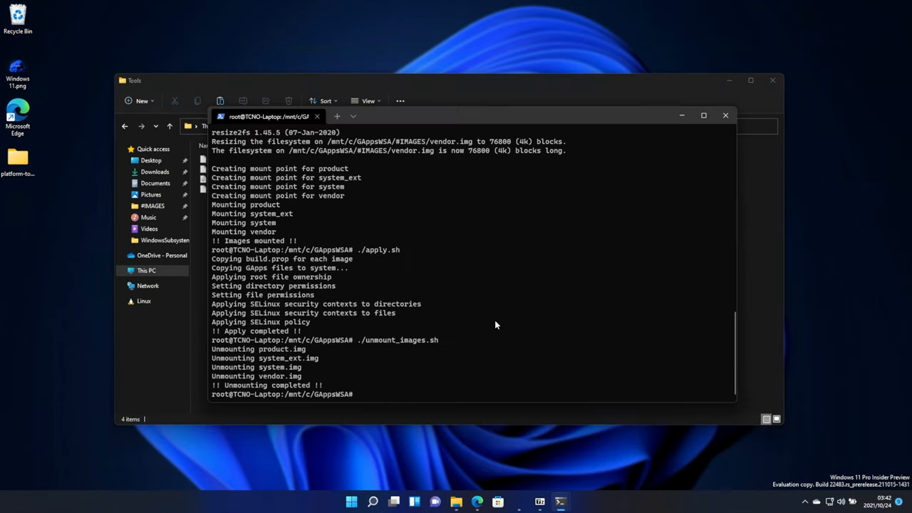
In a new Windows PowerShell tab, run Add-AppxPackage -Register C:\WindowsSubsystemAndroid\AppxManifest.xml, which fails with 0x80073CF6.
left_click(353, 117)
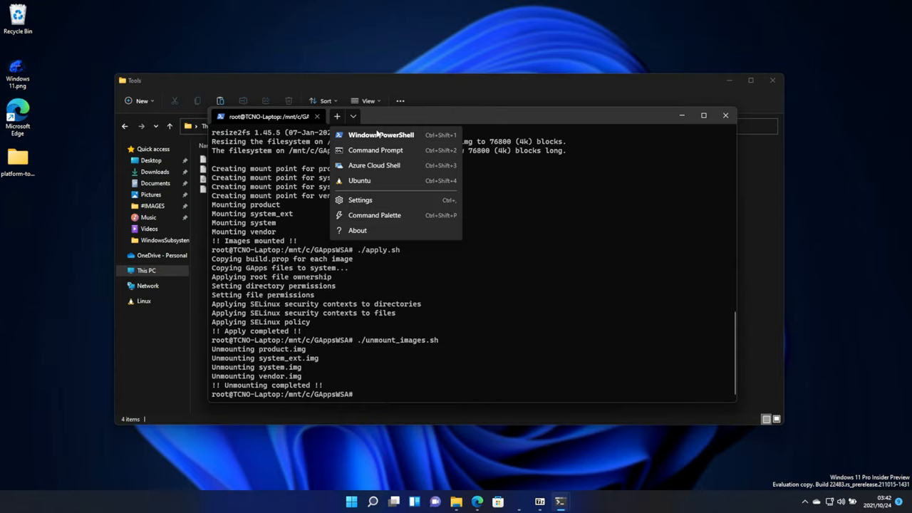
mouse_move(371, 140)
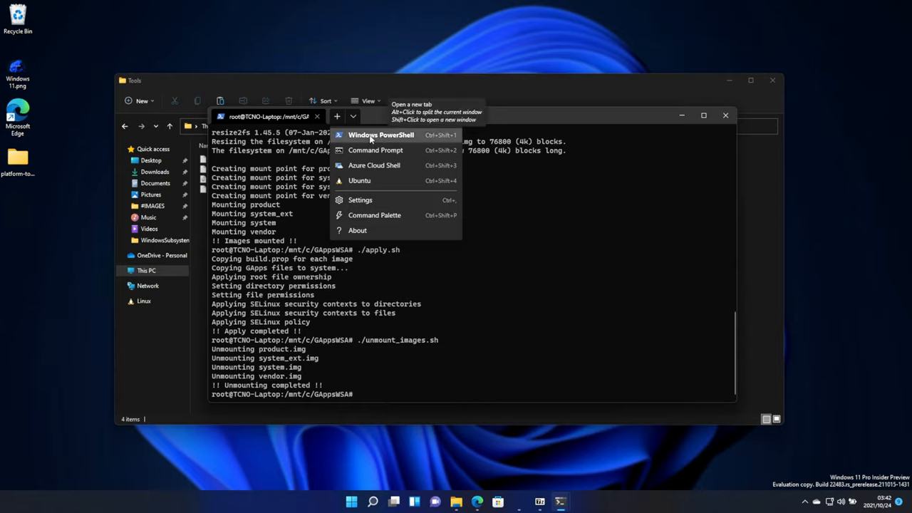
left_click(381, 134)
type("Add-AppxPacka")
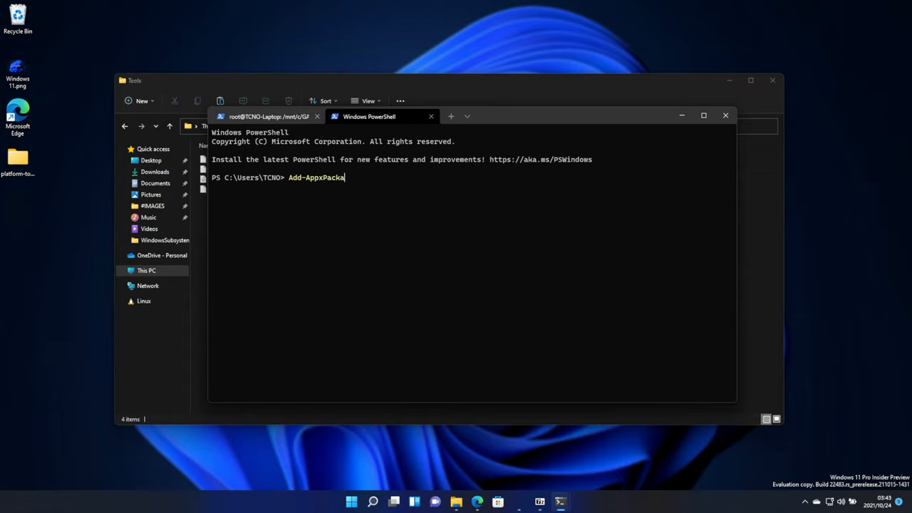
type("ge")
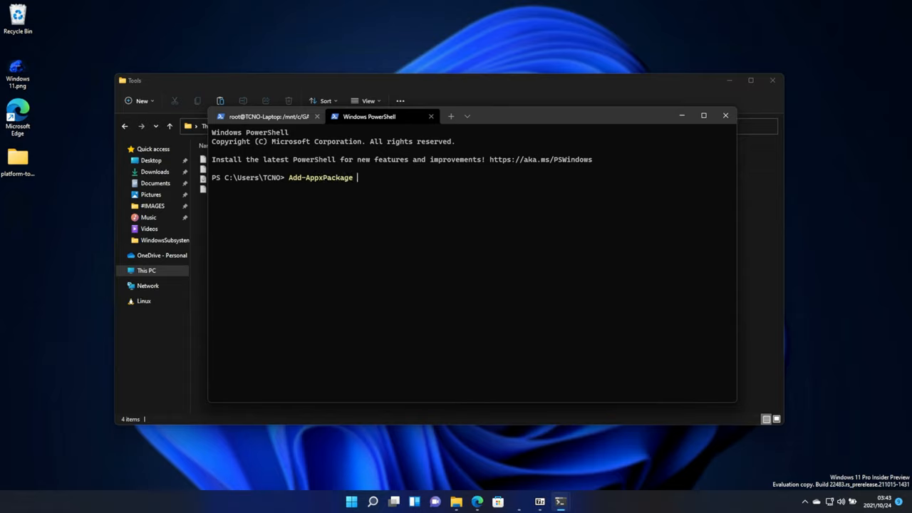
type("-Register C:\\WindowsSubsystemAndroid")
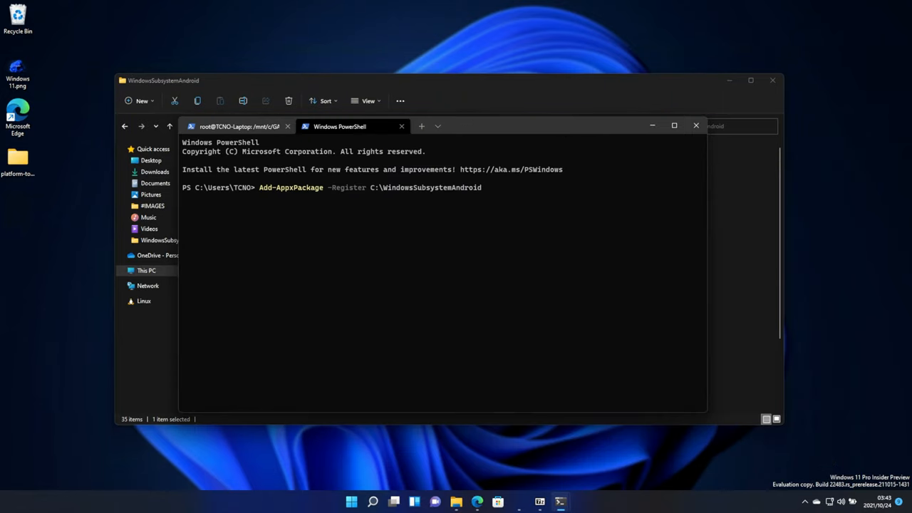
mouse_move(571, 220)
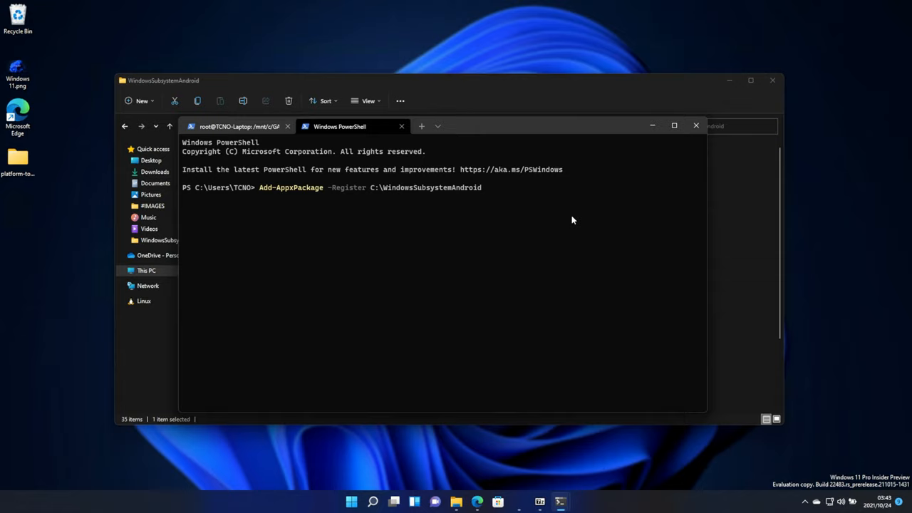
type("\\")
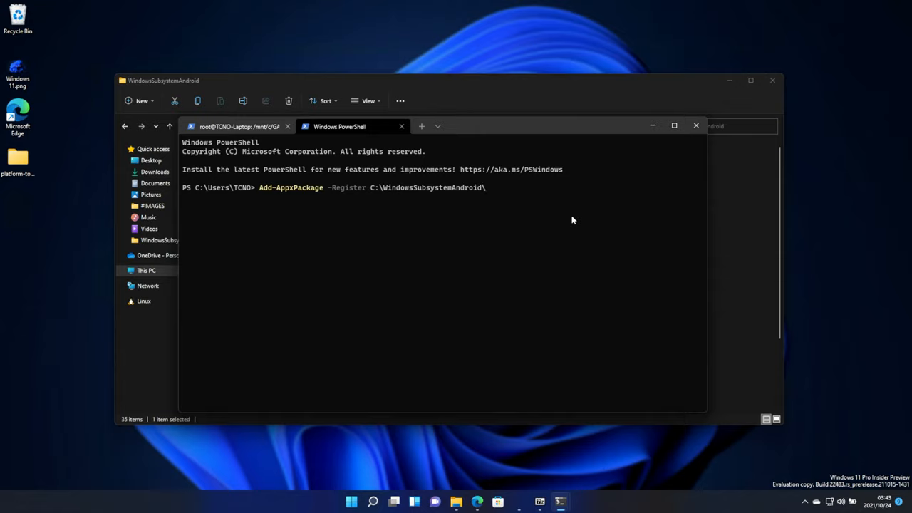
type("AppxM")
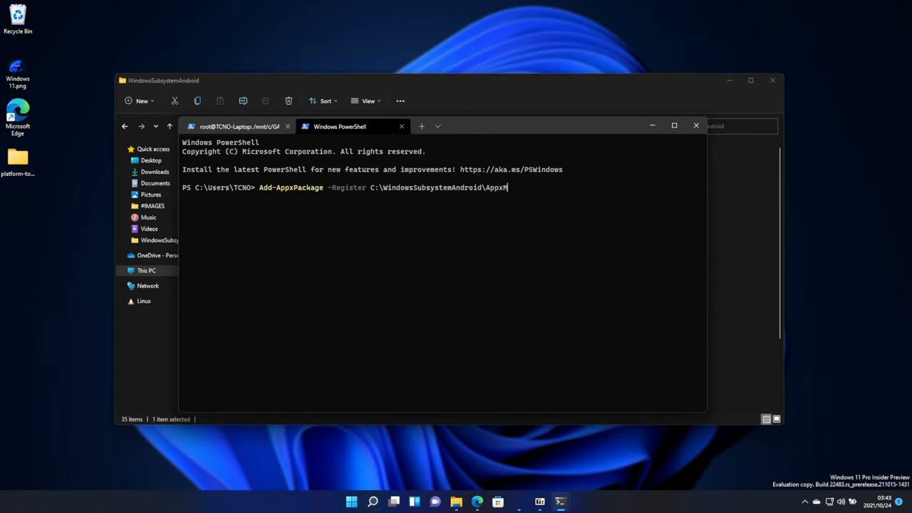
type("anifest.xml")
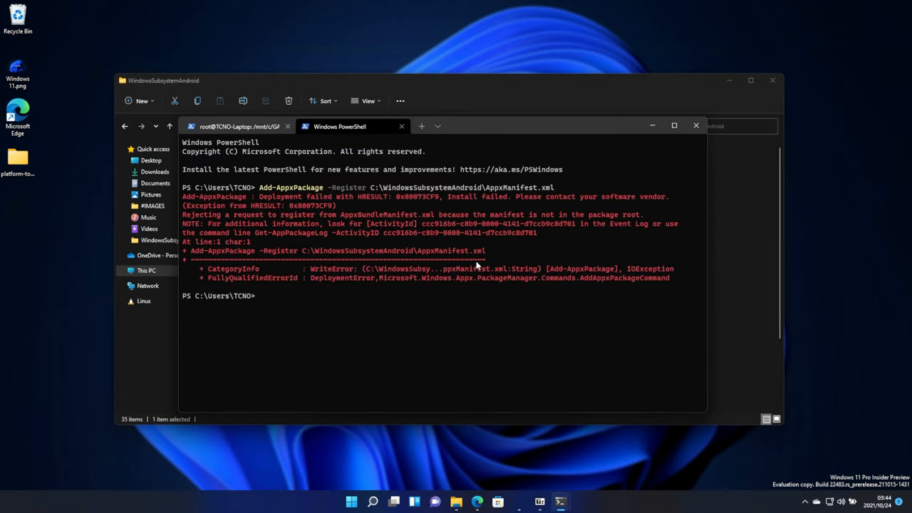
mouse_move(507, 320)
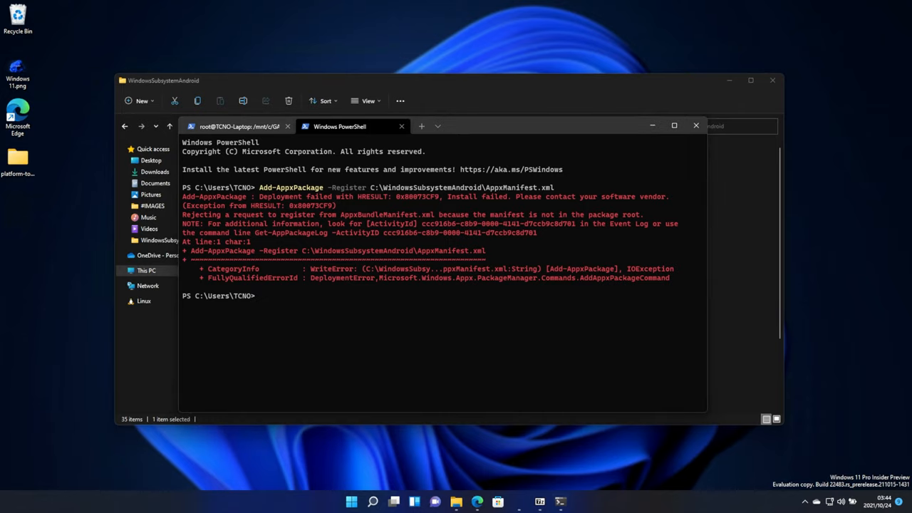
Head to the Windows developer settings after the deployment error.
left_click(351, 502)
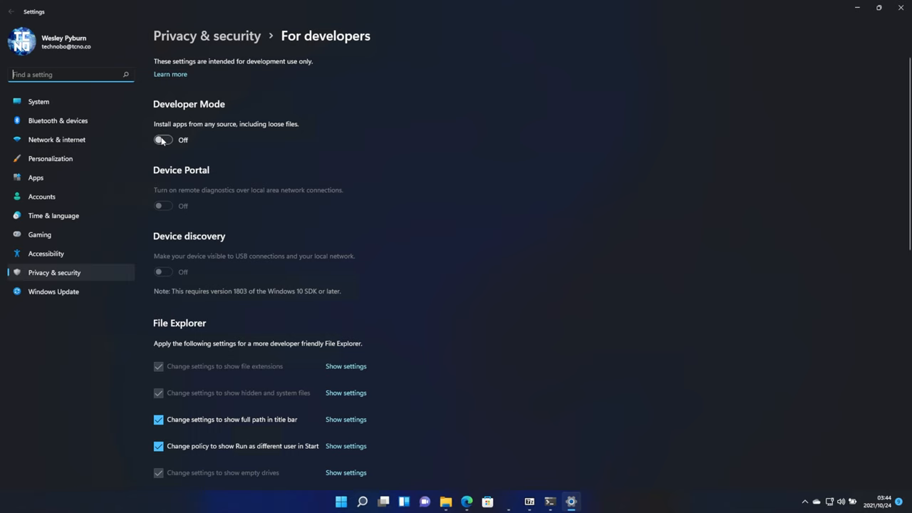
Switch Developer Mode on in Settings, then bring up the Start menu.
left_click(163, 140)
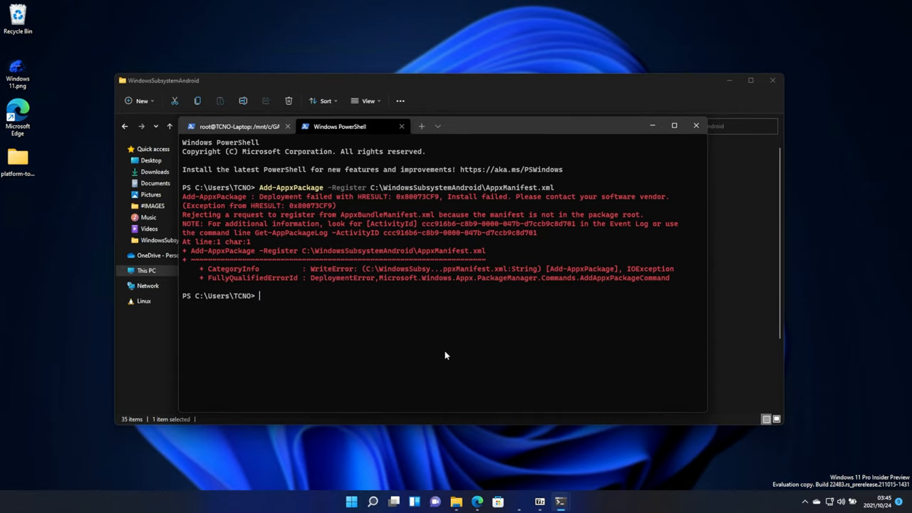
left_click(350, 502)
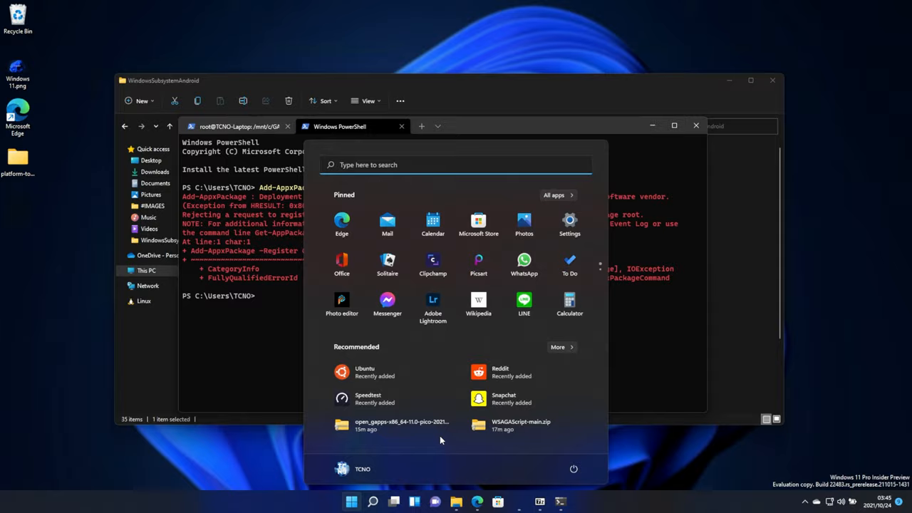
Go to Settings > Apps > Apps & features and scroll to Windows Subsystem for Android.
left_click(570, 225)
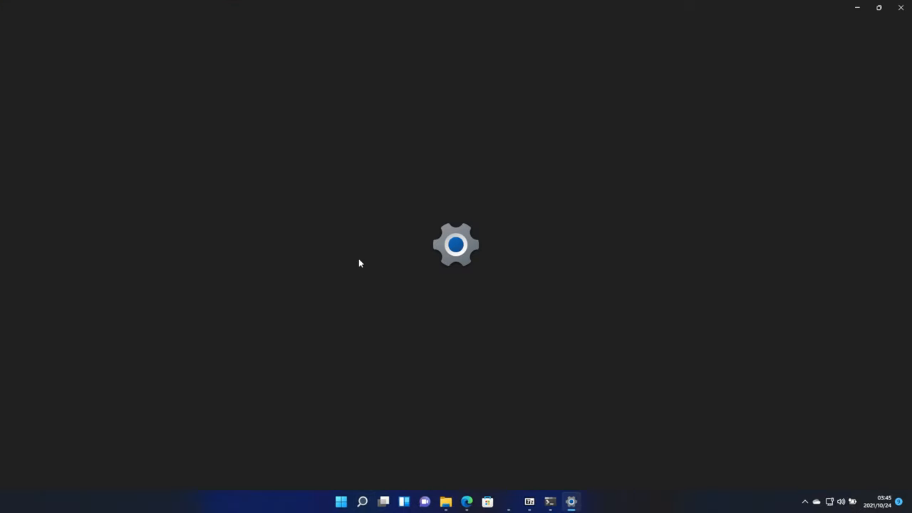
left_click(570, 502)
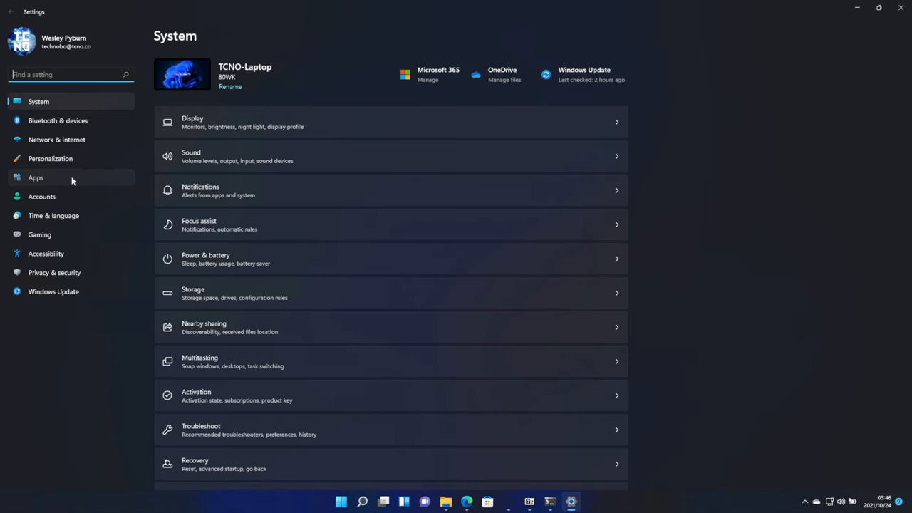
left_click(35, 176)
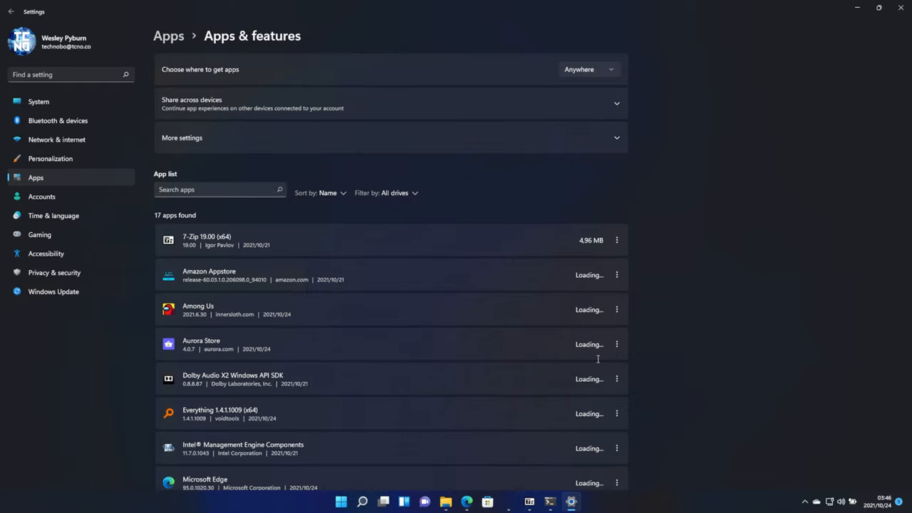
scroll("down", 3)
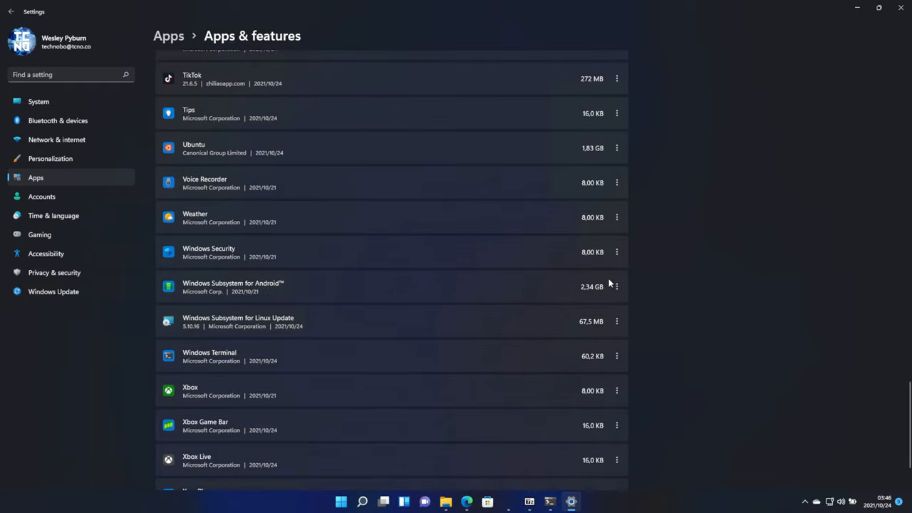
Uninstall Windows Subsystem for Android from its options menu.
left_click(615, 287)
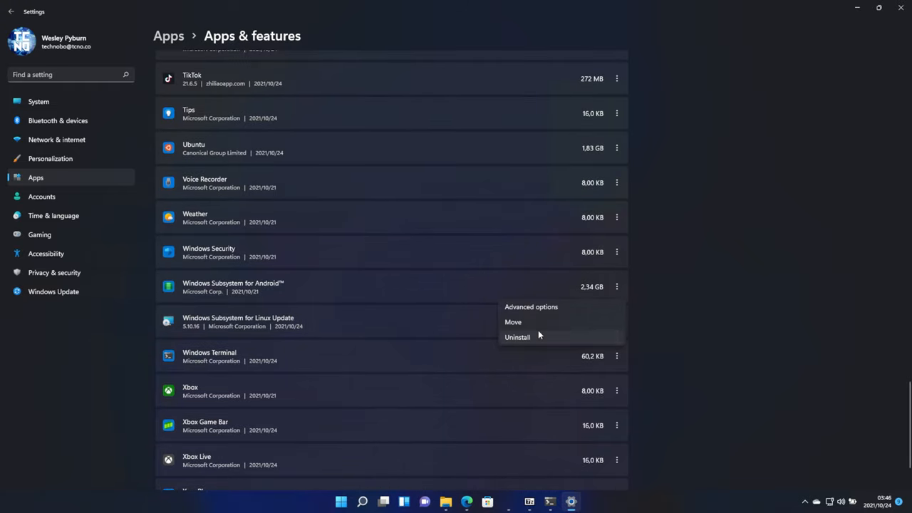
left_click(518, 337)
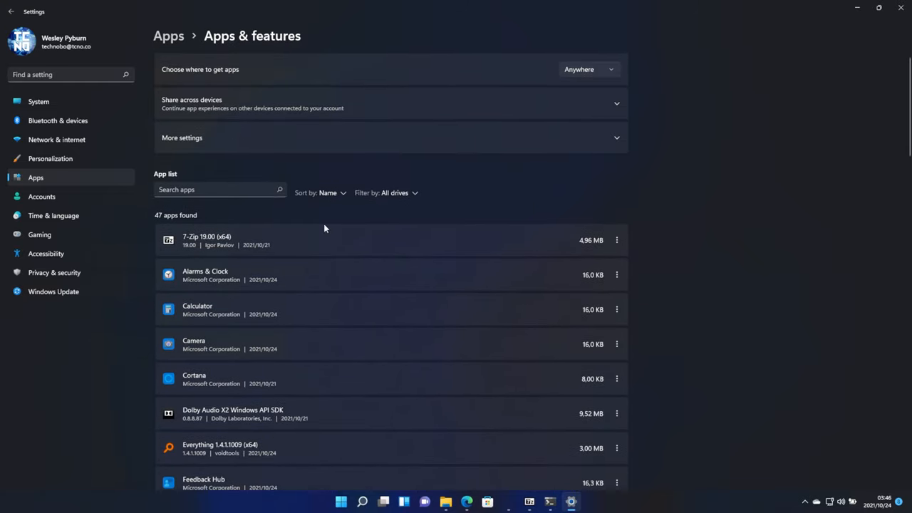
scroll("down", 3)
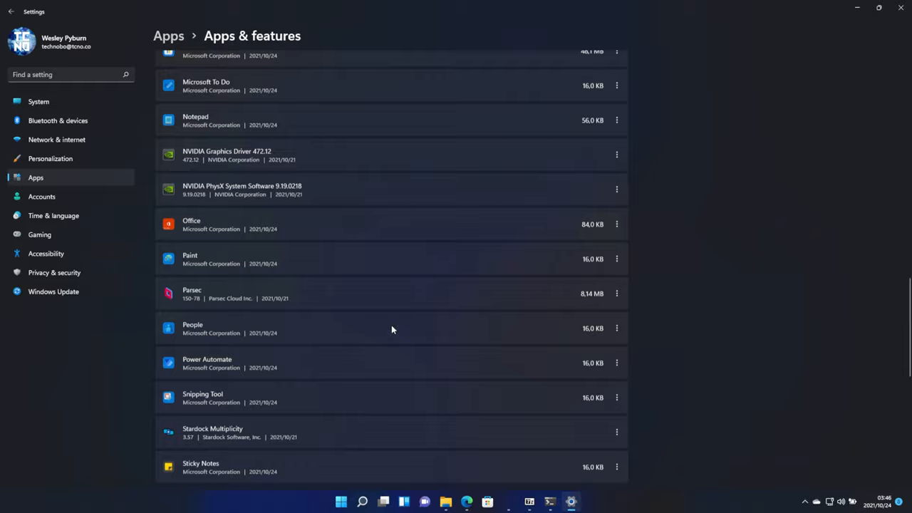
scroll("down", 3)
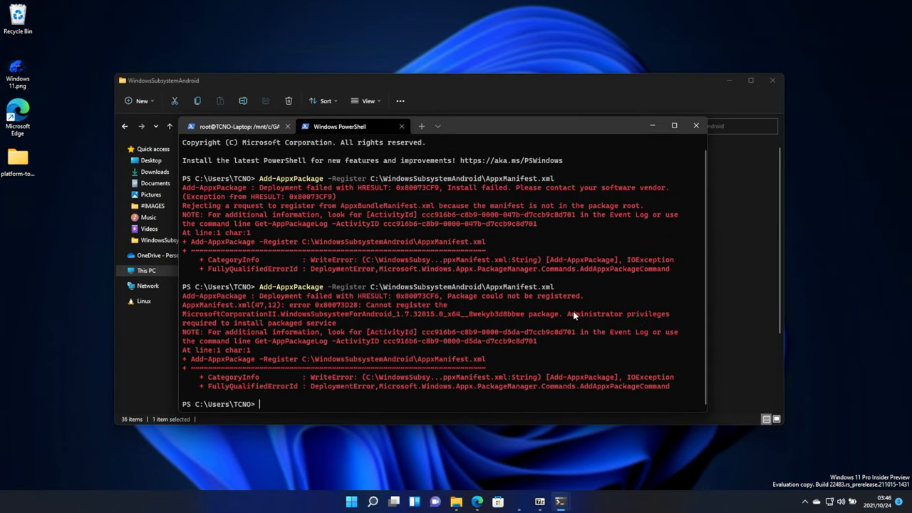
Launch Windows Terminal as administrator via Start search and rerun the AppxManifest.xml registration successfully.
double_click(617, 314)
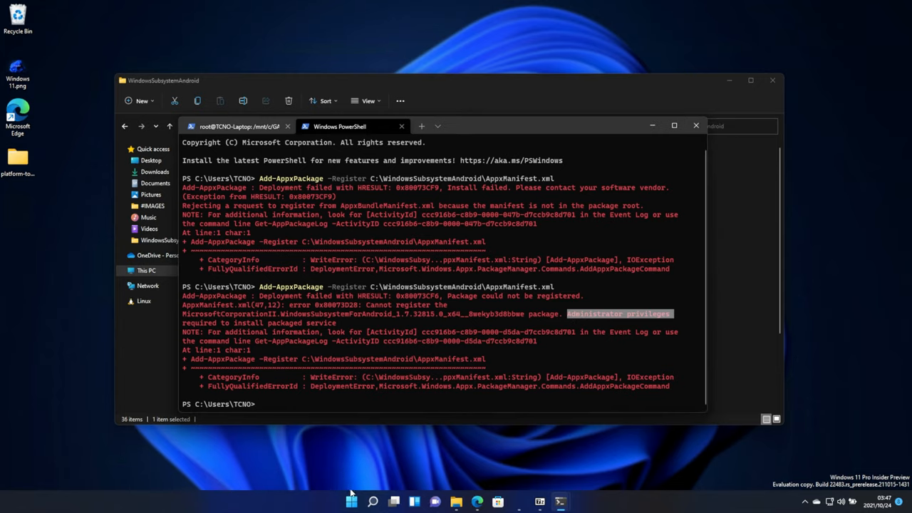
left_click(351, 502)
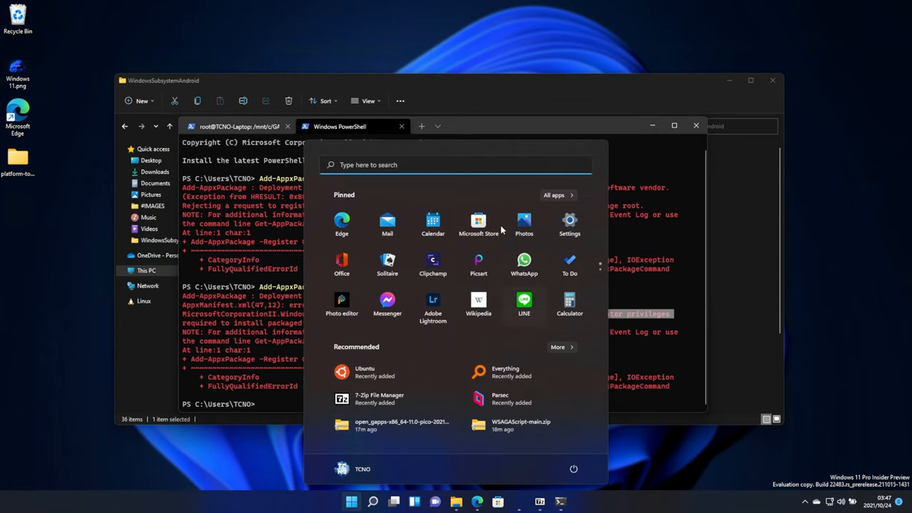
type("termina")
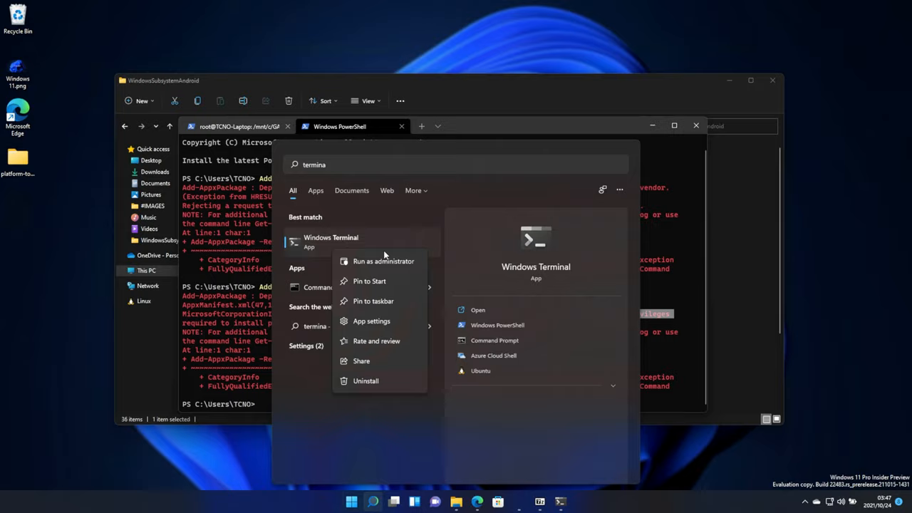
left_click(383, 261)
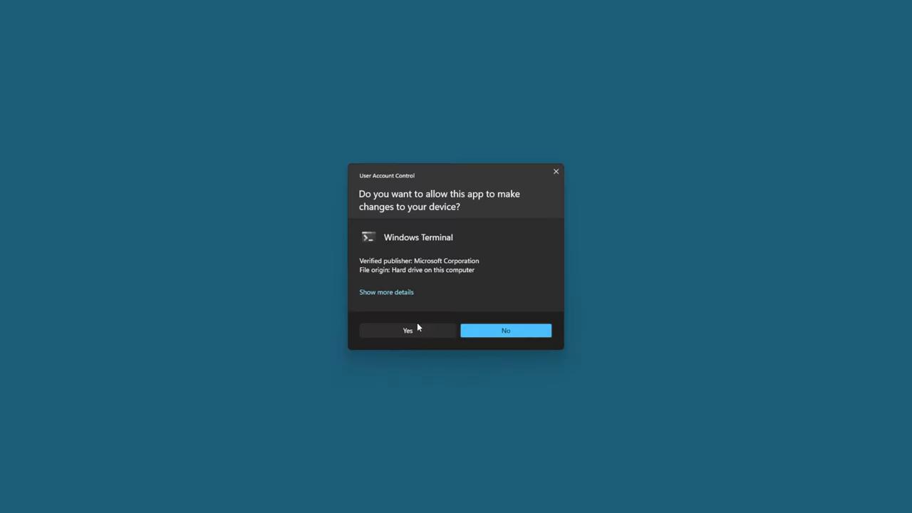
left_click(407, 331)
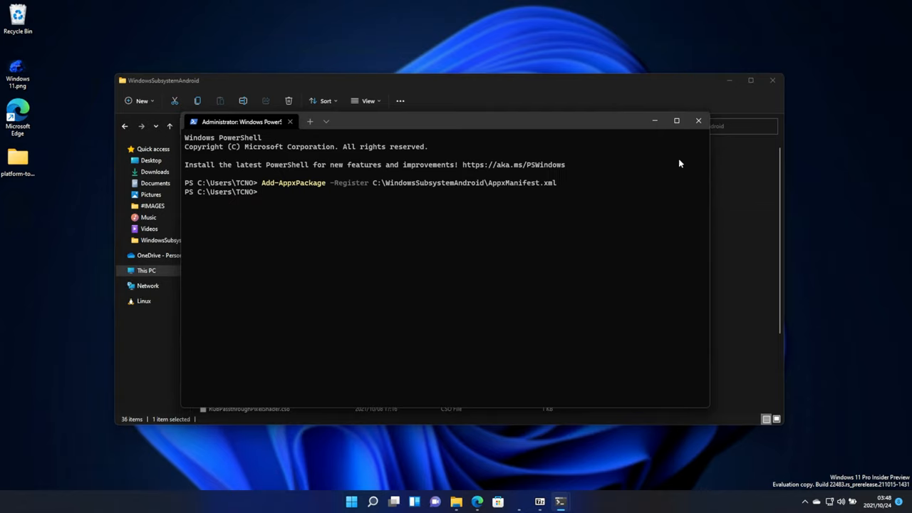
left_click(698, 120)
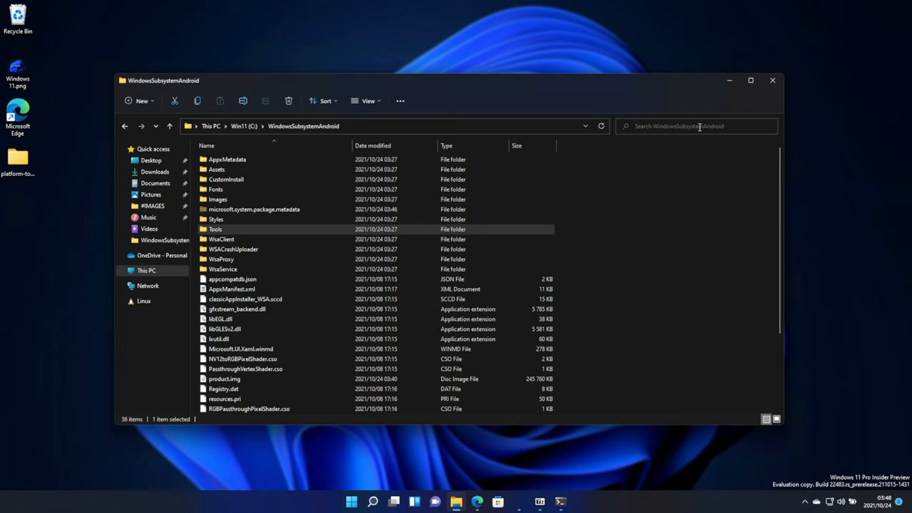
In WSA Settings, turn Developer mode on and use Files to start the subsystem.
left_click(350, 502)
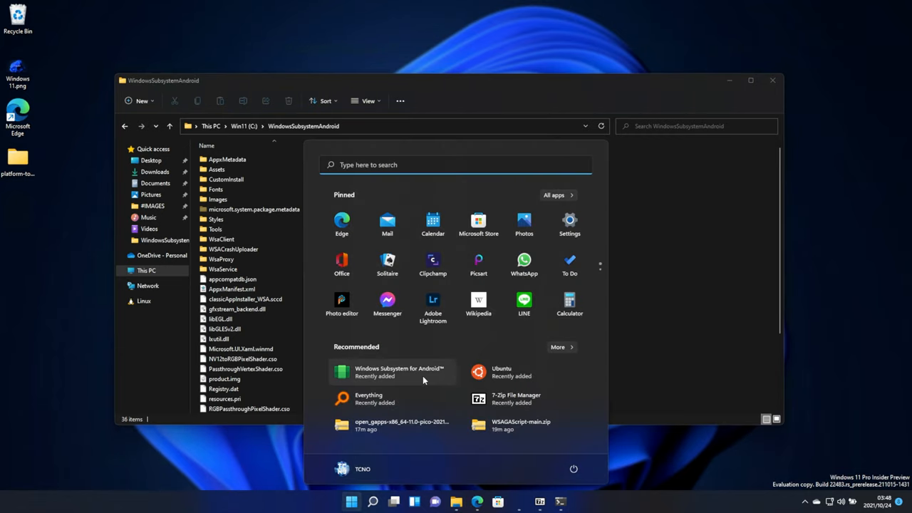
left_click(399, 372)
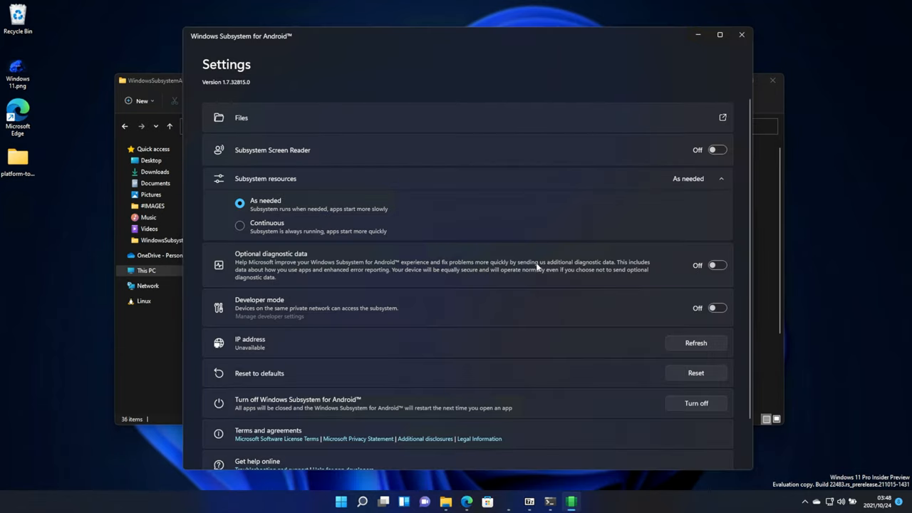
left_click(717, 308)
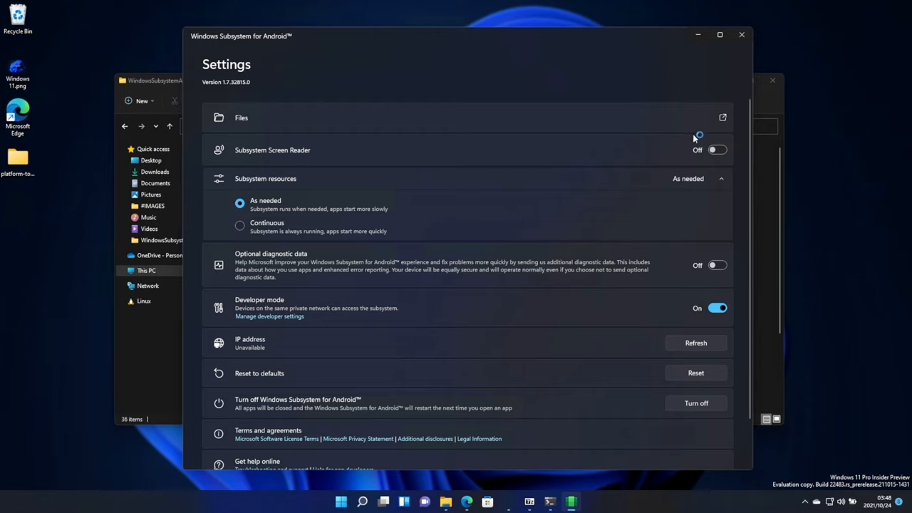
left_click(717, 265)
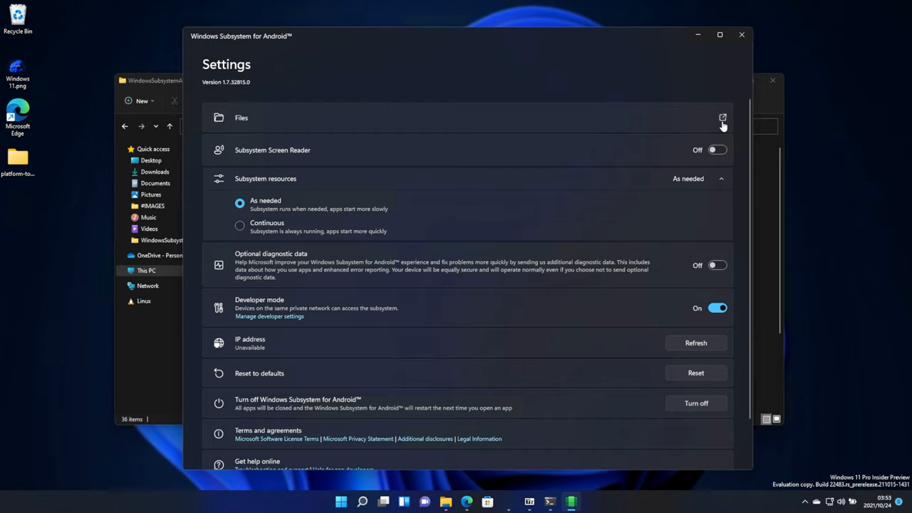
left_click(723, 117)
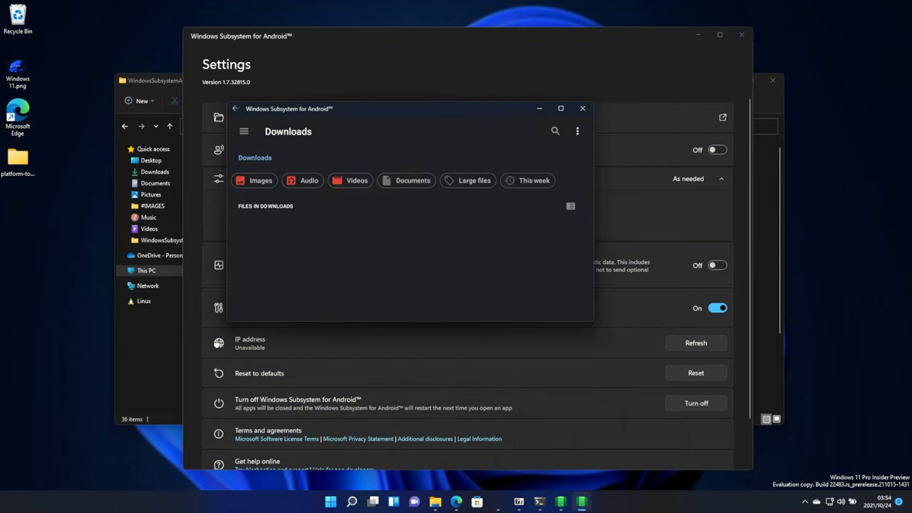
Launch Google Play Store and begin its sign-in.
left_click(340, 502)
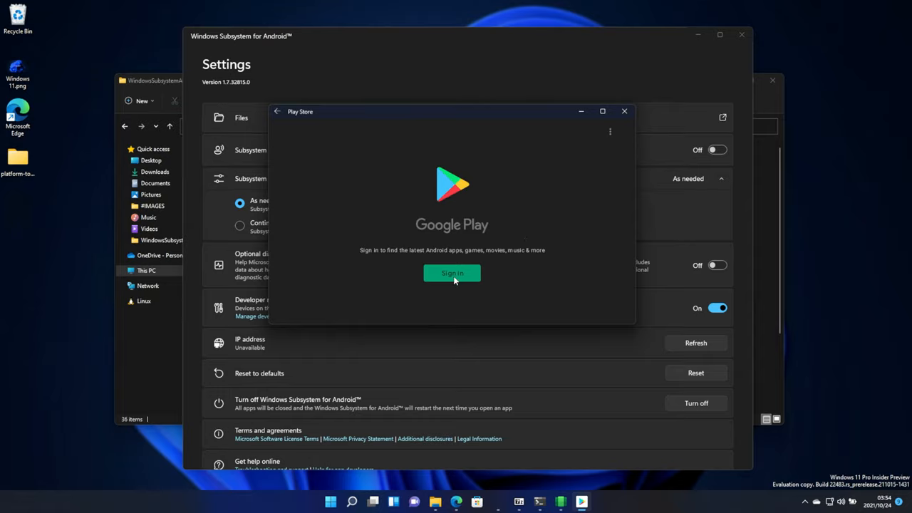
left_click(452, 274)
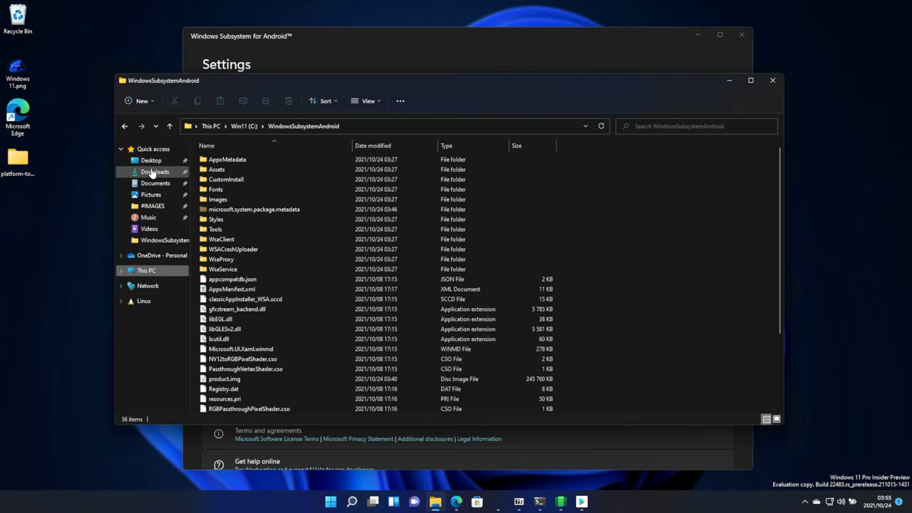
Open the Desktop platform-tools folder and launch Windows Terminal inside it.
left_click(151, 159)
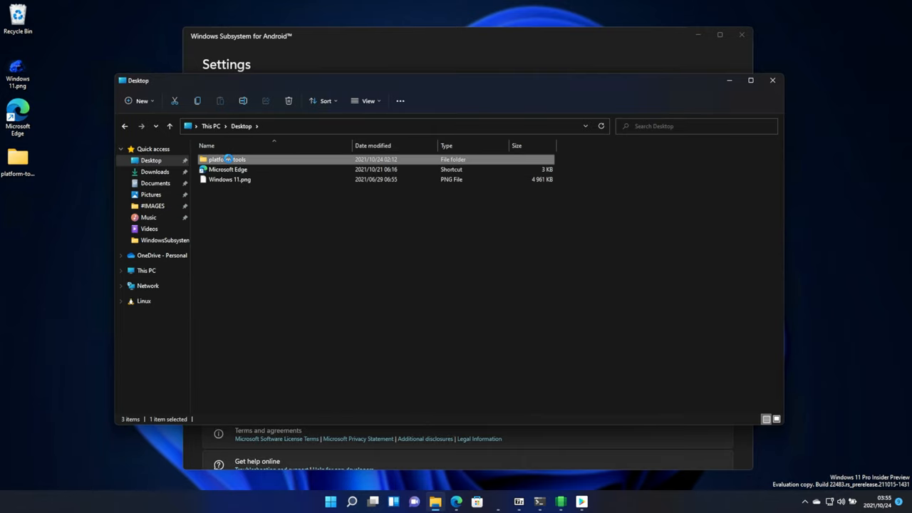
double_click(221, 160)
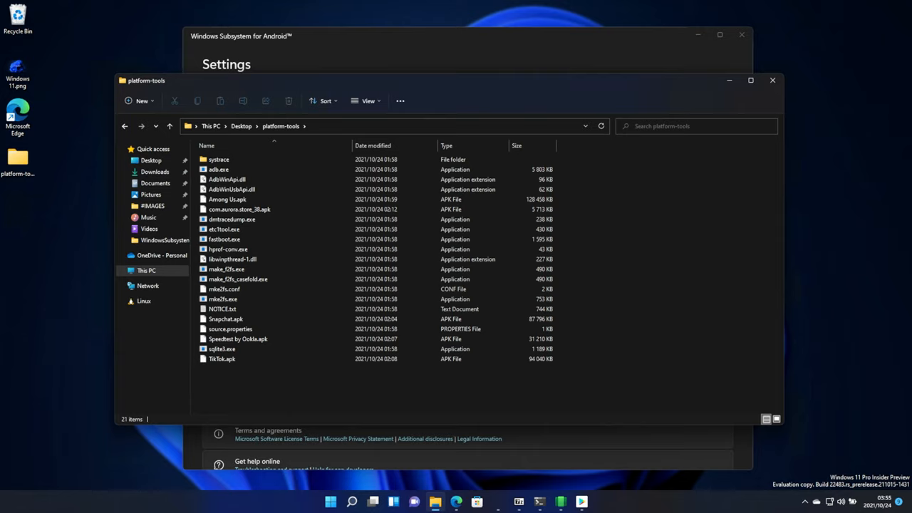
mouse_move(644, 374)
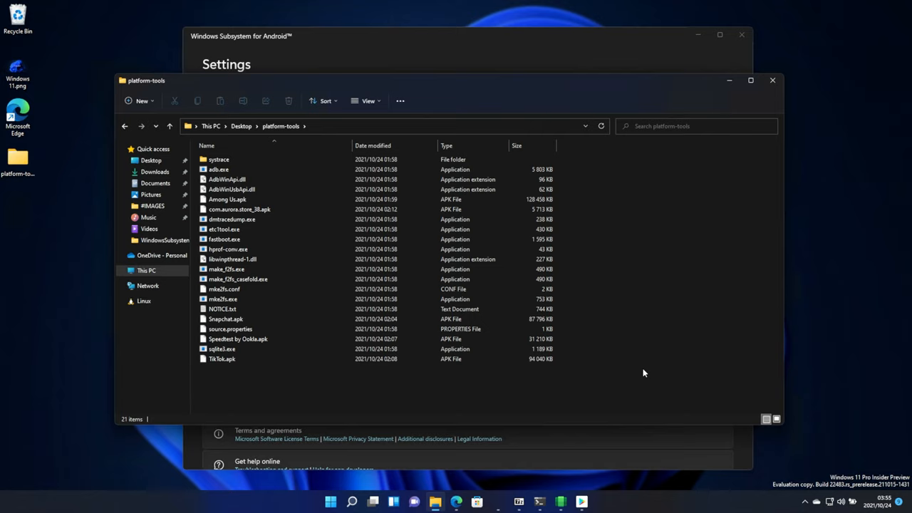
mouse_move(439, 316)
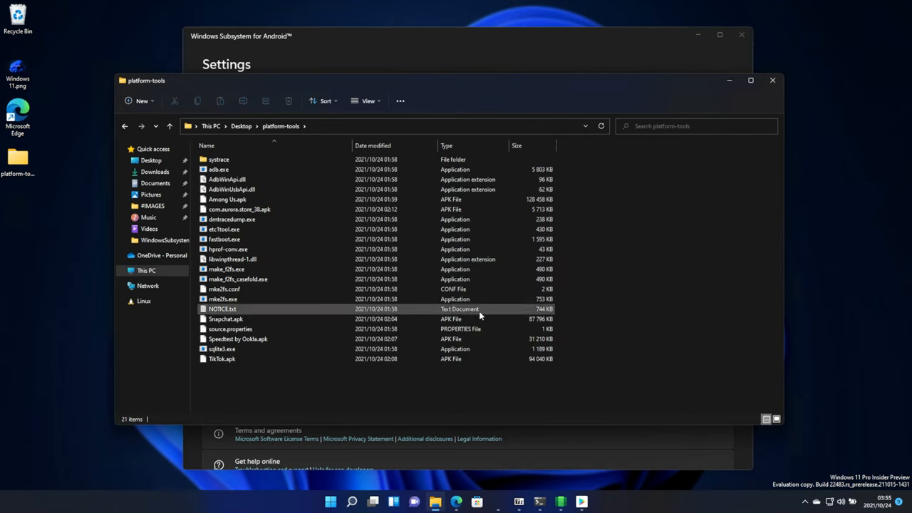
right_click(482, 317)
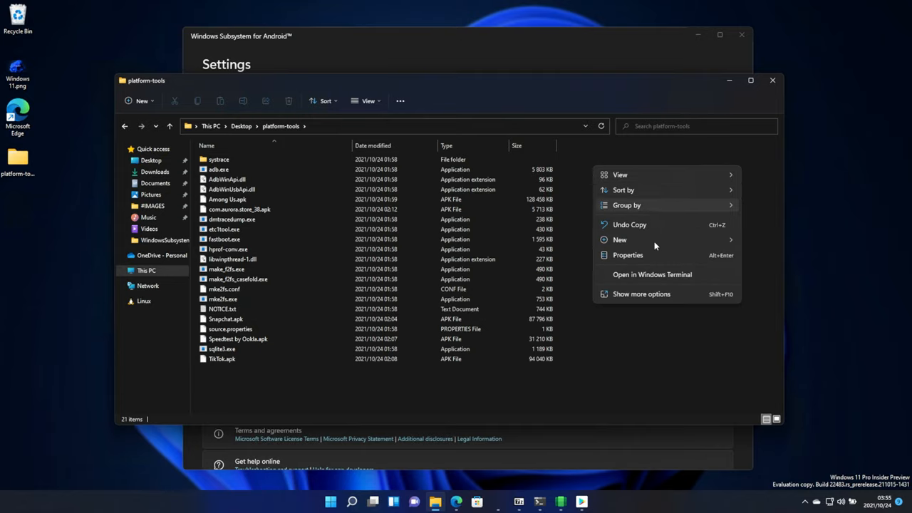
left_click(653, 274)
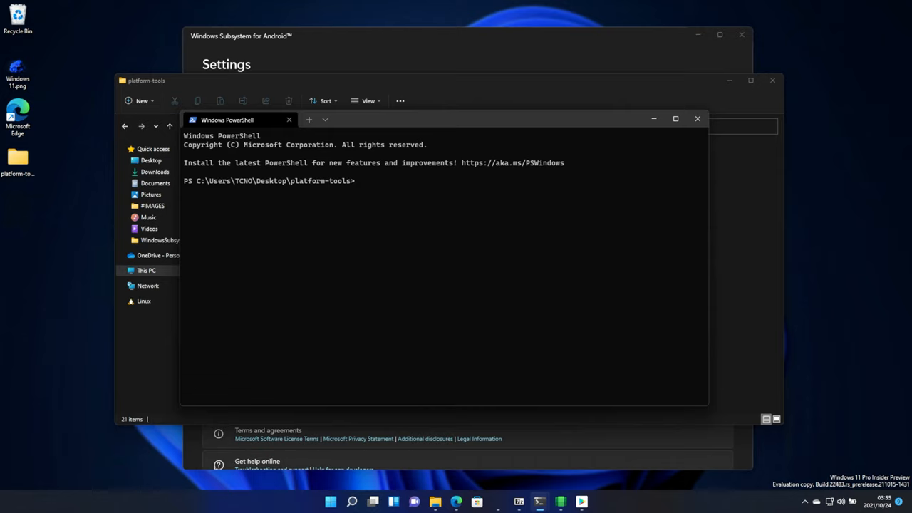
mouse_move(410, 174)
type("./")
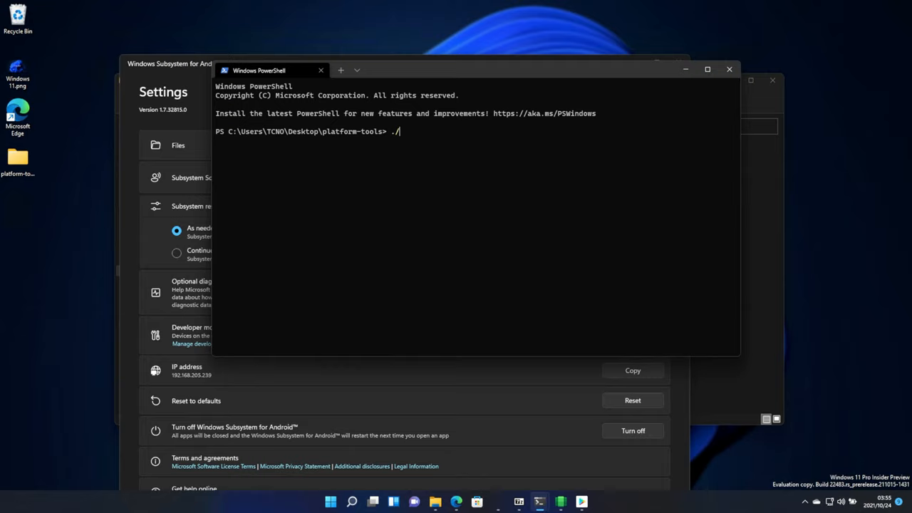
Run ./adb connect 192.168.205.239, ./adb shell, su, and setenforce 0.
type("adb coin")
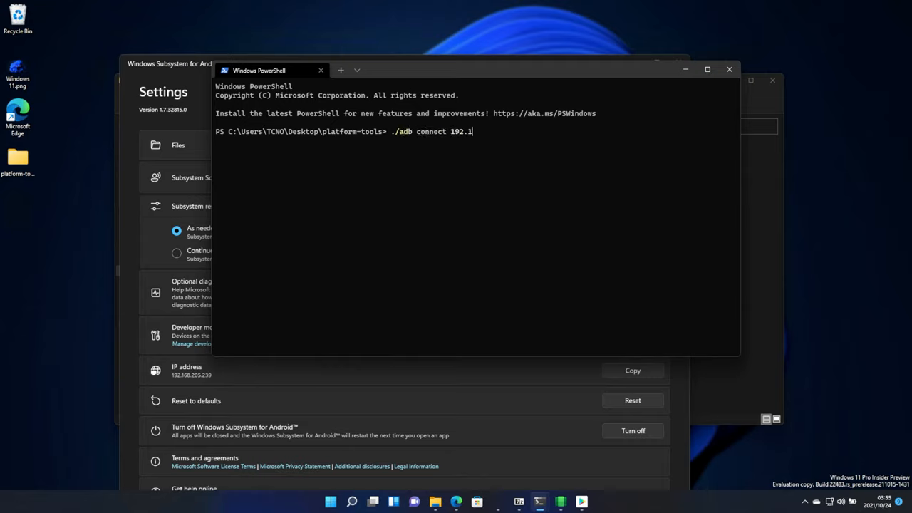
type("68.205.239")
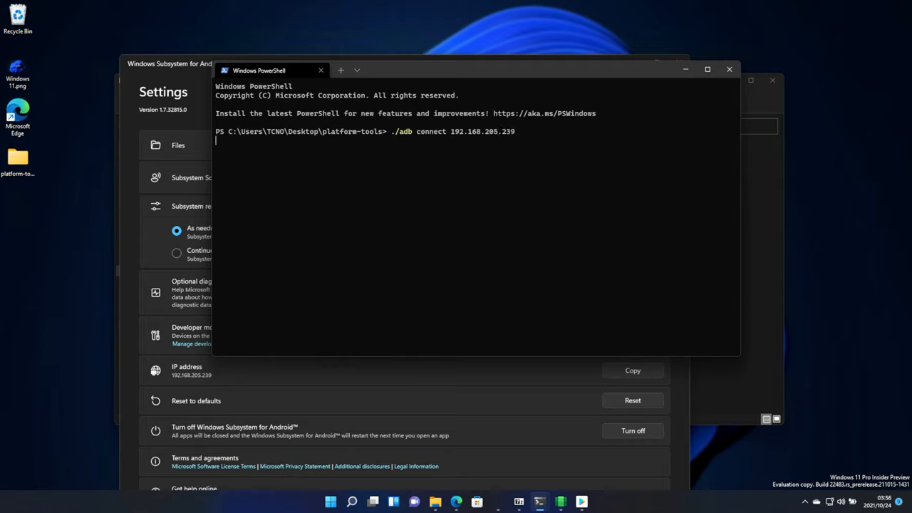
mouse_move(620, 195)
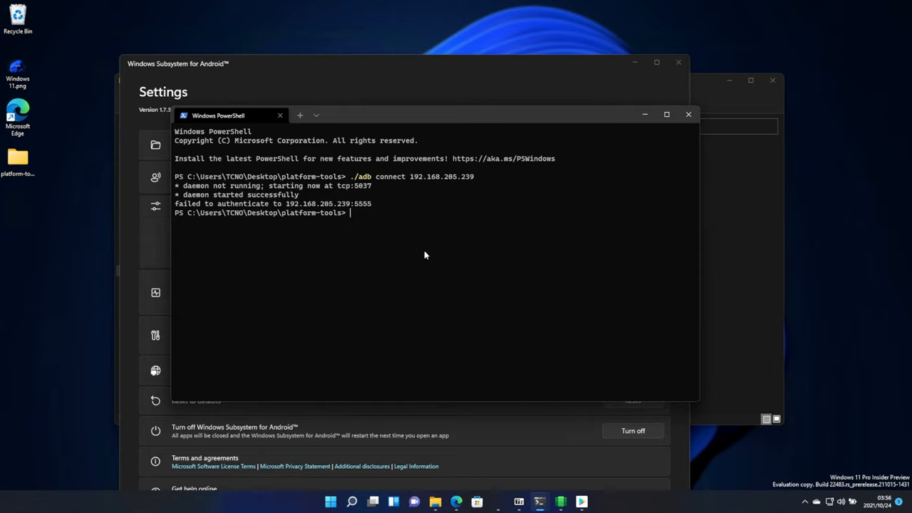
type("./adb shell")
type("su")
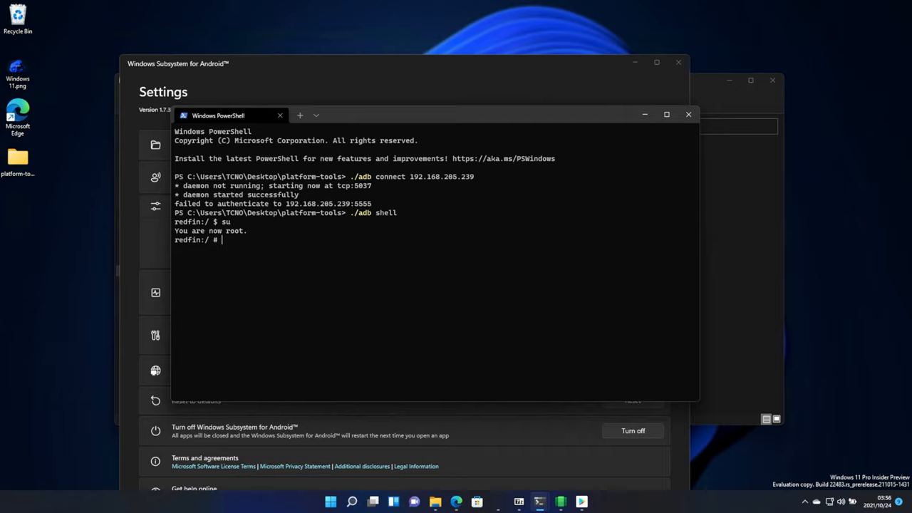
type("setenforce 0")
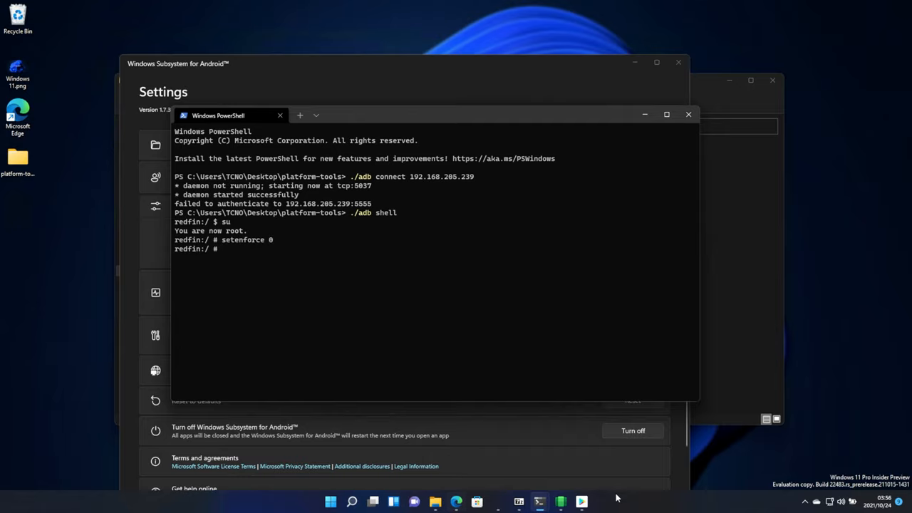
Enter the Google account credentials in Play Store to finish signing in.
left_click(581, 501)
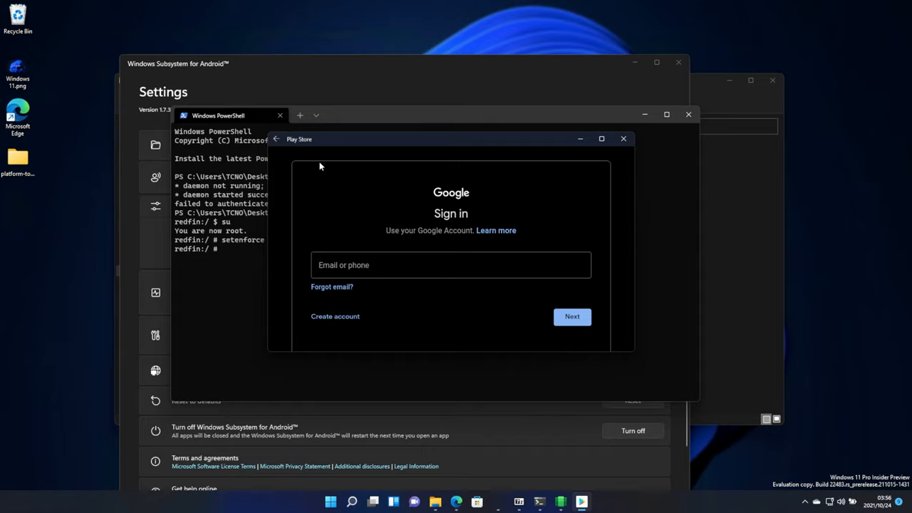
left_click(572, 316)
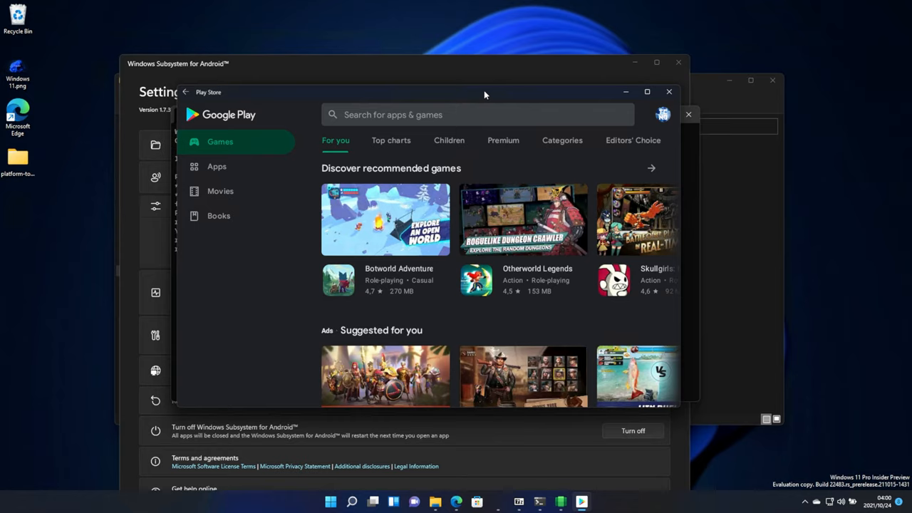
mouse_move(731, 184)
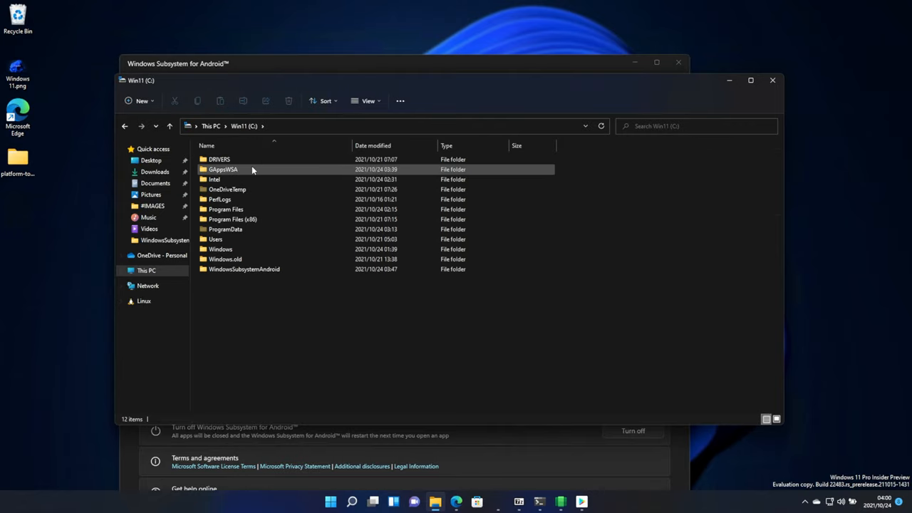
Open C:\WindowsSubsystemAndroid from This PC and scroll through its contents.
double_click(222, 170)
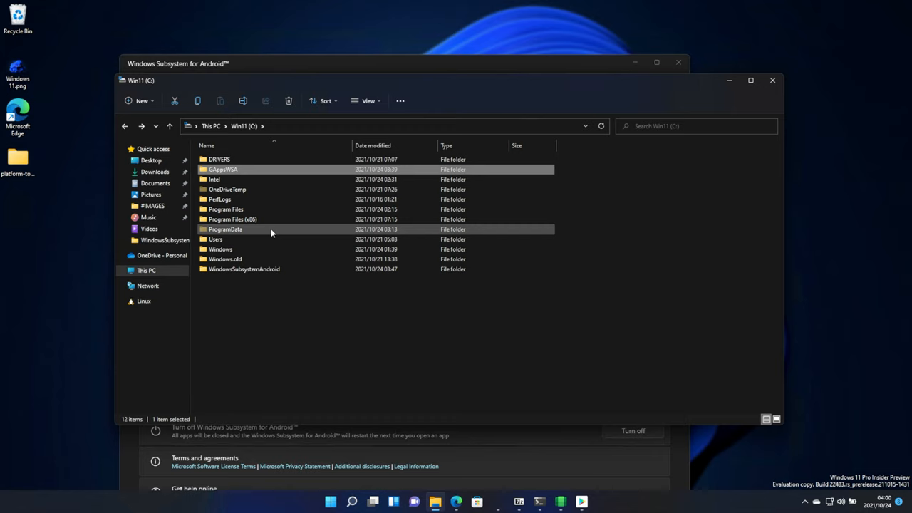
double_click(244, 268)
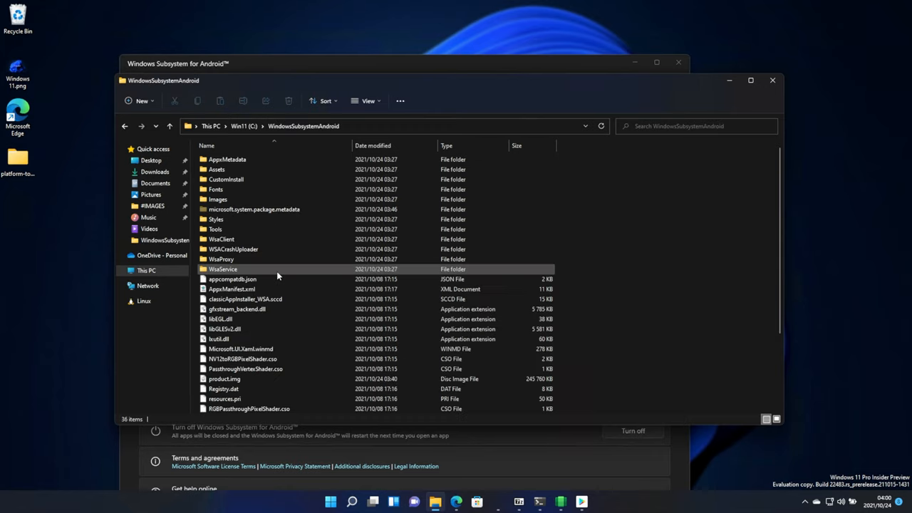
mouse_move(222, 270)
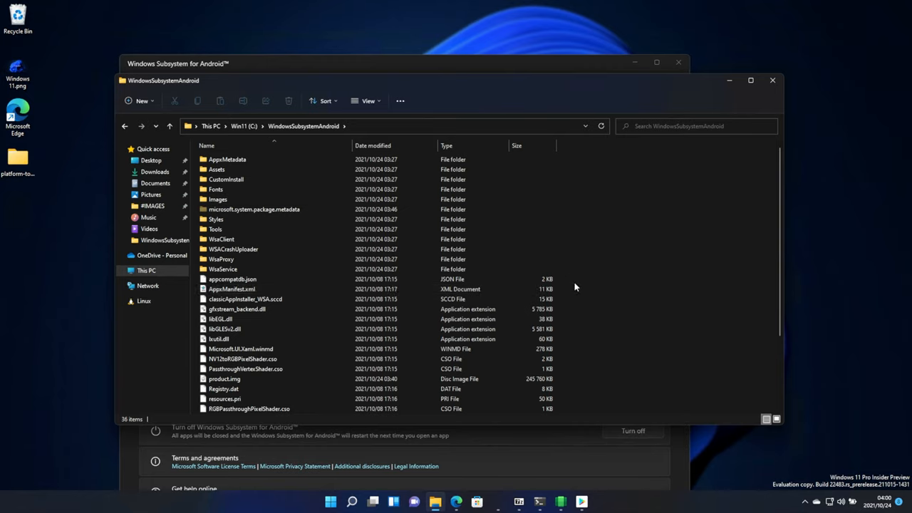
scroll("down", 3)
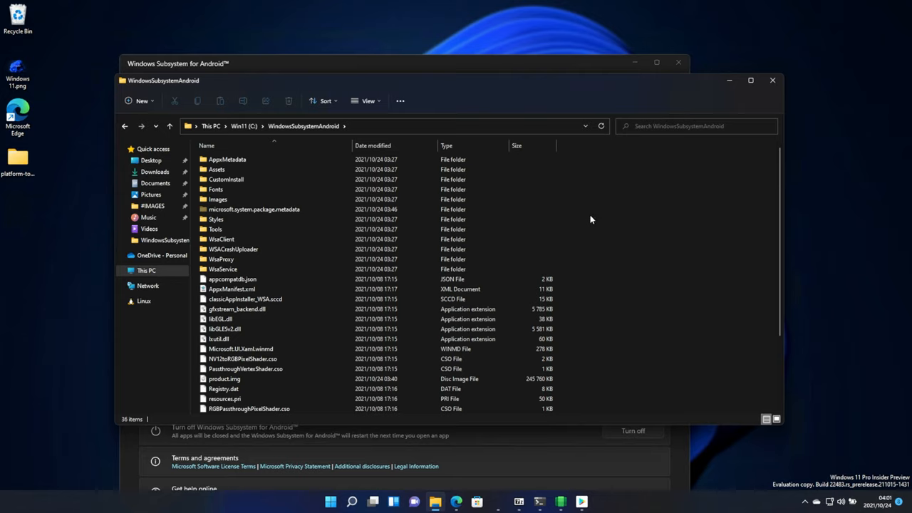
mouse_move(620, 269)
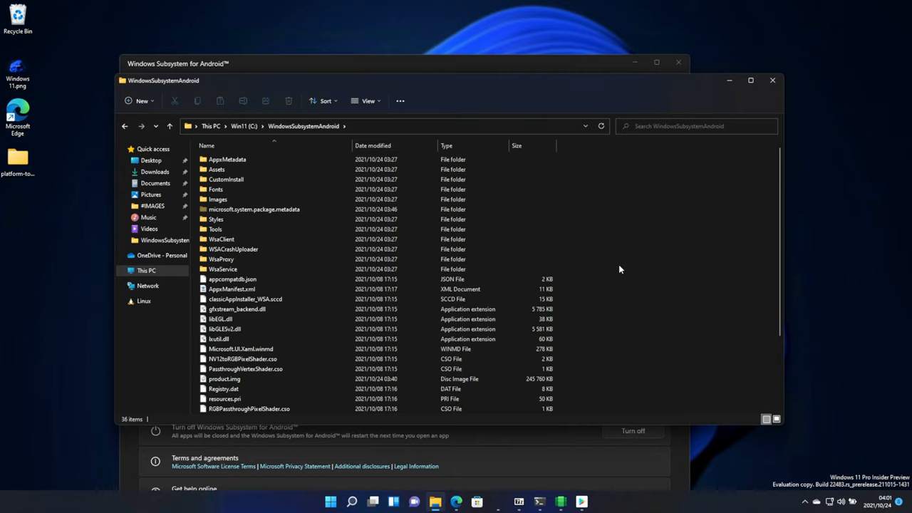
mouse_move(614, 271)
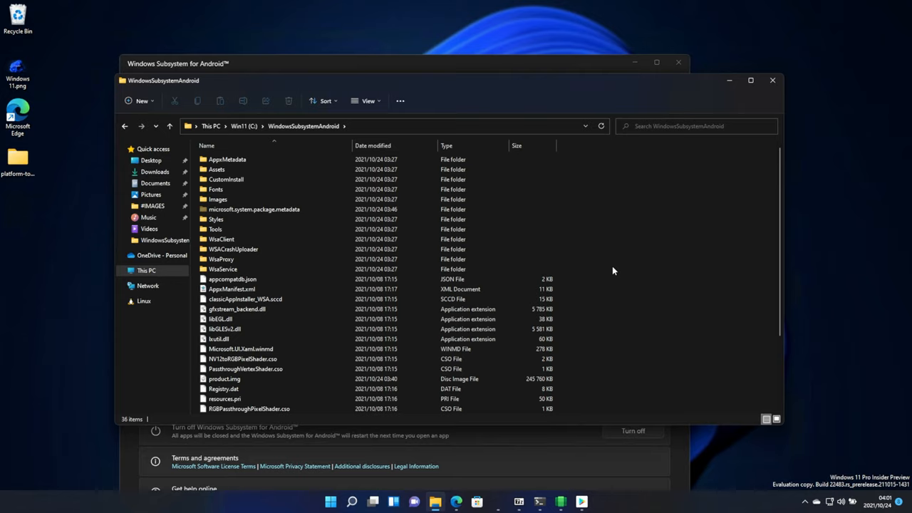
mouse_move(610, 259)
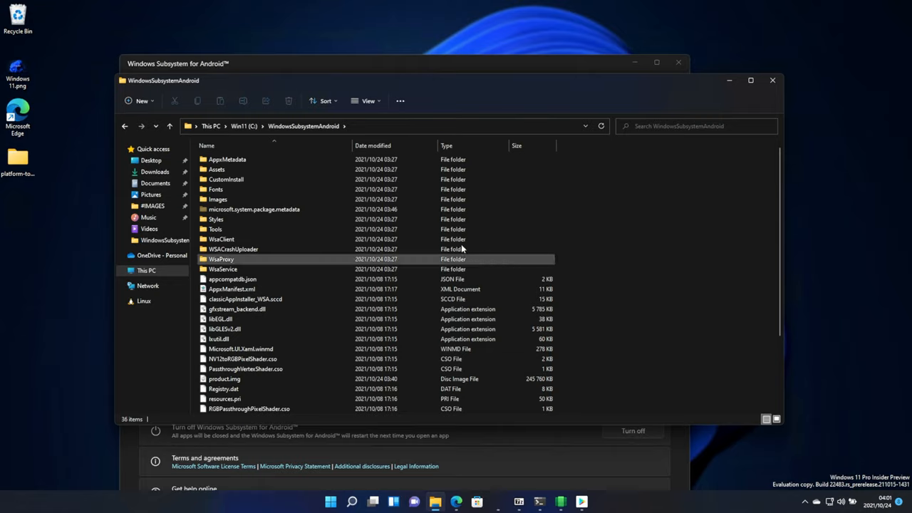
Open the Tools folder, select the kernel file, then bring Google Play Store back up.
double_click(215, 228)
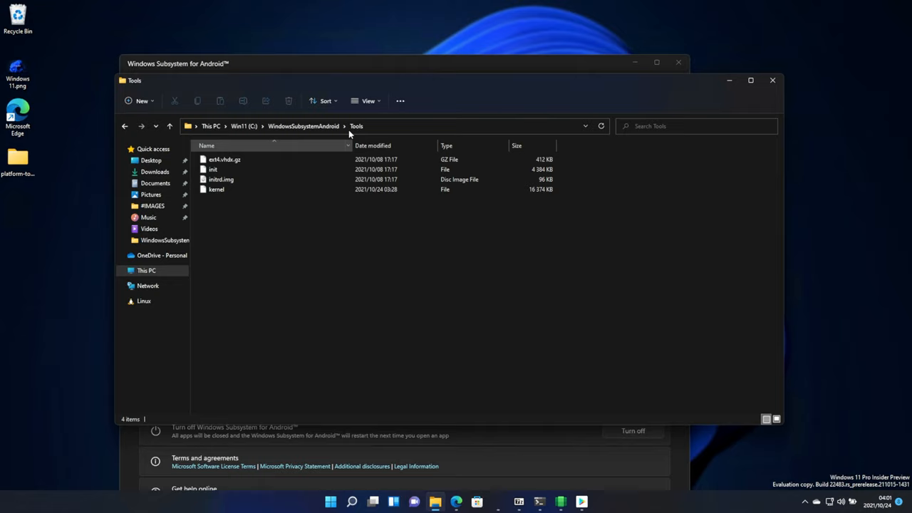
left_click(217, 188)
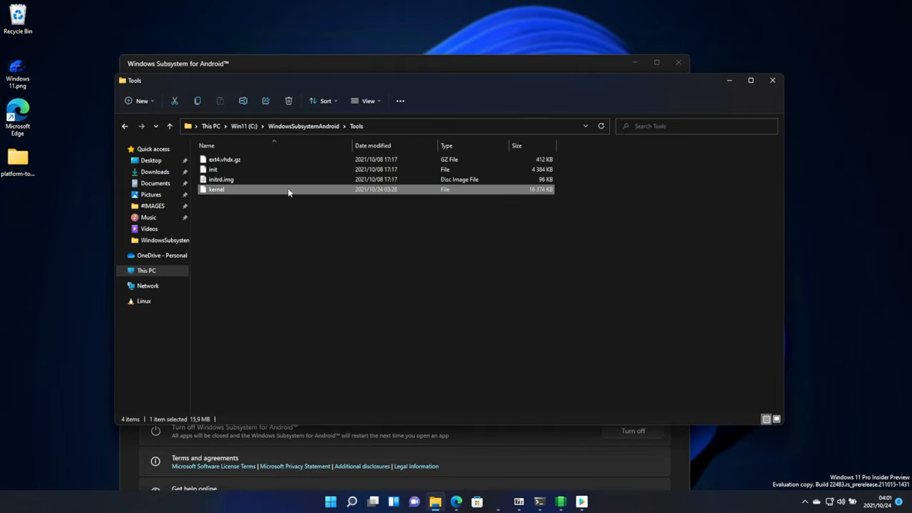
mouse_move(282, 201)
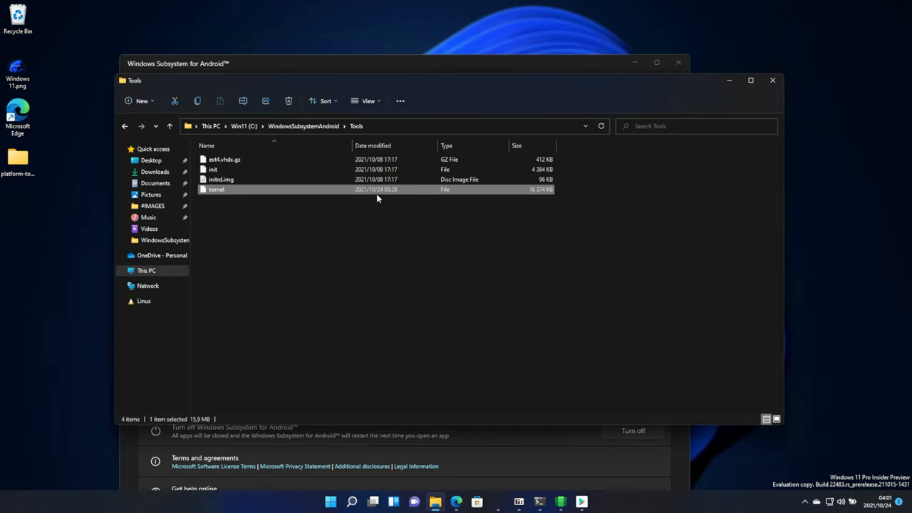
mouse_move(377, 208)
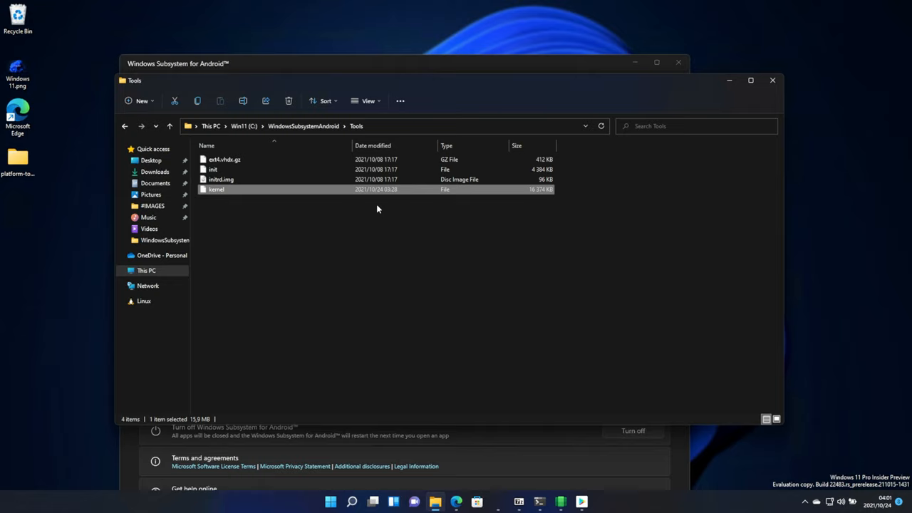
mouse_move(373, 225)
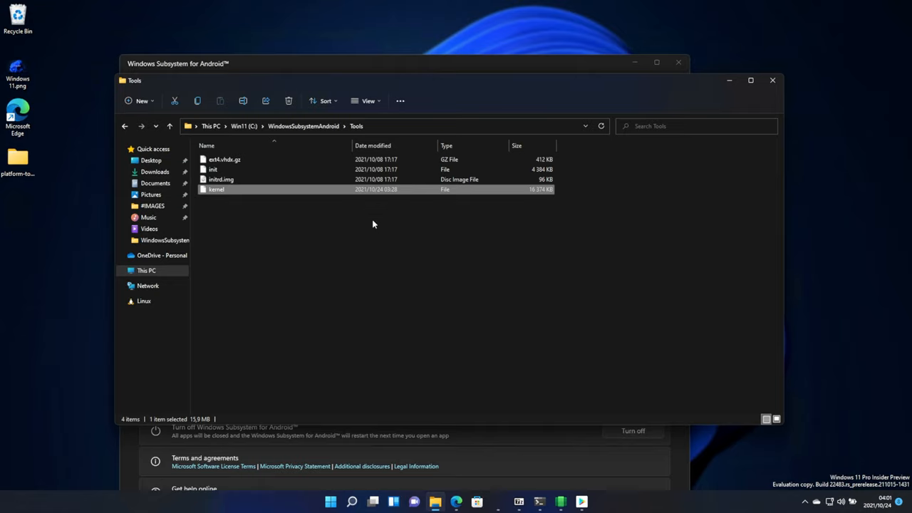
mouse_move(369, 223)
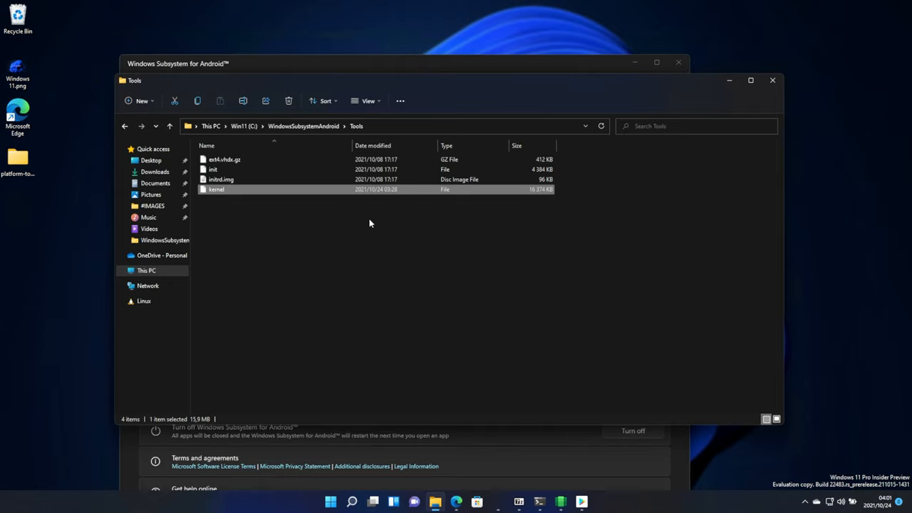
mouse_move(326, 217)
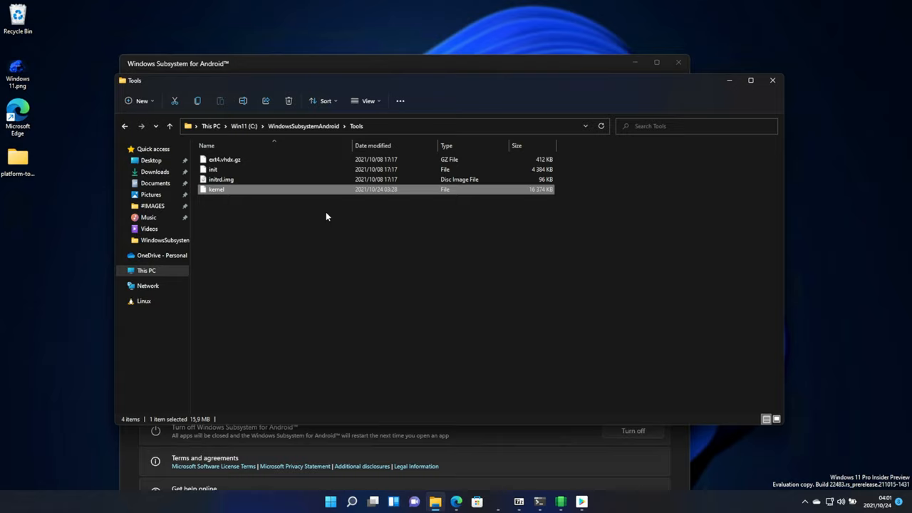
left_click(514, 278)
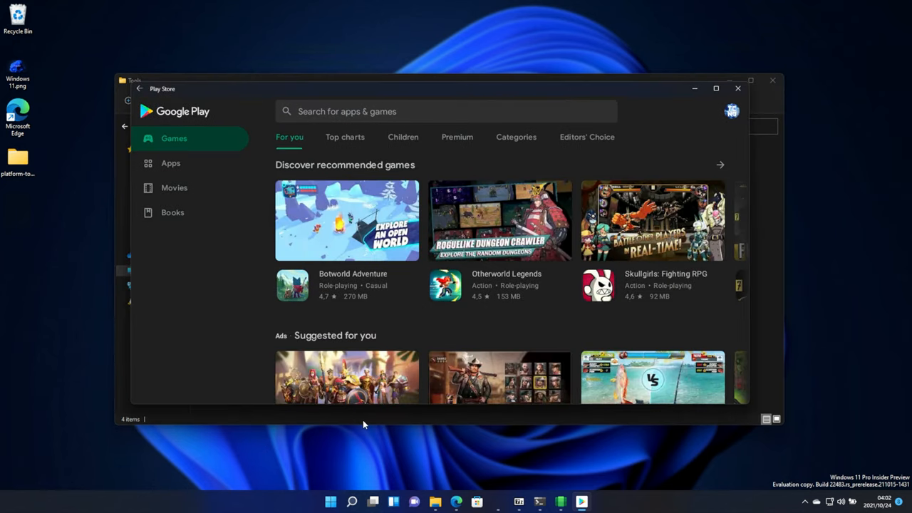
Find Spotify via an Apps search for 'snapchat', install it and launch it to its login screen.
scroll("down", 3)
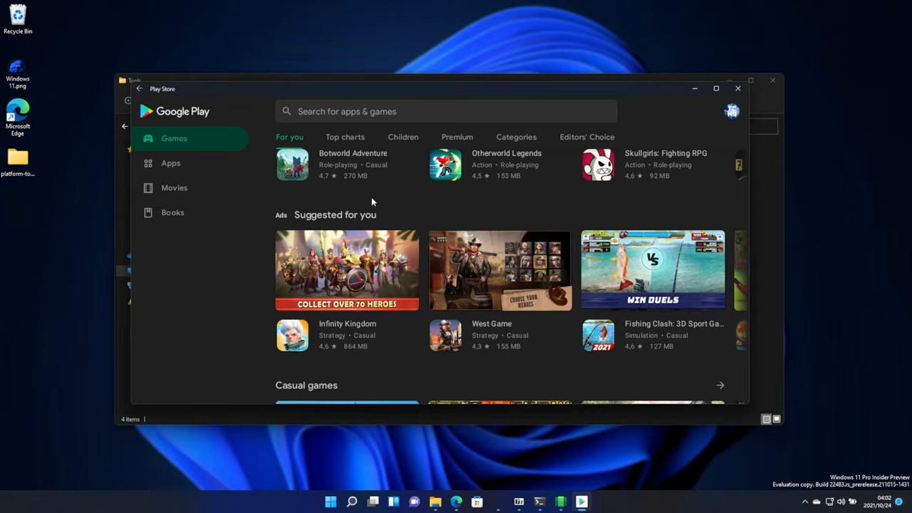
left_click(171, 163)
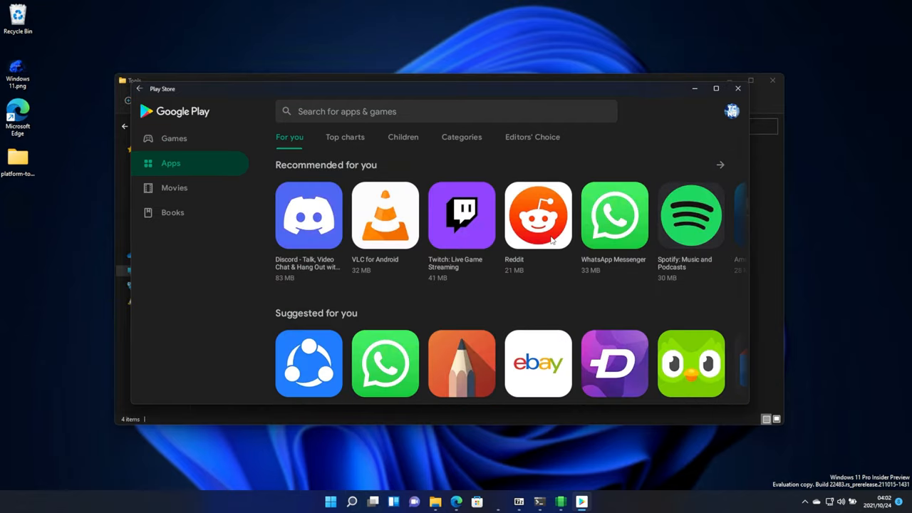
type("snapchat")
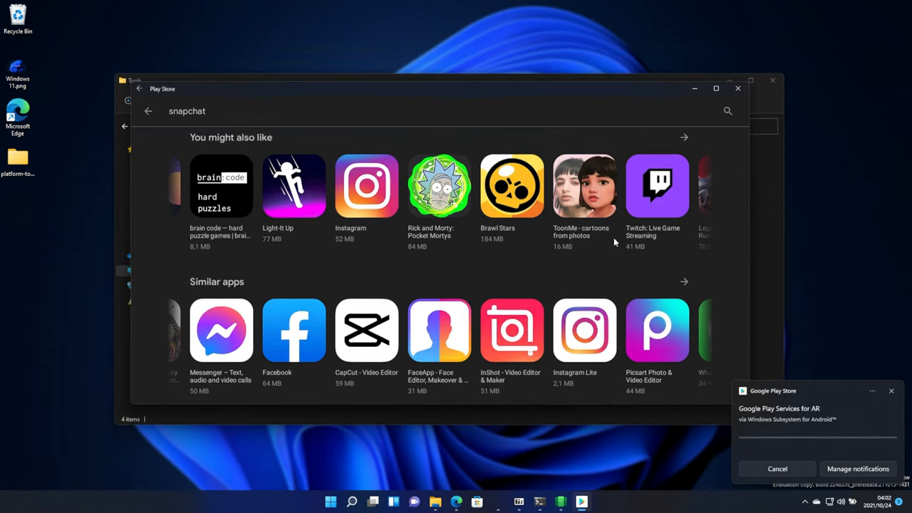
scroll("down", 3)
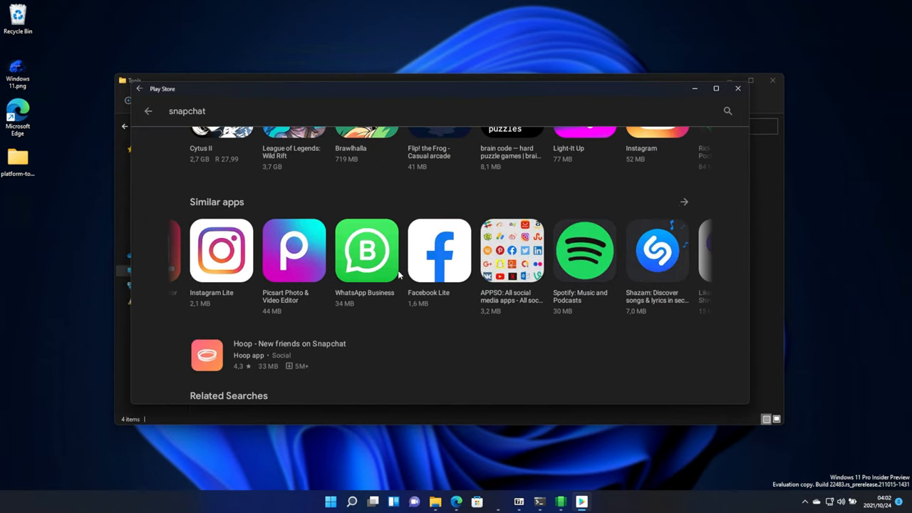
left_click(584, 249)
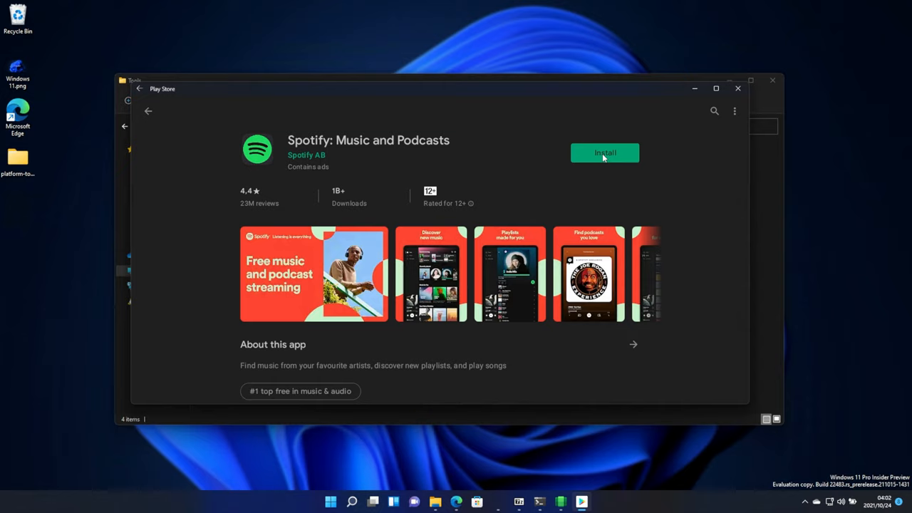
left_click(605, 153)
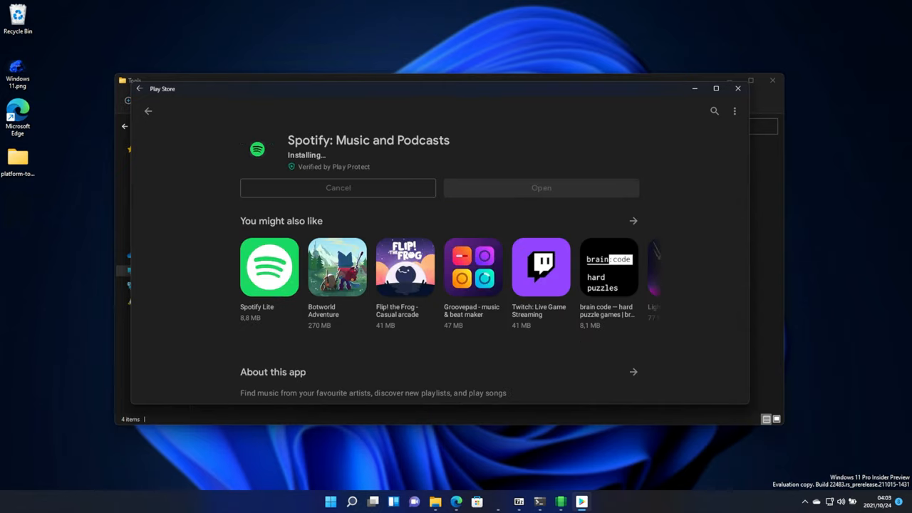
left_click(541, 188)
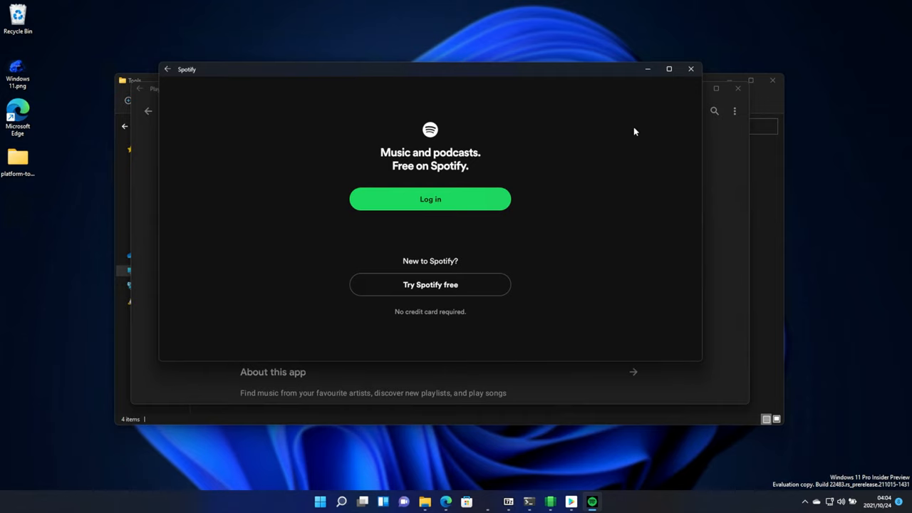
left_click(690, 69)
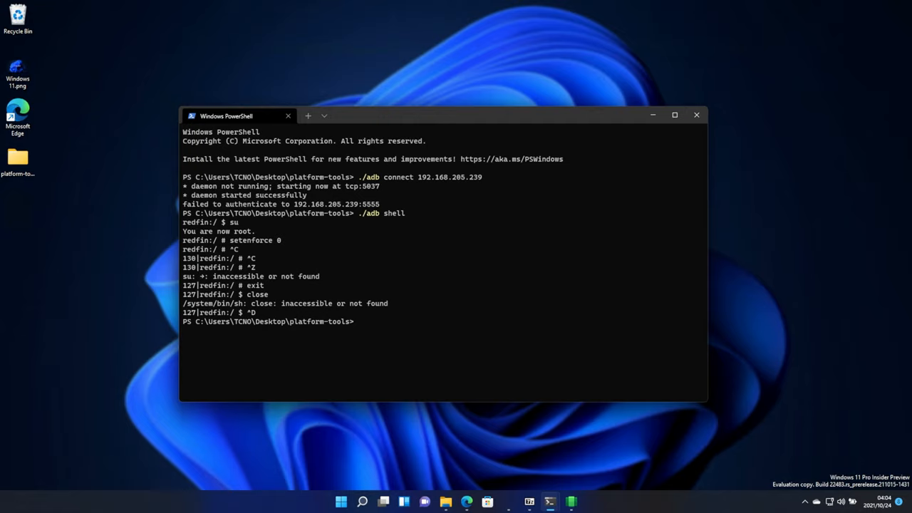
Sideload Snapchat.apk with adb install, launch it to its Log In form, then close it.
type("./adb install .\\Snapchat.apk")
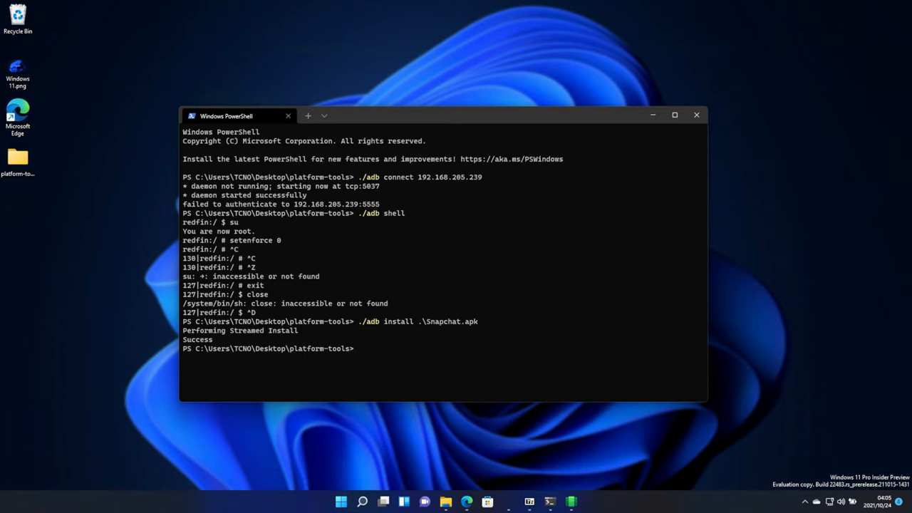
left_click(581, 502)
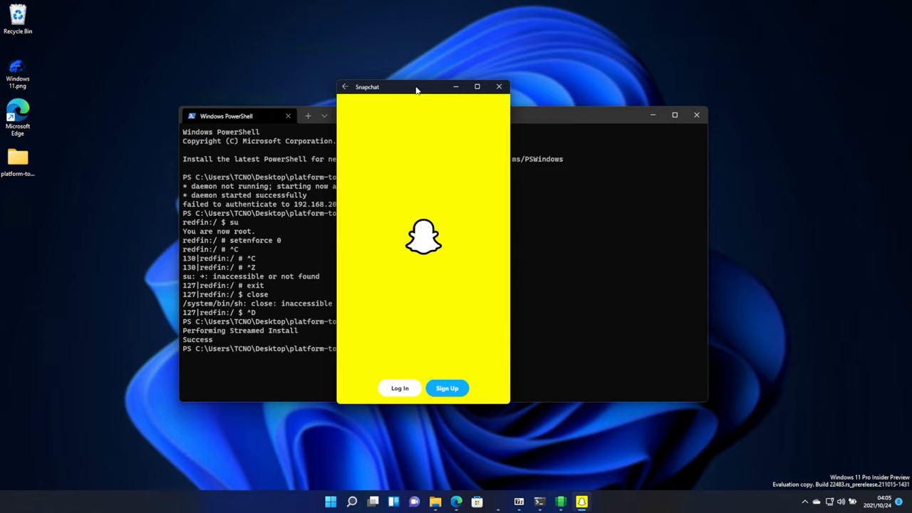
left_click(399, 387)
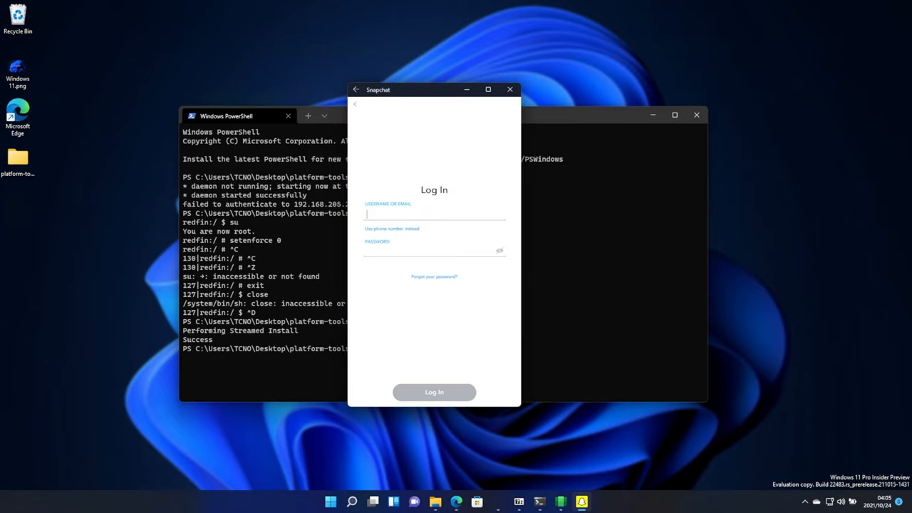
mouse_move(879, 251)
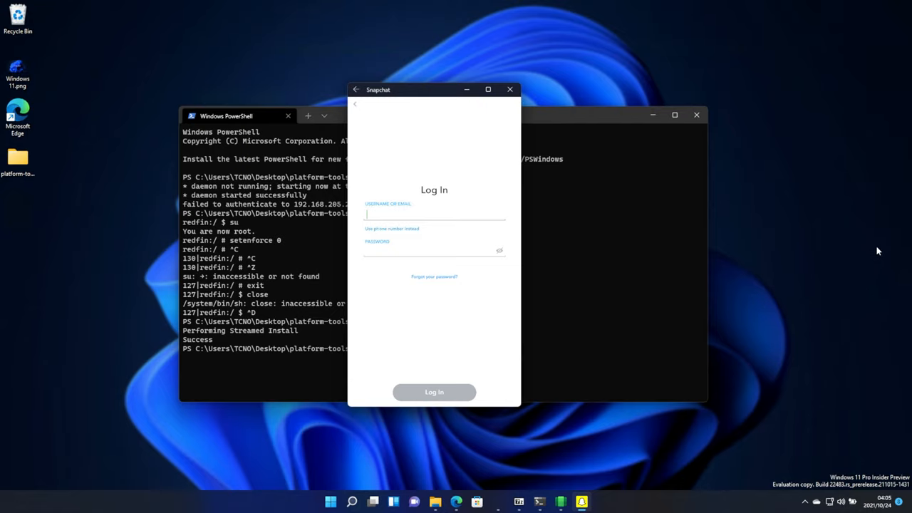
left_click(510, 88)
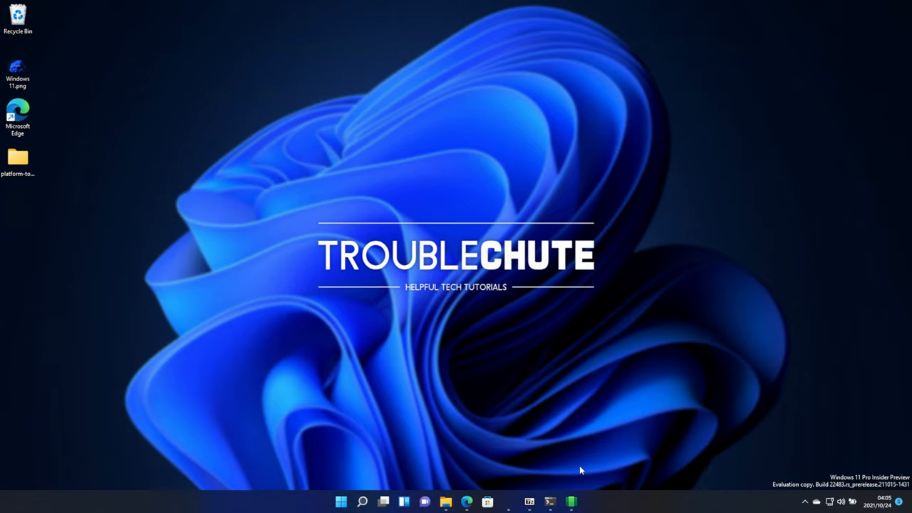
mouse_move(587, 462)
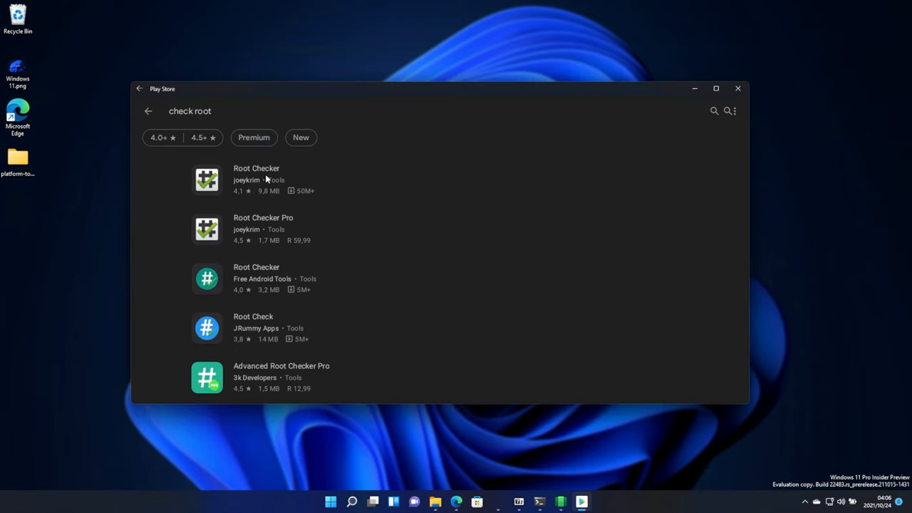
Open Root Checker, accept the disclaimer, verify root access is properly installed, then close it.
left_click(257, 179)
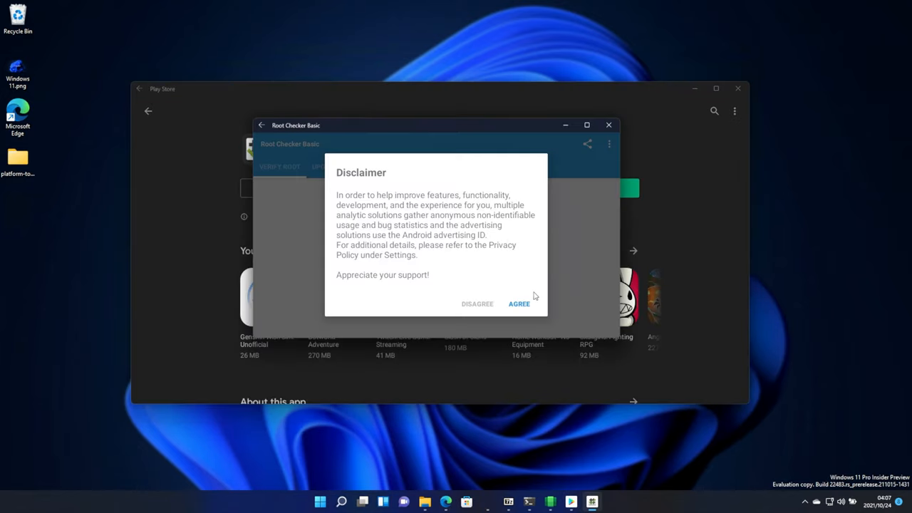
left_click(519, 304)
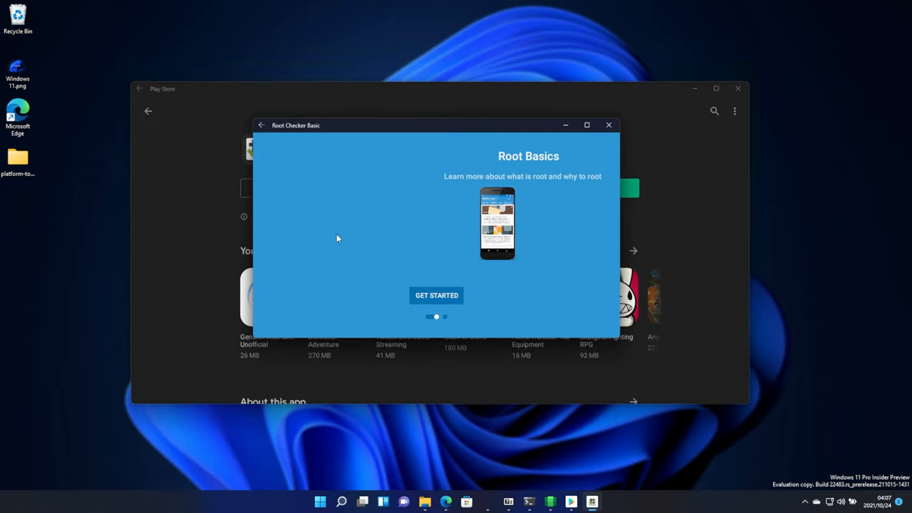
left_click(436, 295)
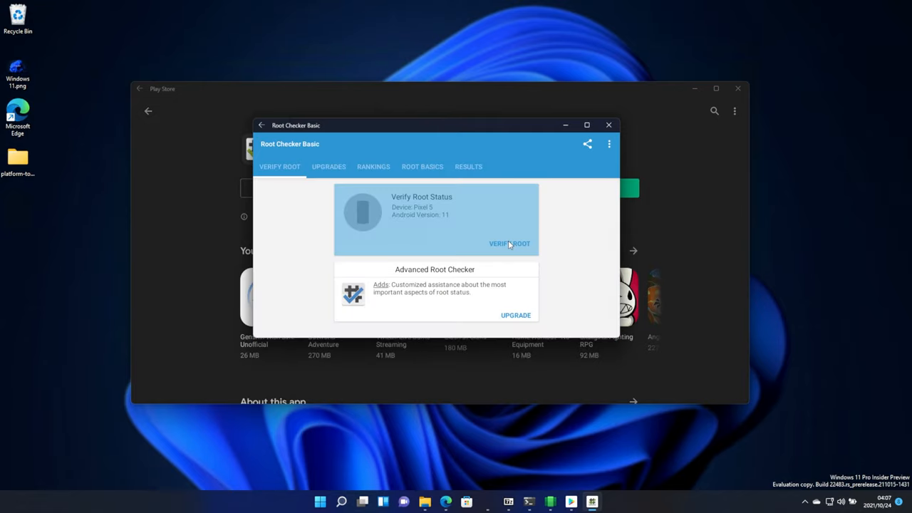
left_click(510, 242)
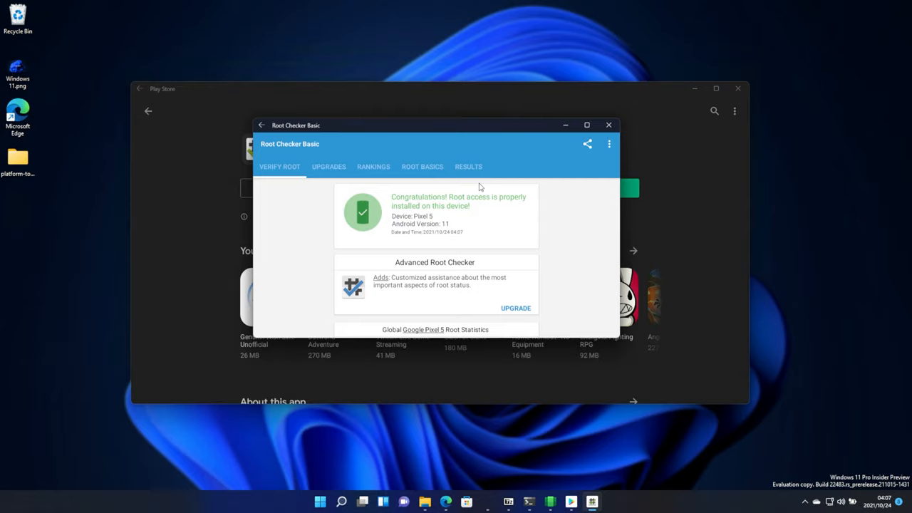
mouse_move(611, 142)
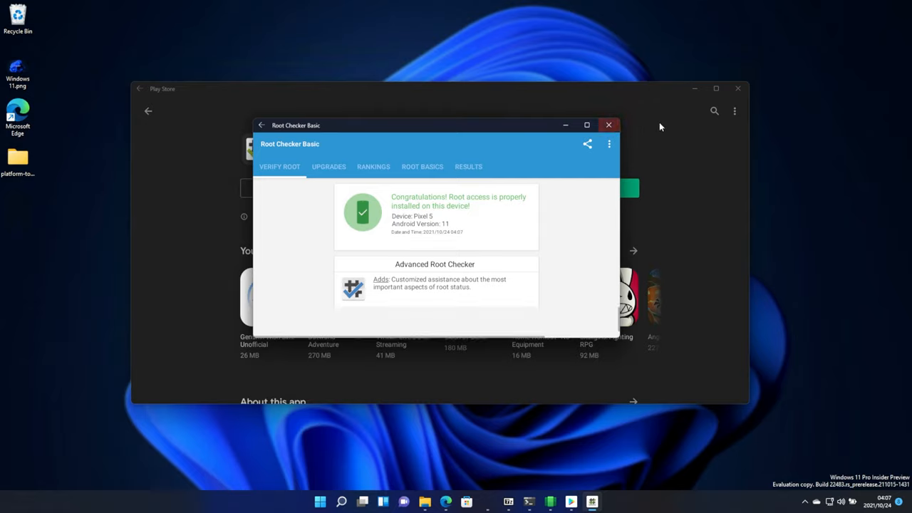
left_click(609, 125)
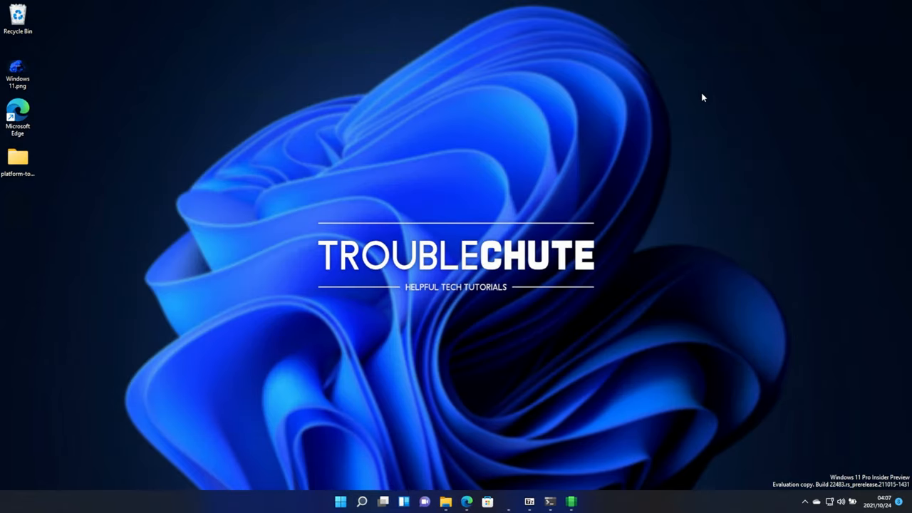
mouse_move(705, 97)
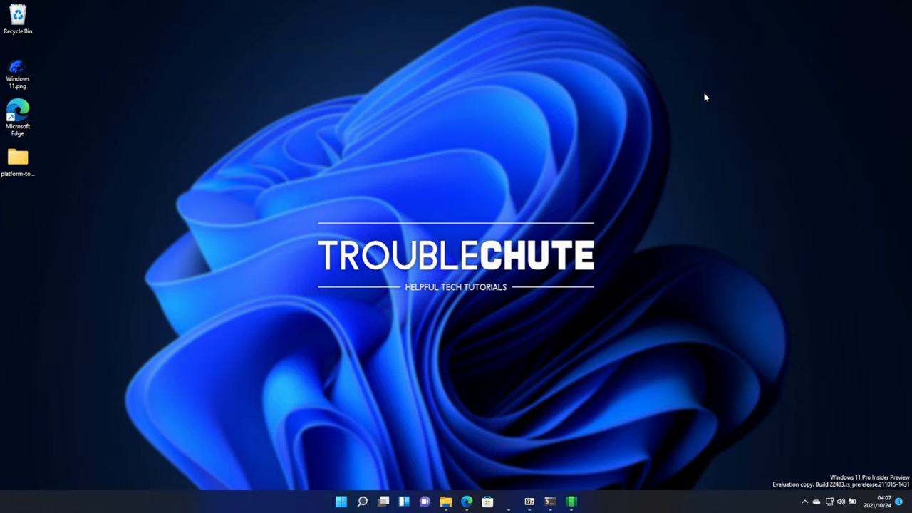
mouse_move(662, 99)
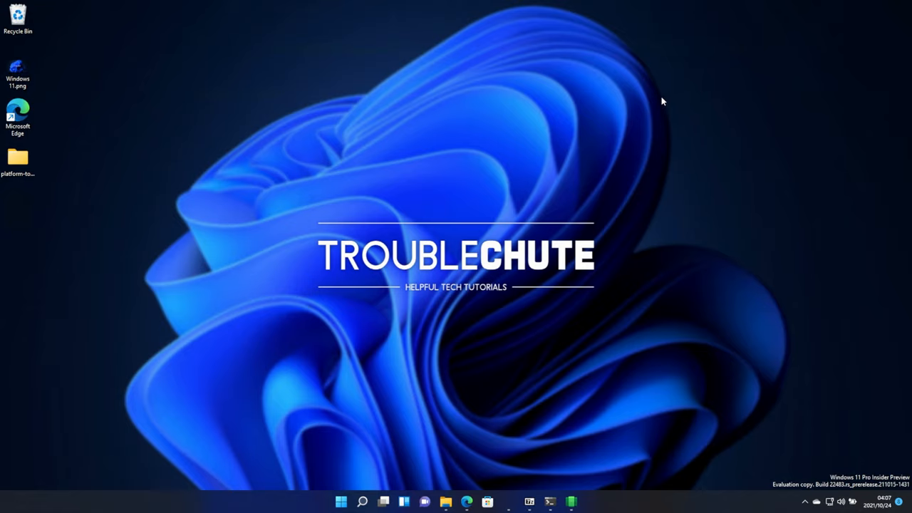
mouse_move(659, 96)
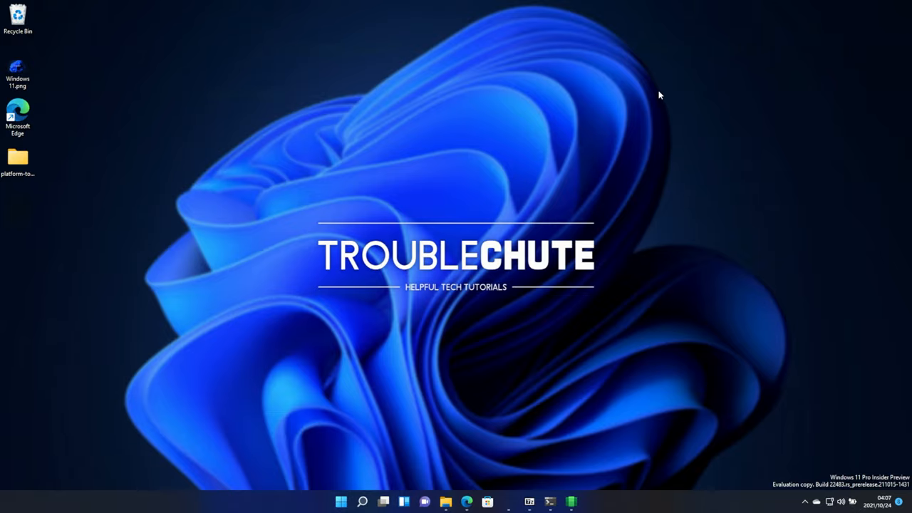